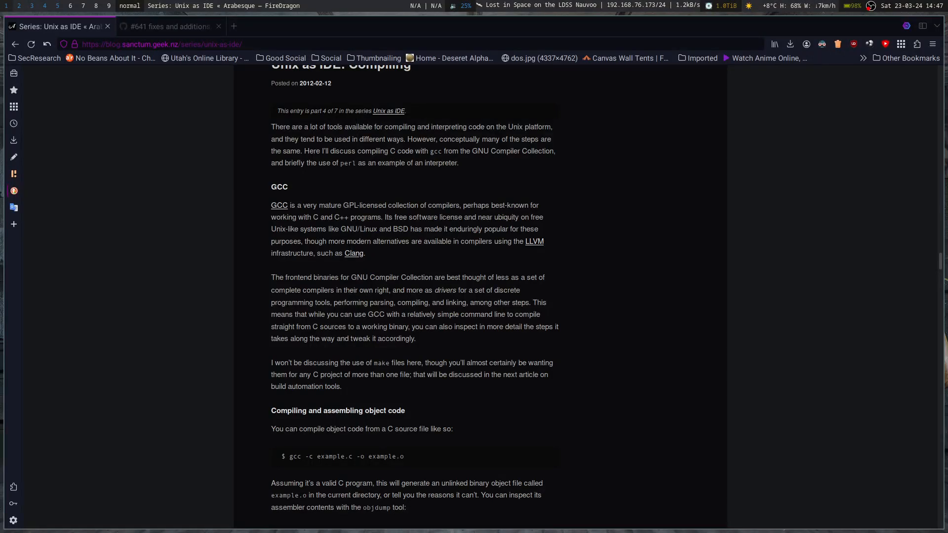
# Scroll the article down to the 'Compiling and assembling object code' section with its gcc example
pyautogui.scroll(3)
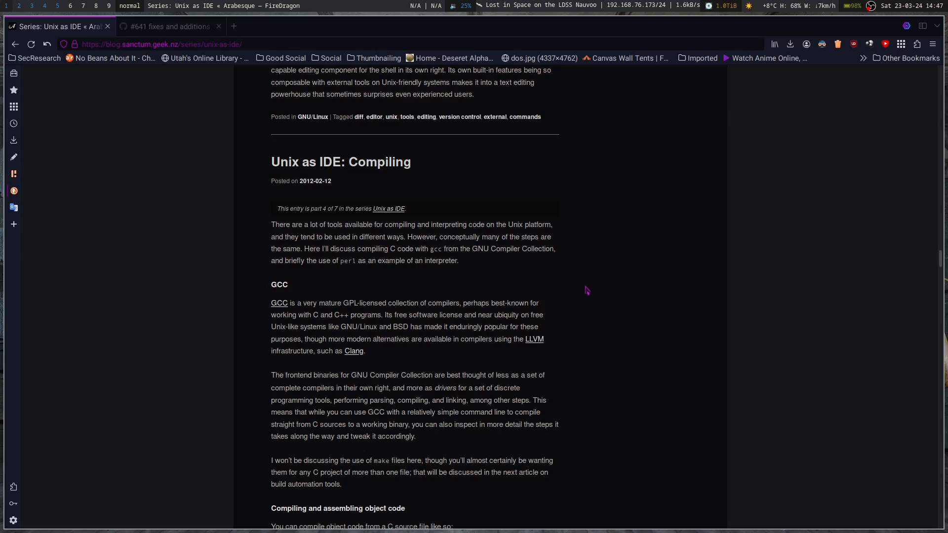
pyautogui.moveTo(417, 239)
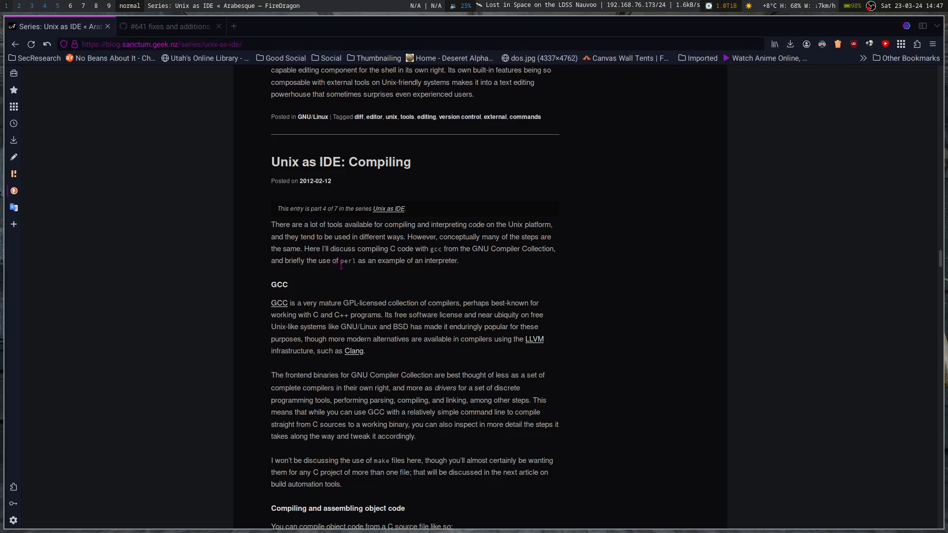
pyautogui.scroll(-3)
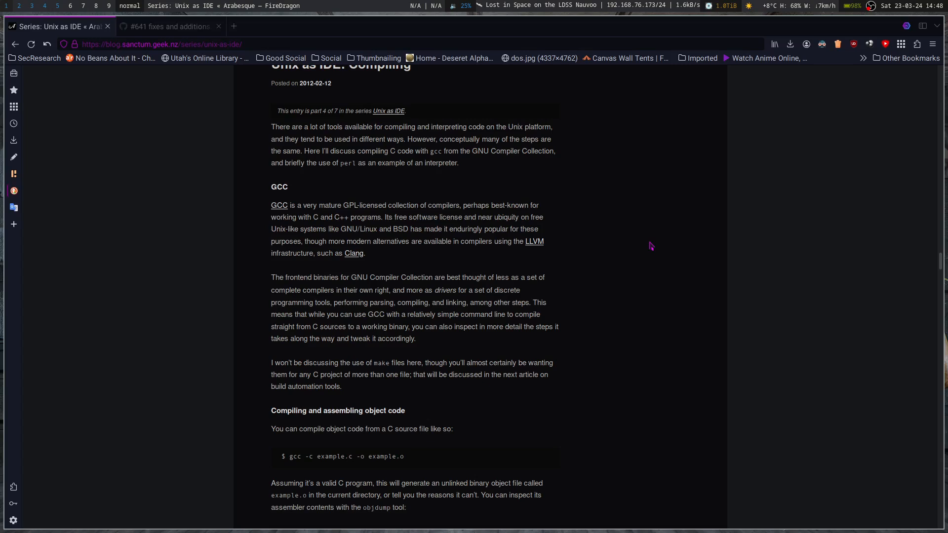
pyautogui.moveTo(673, 235)
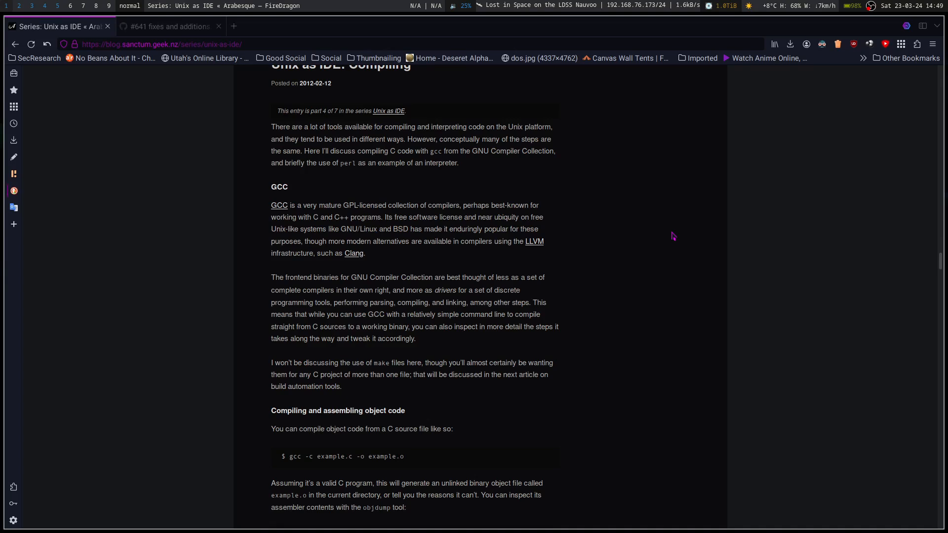
pyautogui.moveTo(559, 178)
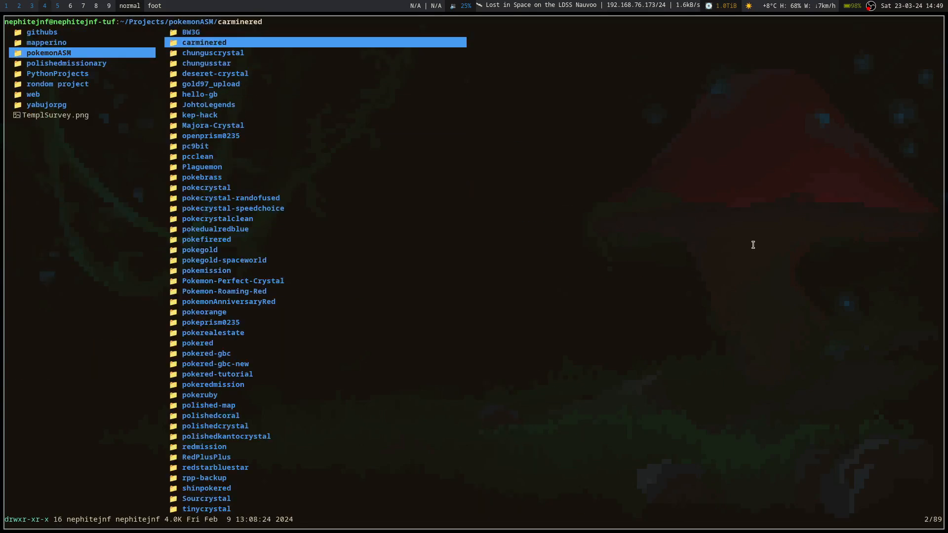
# Open the pokecrystal folder's Makefile from ranger into Neovim
pyautogui.click(223, 291)
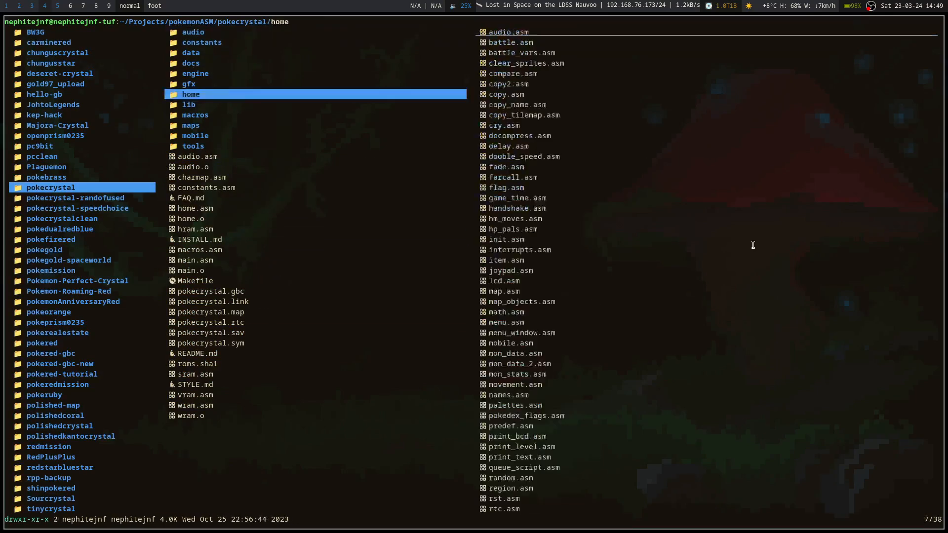
pyautogui.click(196, 280)
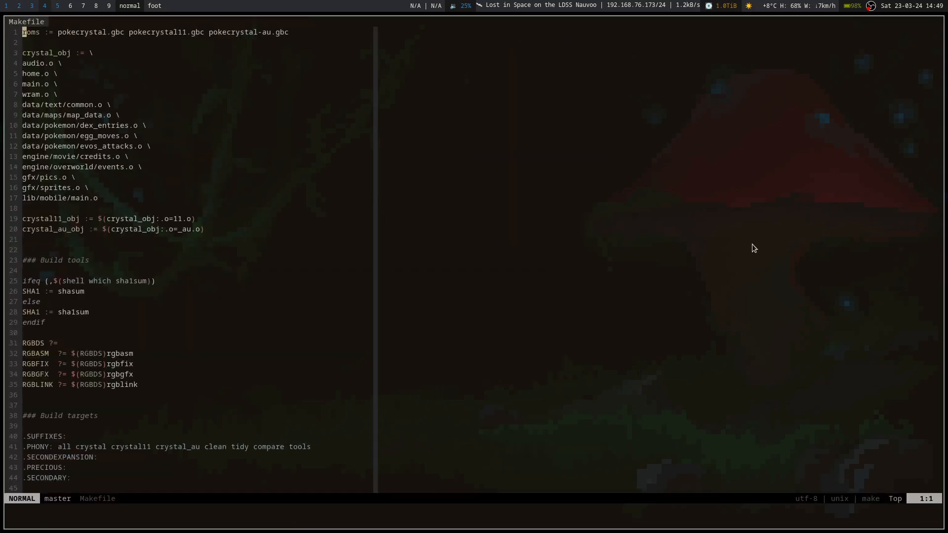
pyautogui.scroll(-3)
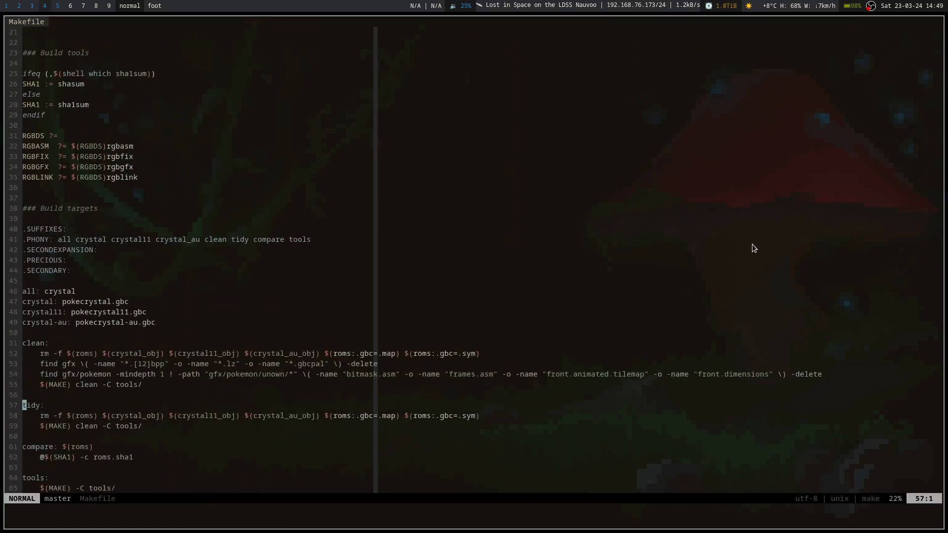
pyautogui.scroll(-3)
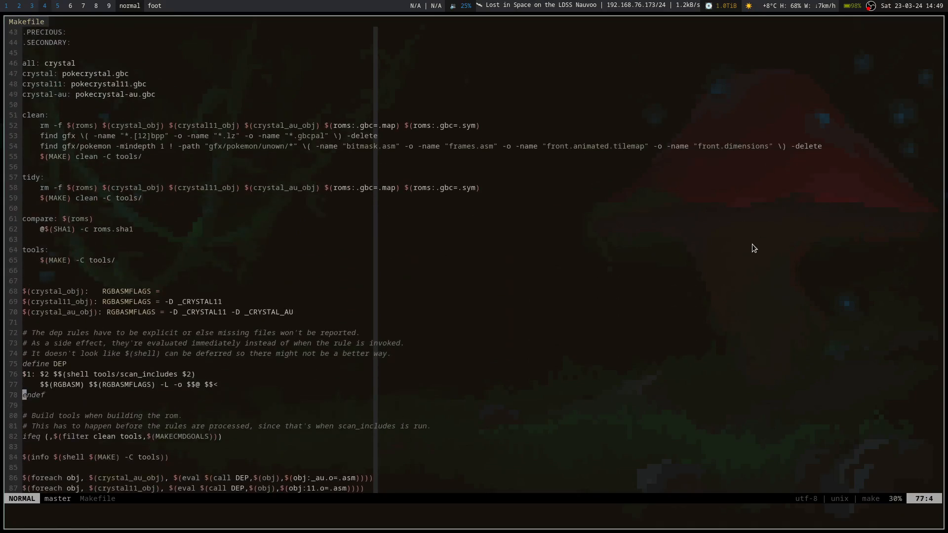
pyautogui.scroll(-3)
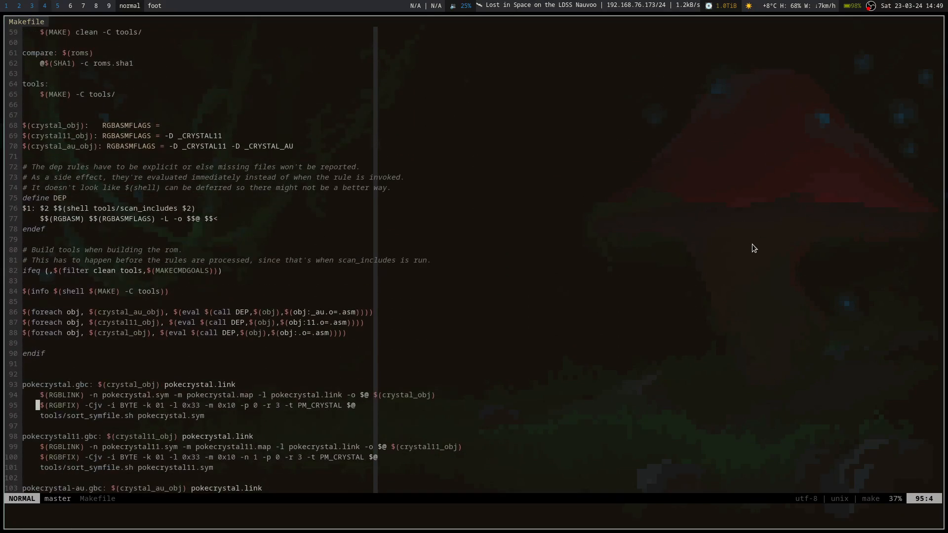
pyautogui.scroll(-3)
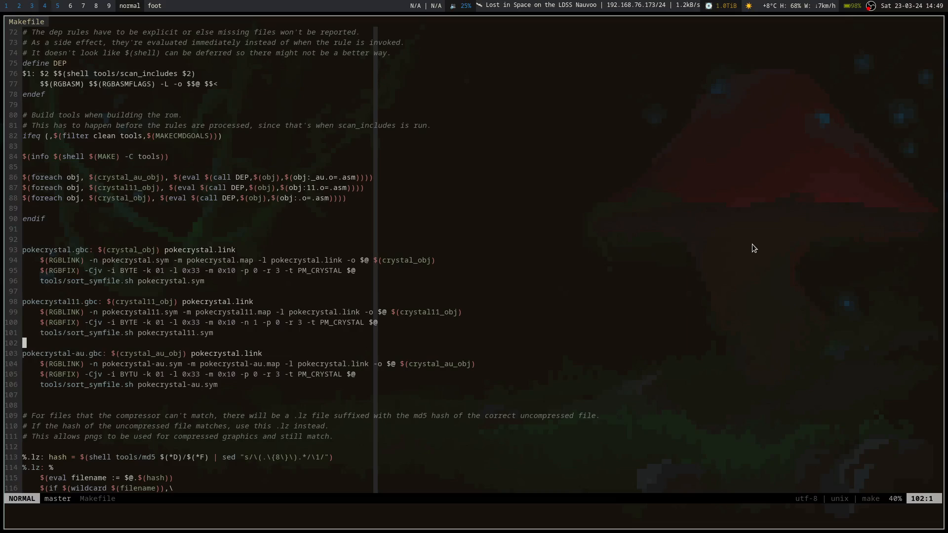
pyautogui.scroll(-3)
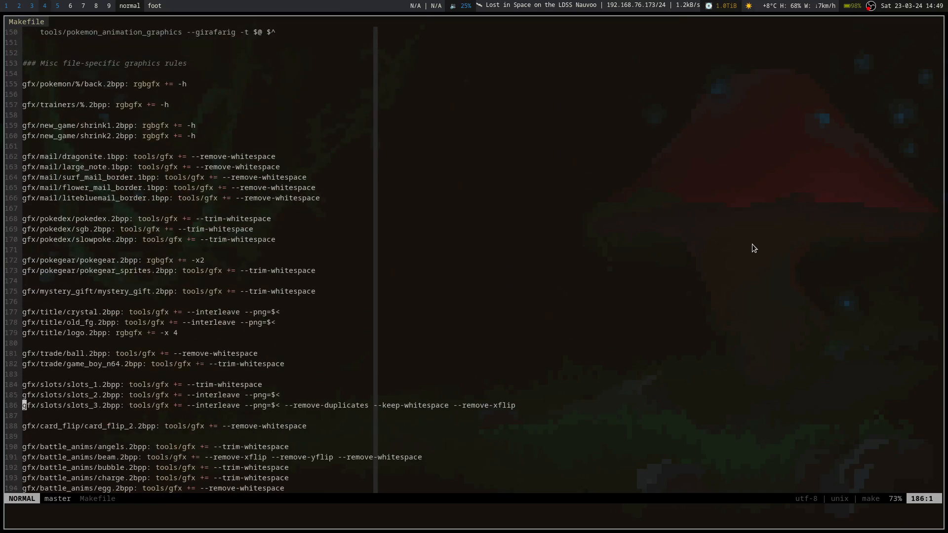
pyautogui.scroll(-3)
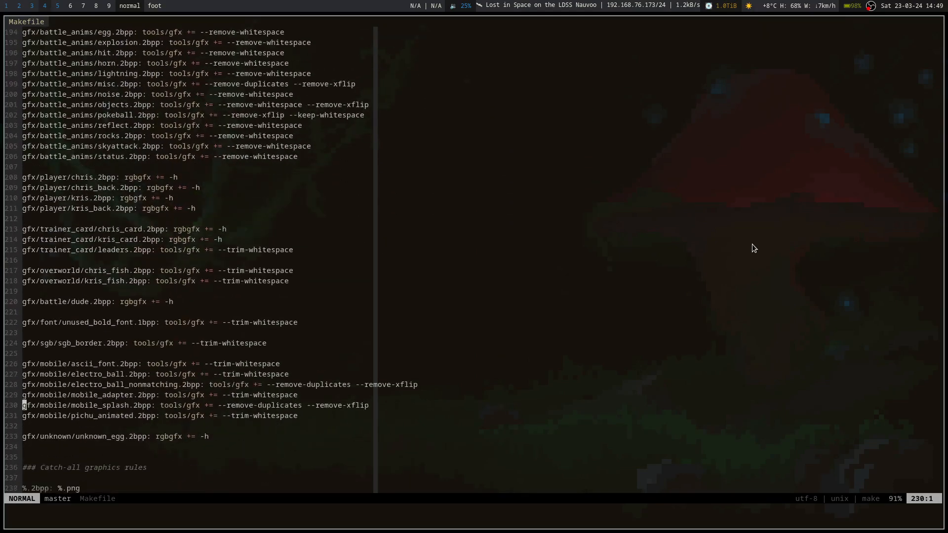
pyautogui.scroll(-3)
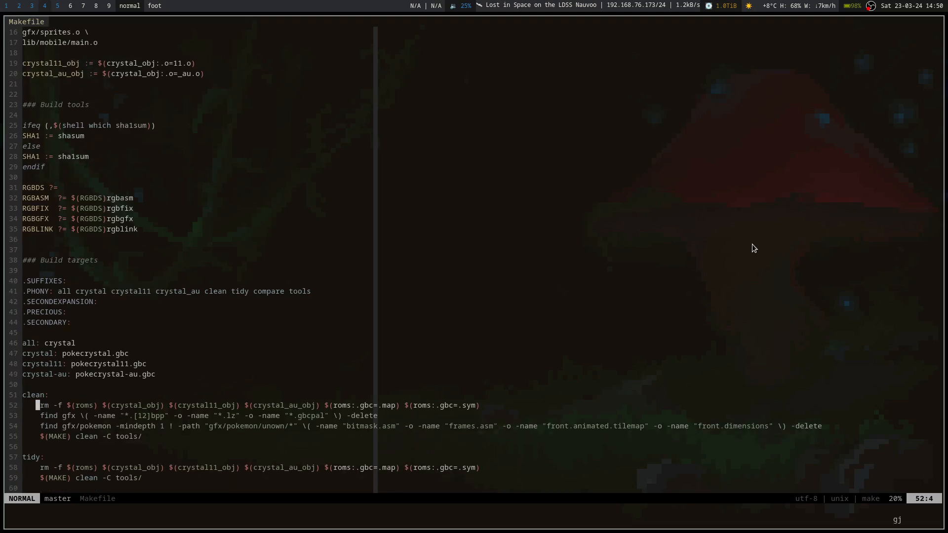
# Move through the Makefile and jump back to its top with gg
pyautogui.scroll(-3)
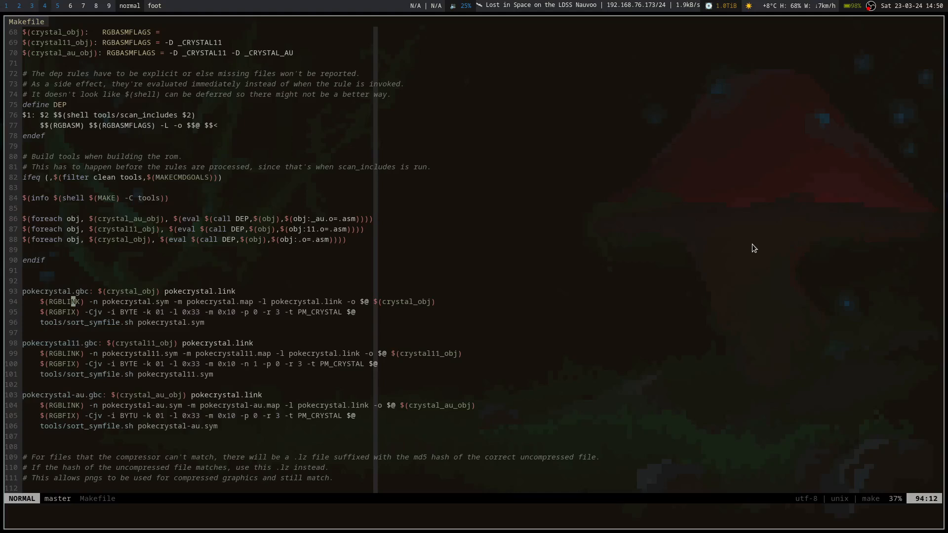
pyautogui.press('j')
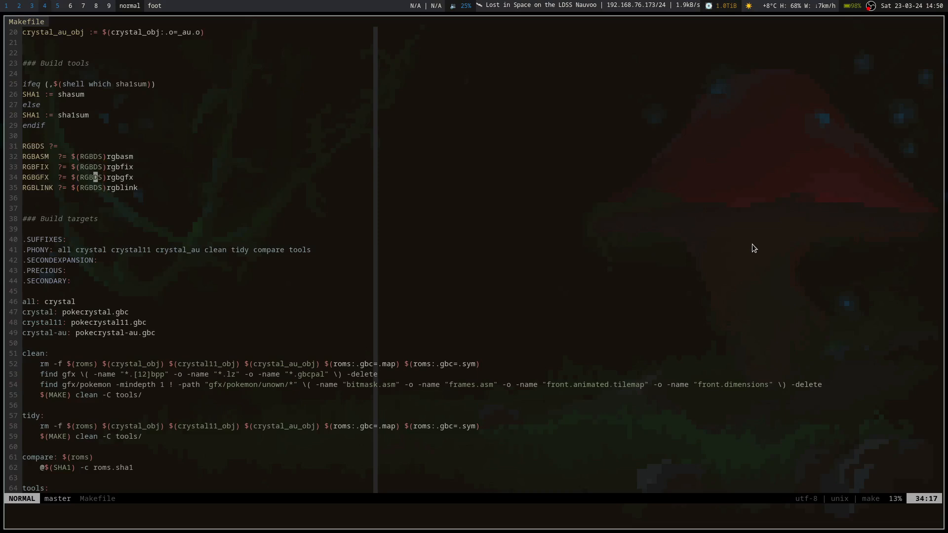
pyautogui.press('gg')
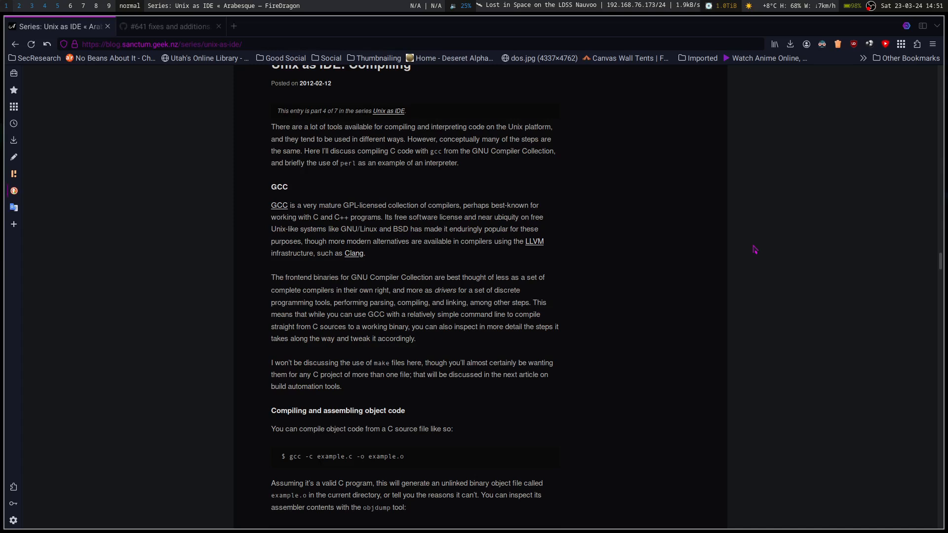
pyautogui.moveTo(604, 226)
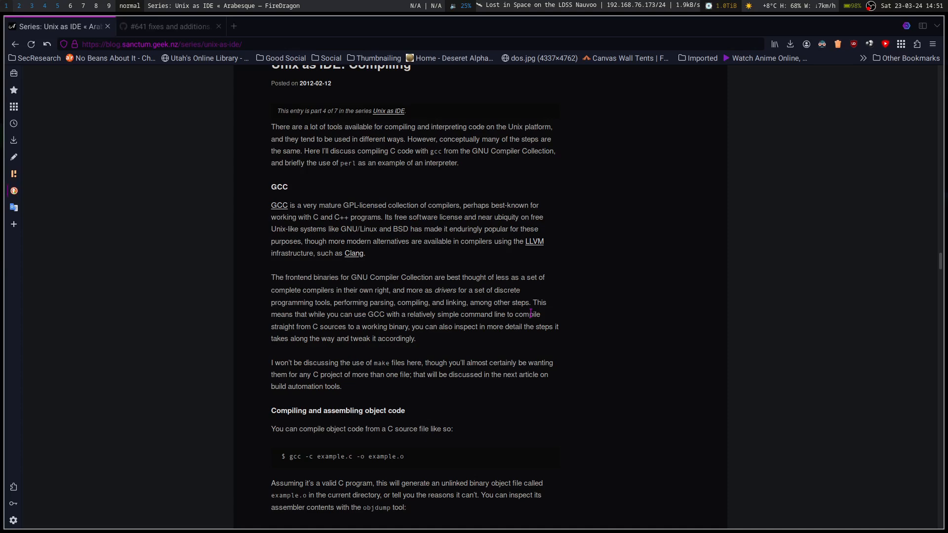
pyautogui.scroll(-3)
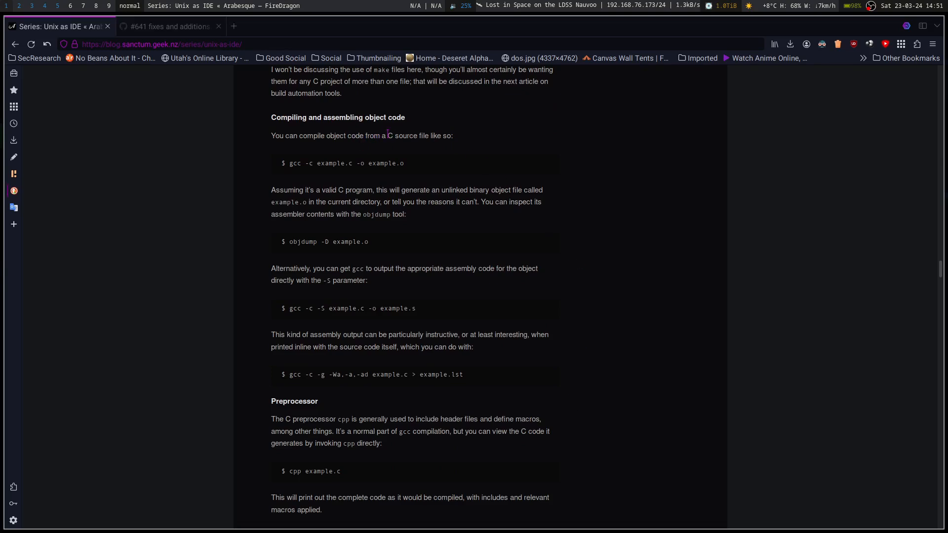
pyautogui.moveTo(318, 179)
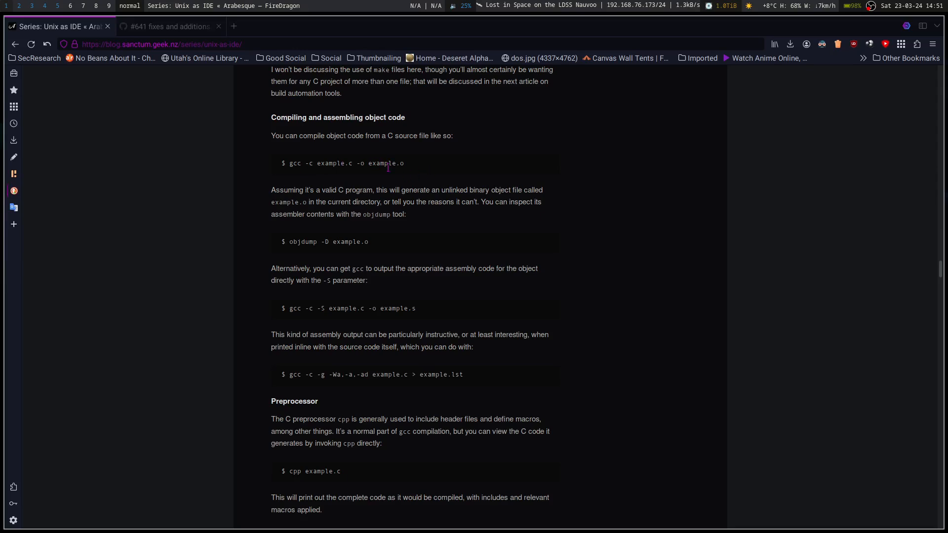
pyautogui.moveTo(443, 202)
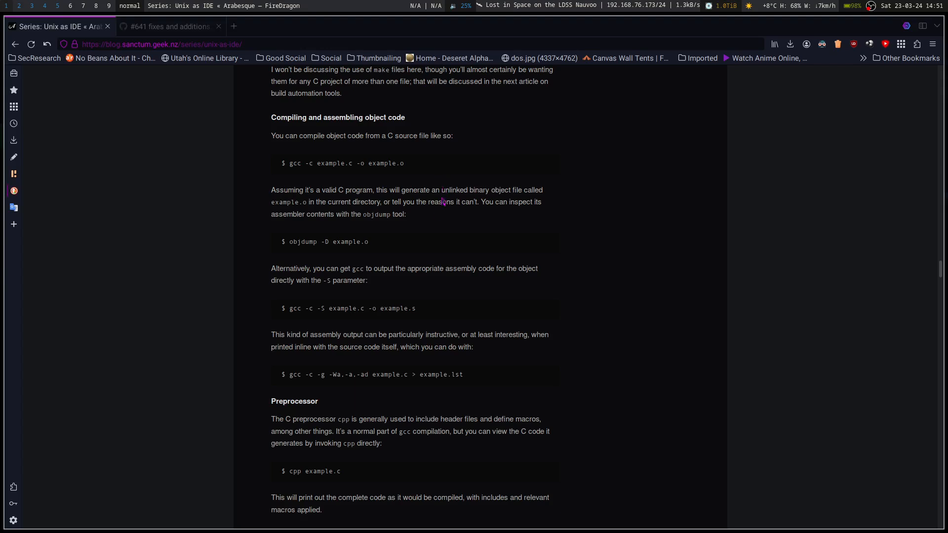
pyautogui.moveTo(440, 221)
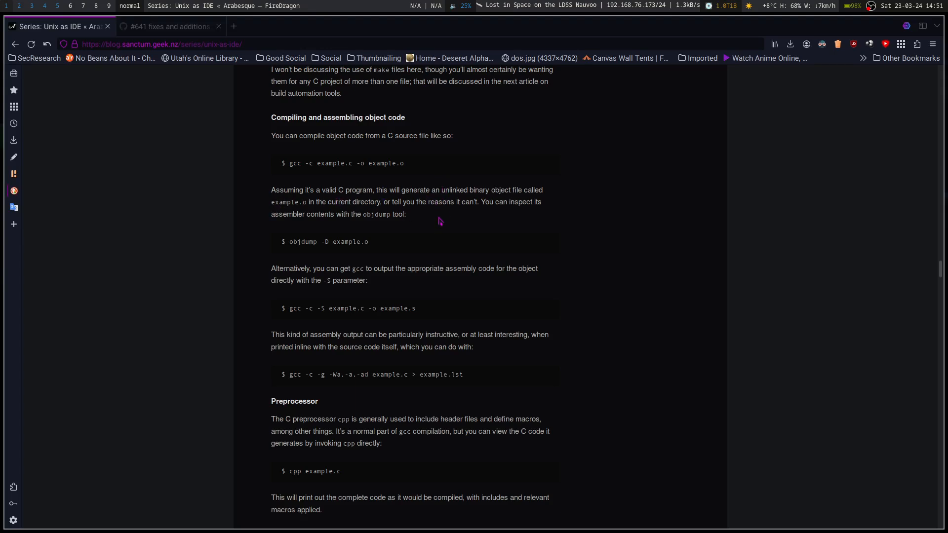
pyautogui.moveTo(445, 211)
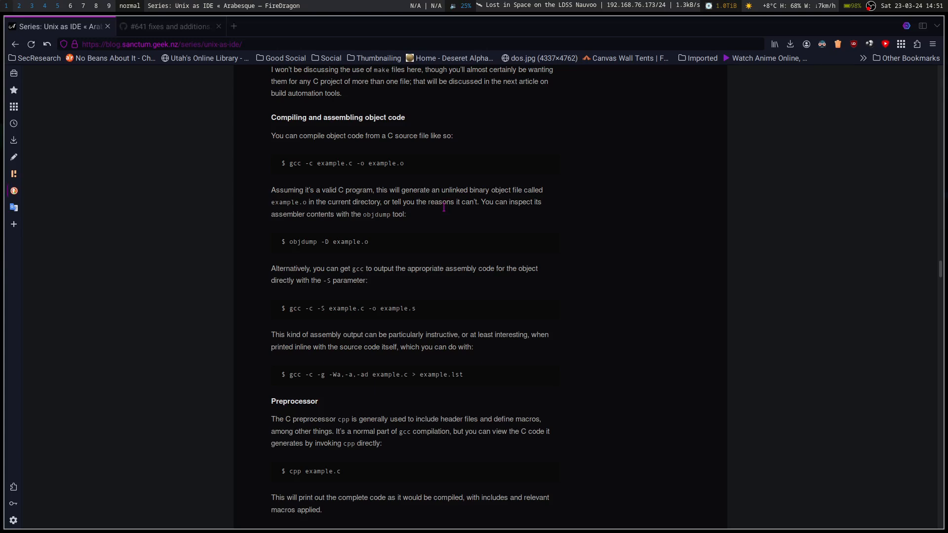
pyautogui.moveTo(359, 255)
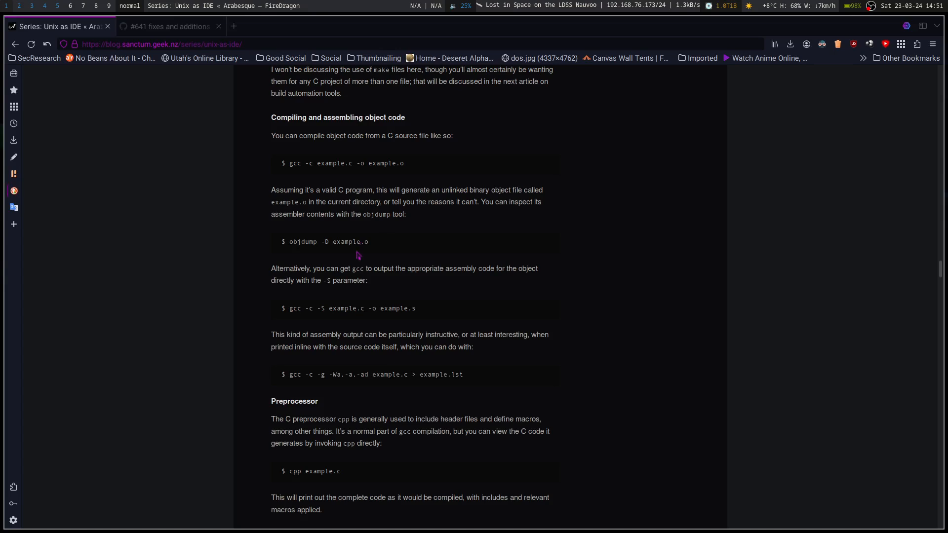
pyautogui.moveTo(368, 268)
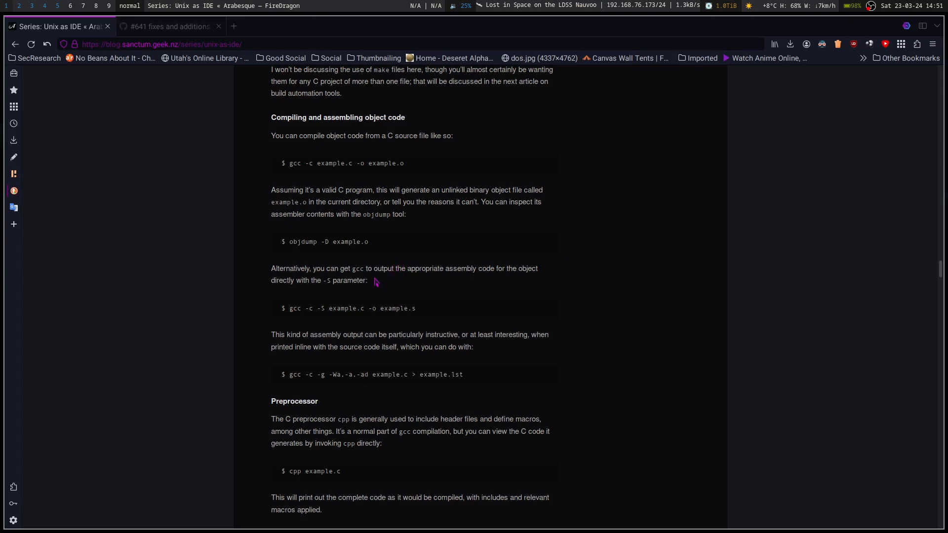
pyautogui.moveTo(419, 323)
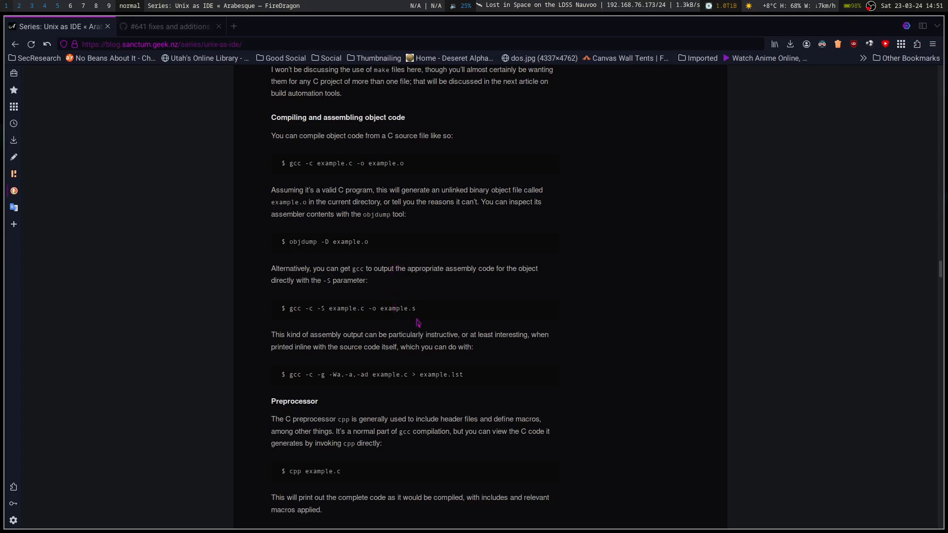
pyautogui.moveTo(423, 312)
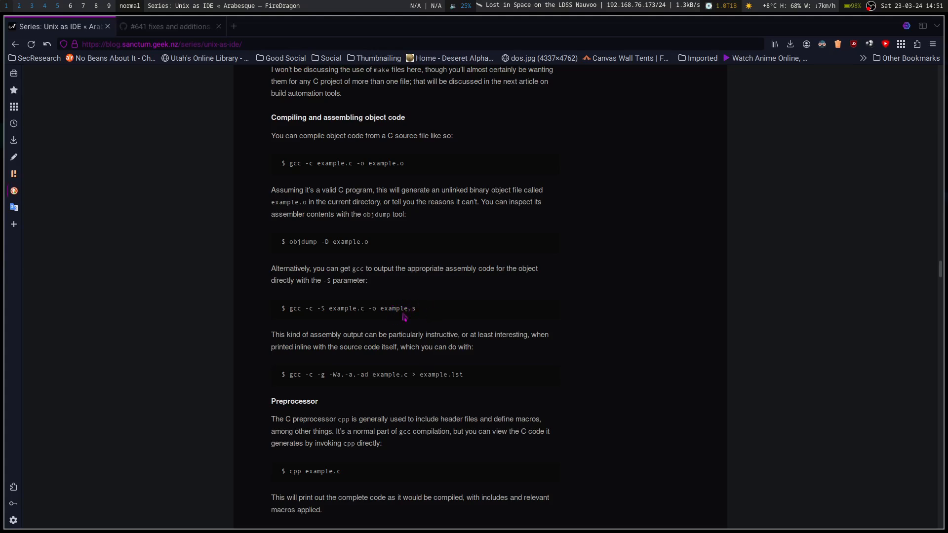
pyautogui.moveTo(394, 318)
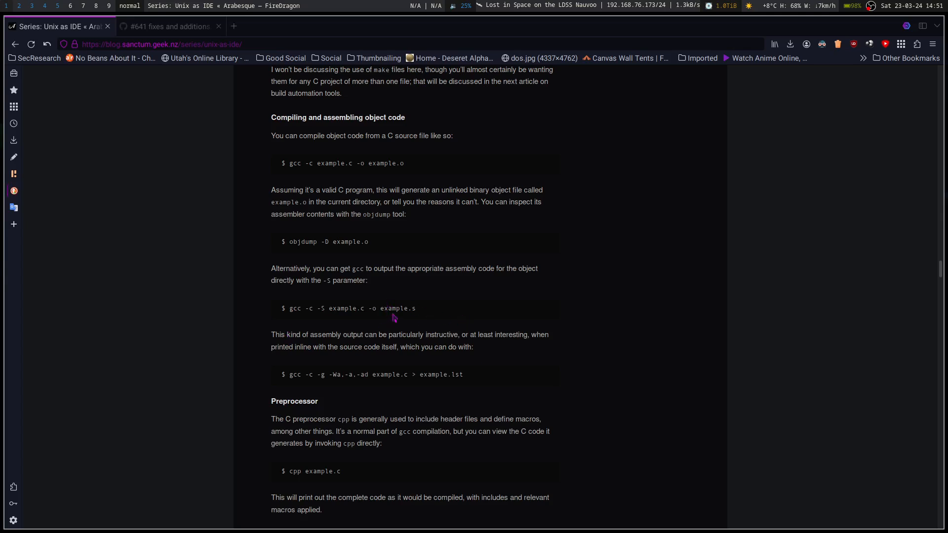
pyautogui.moveTo(421, 304)
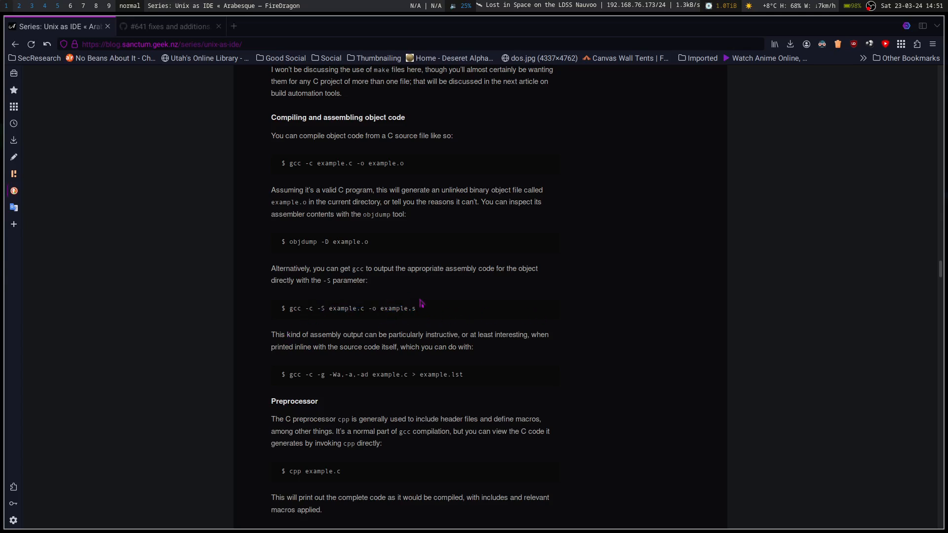
pyautogui.moveTo(351, 343)
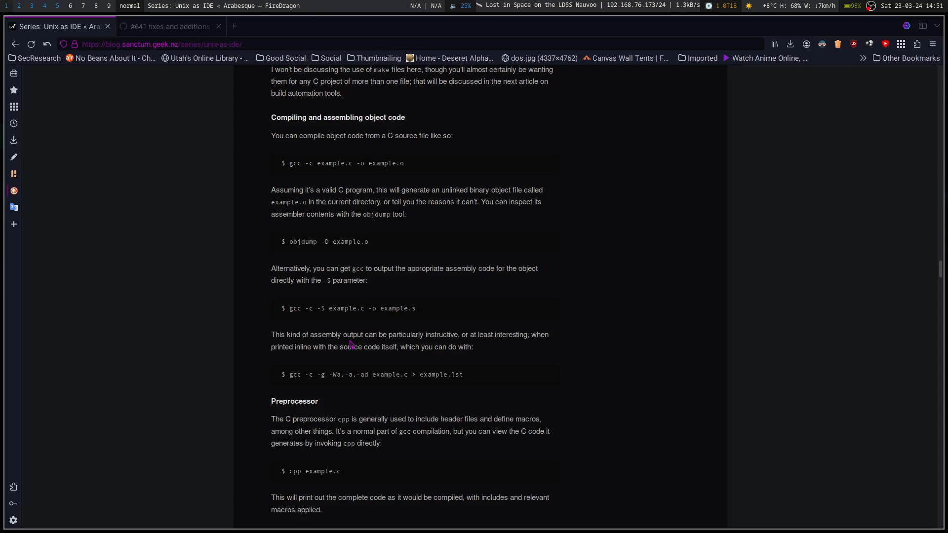
pyautogui.moveTo(423, 352)
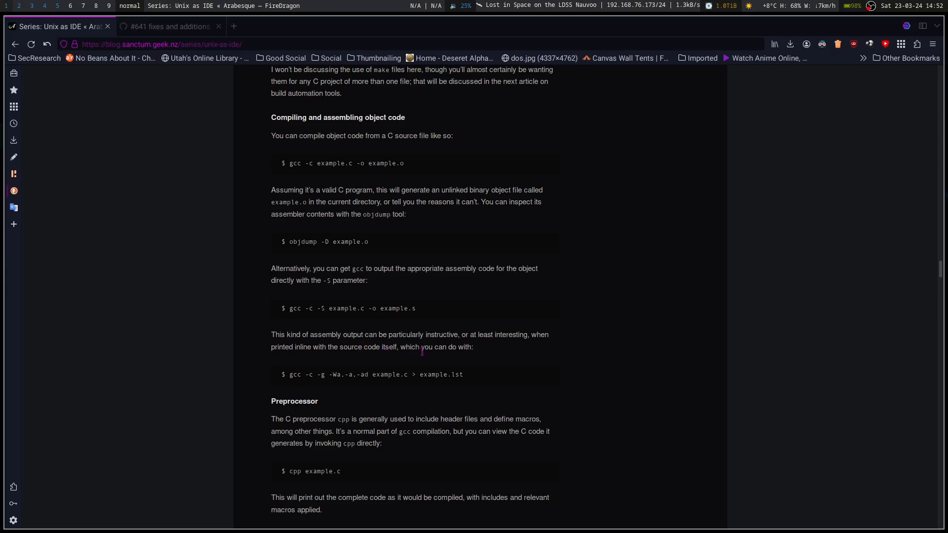
# Highlight the gcc -c -g -Wa,-a,-ad assembly-listing command and continue to the linking sections
pyautogui.doubleClick(391, 374)
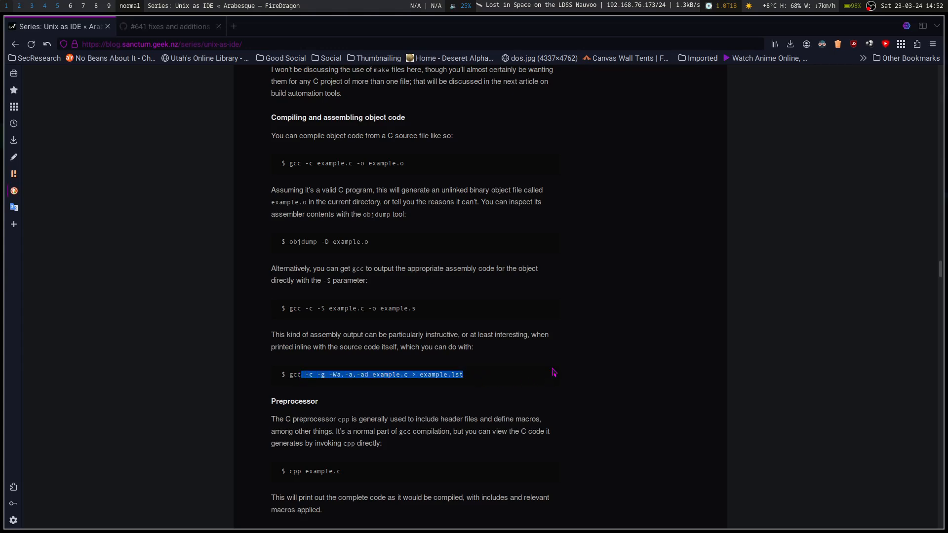
pyautogui.scroll(-3)
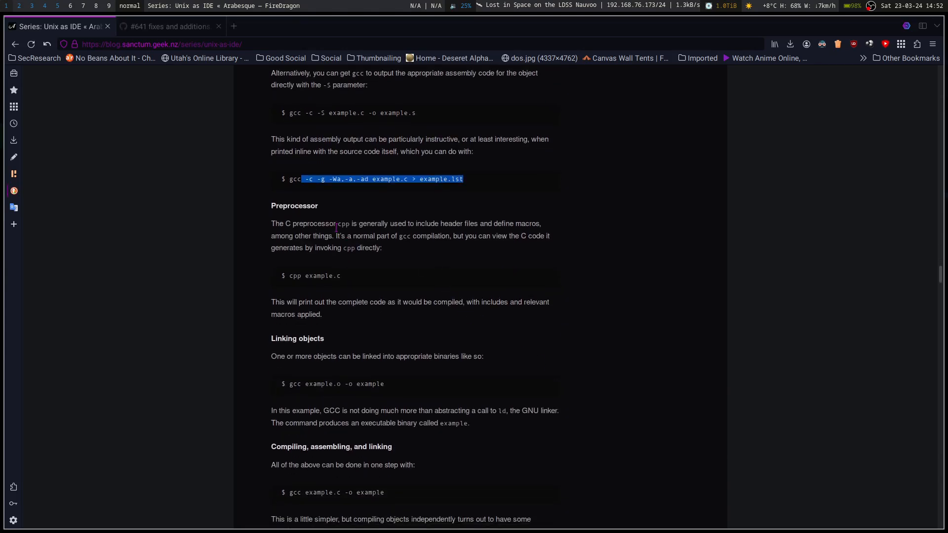
pyautogui.scroll(-3)
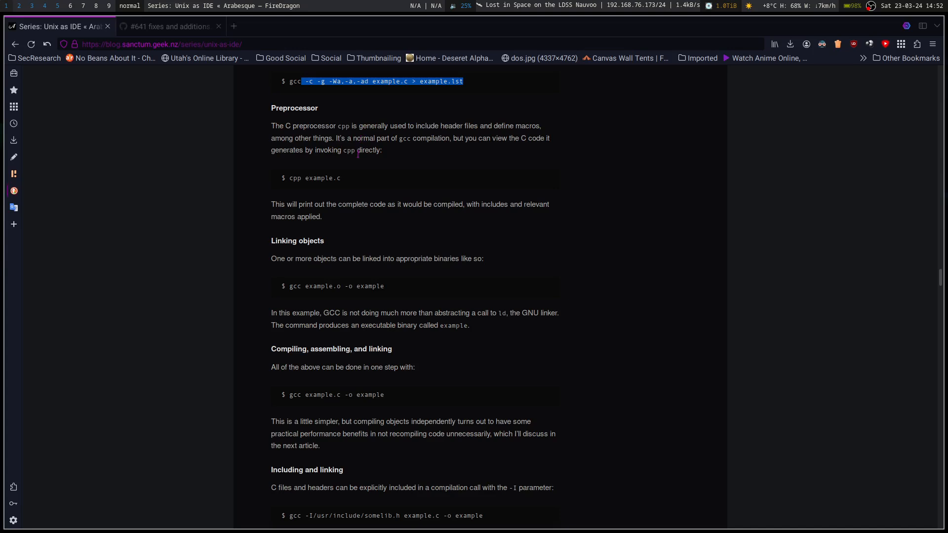
pyautogui.moveTo(488, 124)
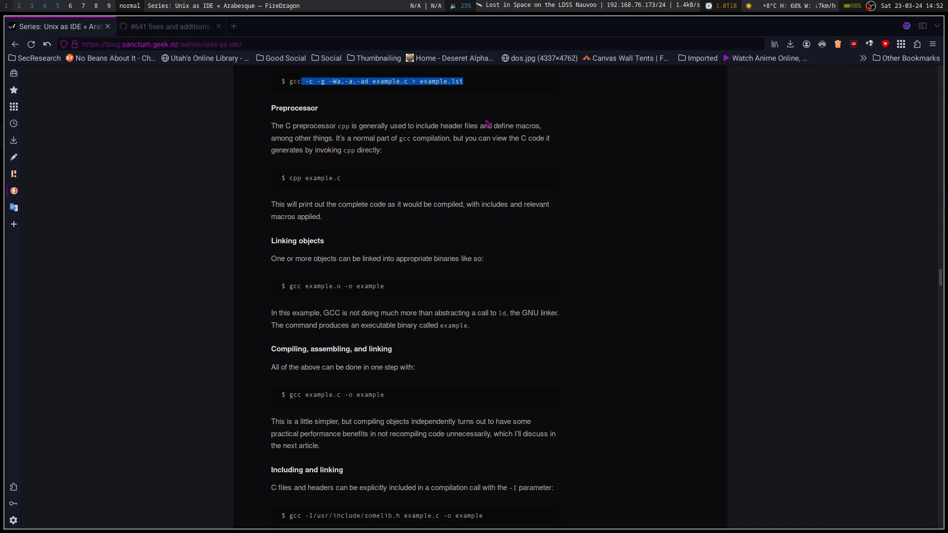
pyautogui.moveTo(361, 206)
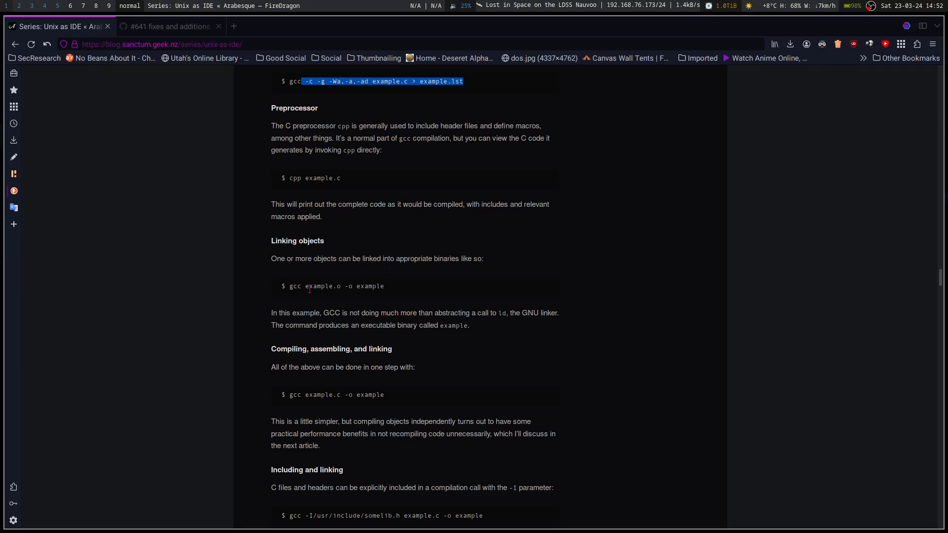
pyautogui.moveTo(453, 315)
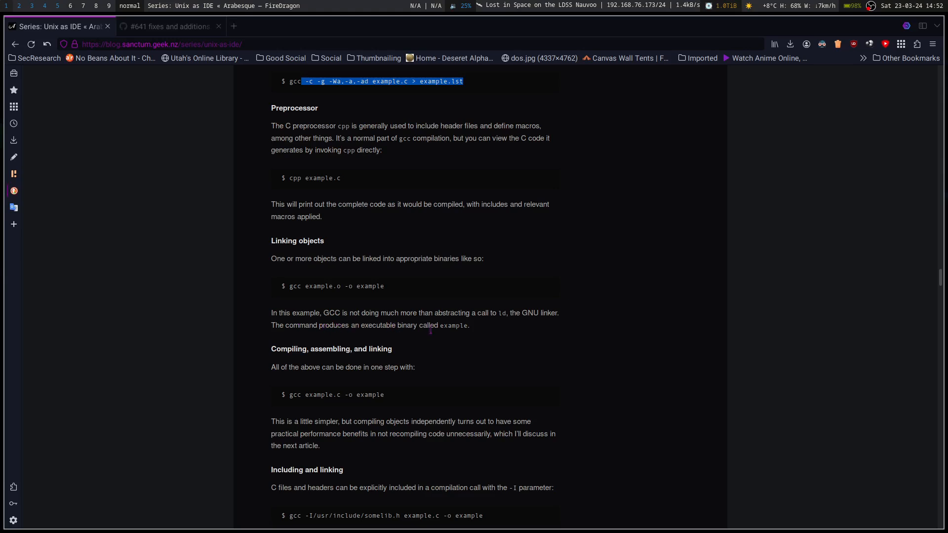
pyautogui.moveTo(287, 380)
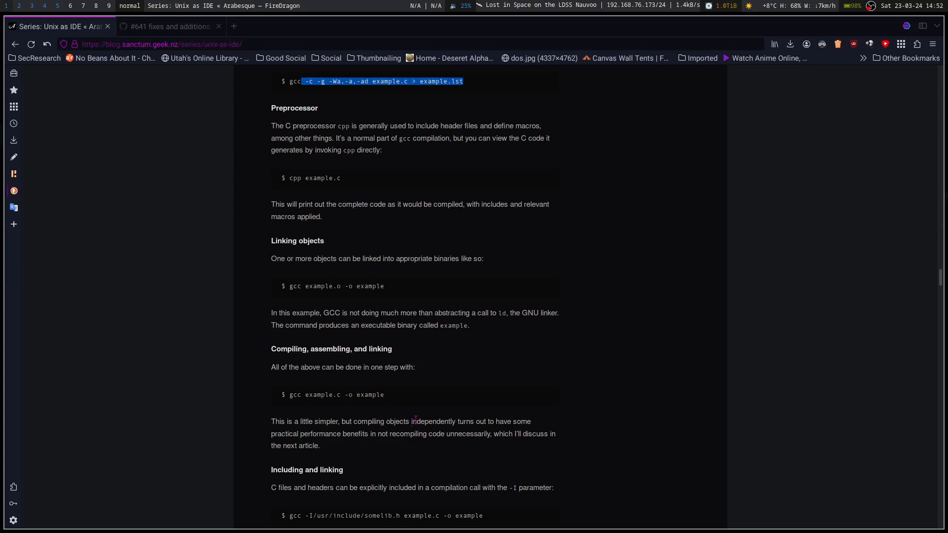
pyautogui.moveTo(433, 417)
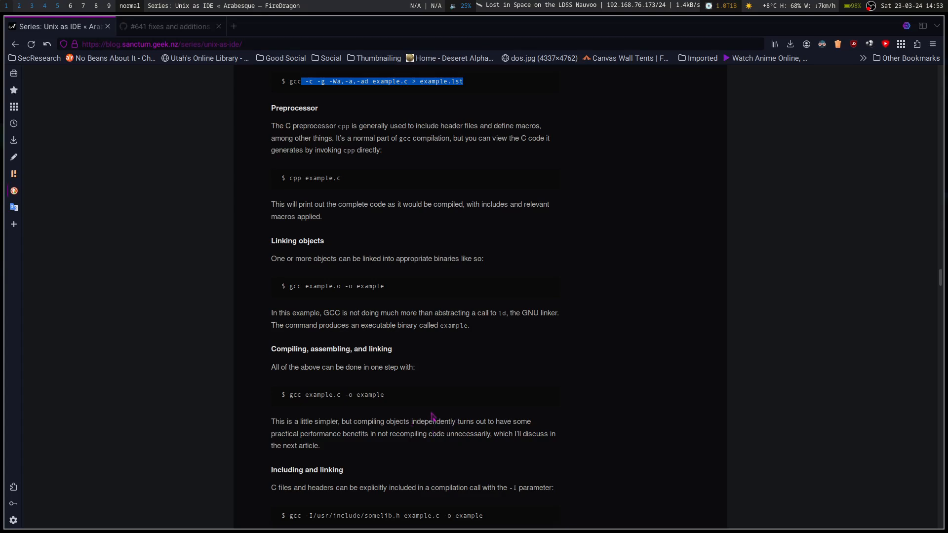
pyautogui.moveTo(474, 456)
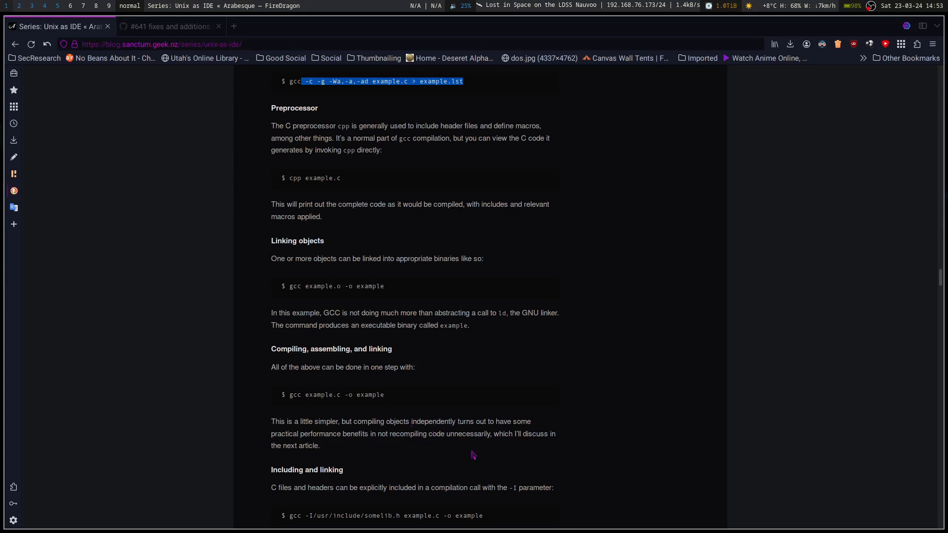
pyautogui.moveTo(425, 452)
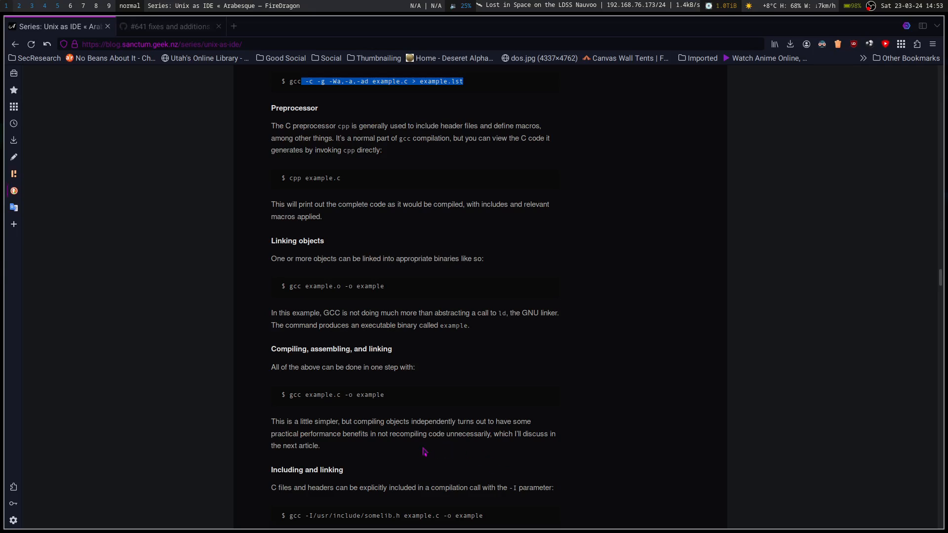
pyautogui.moveTo(486, 433)
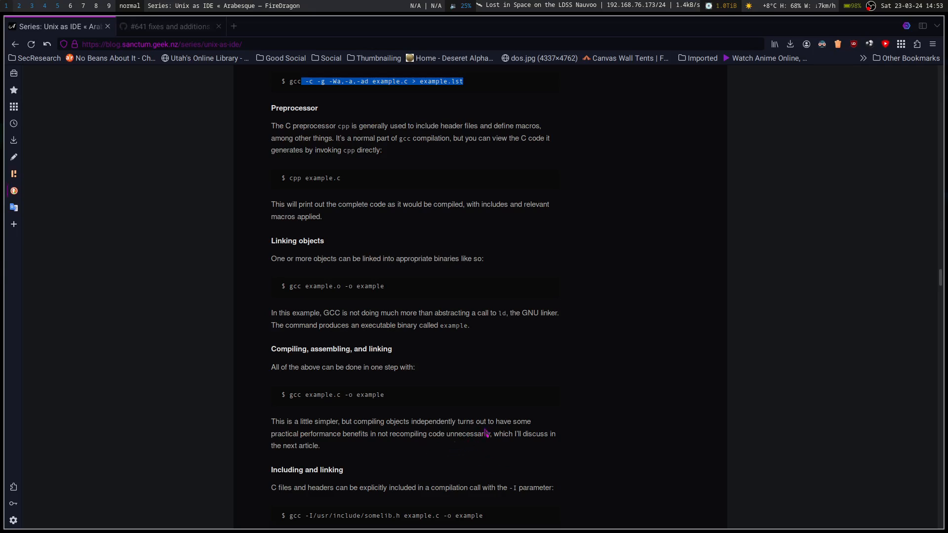
# Highlight the somelib.h include path, then CLIBS=-lncurses in the environment-variable example
pyautogui.scroll(-3)
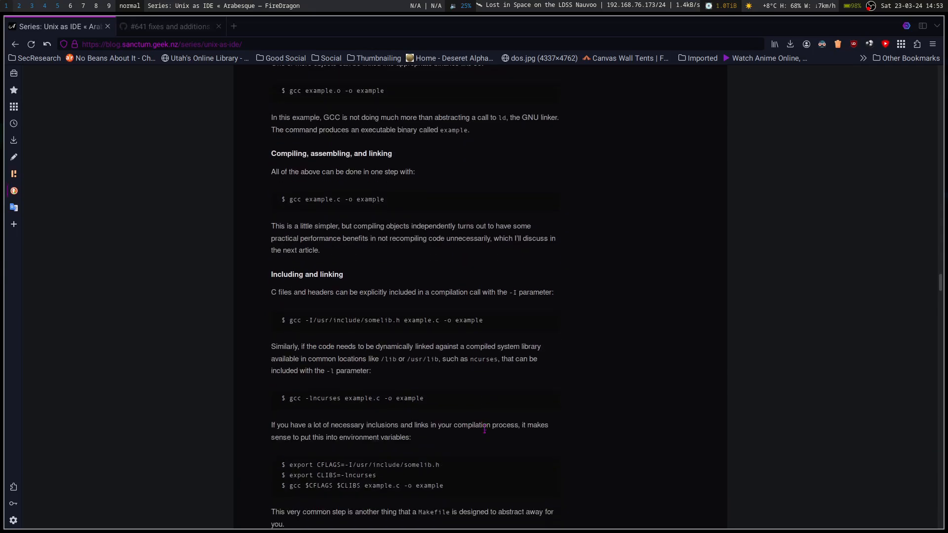
pyautogui.scroll(-3)
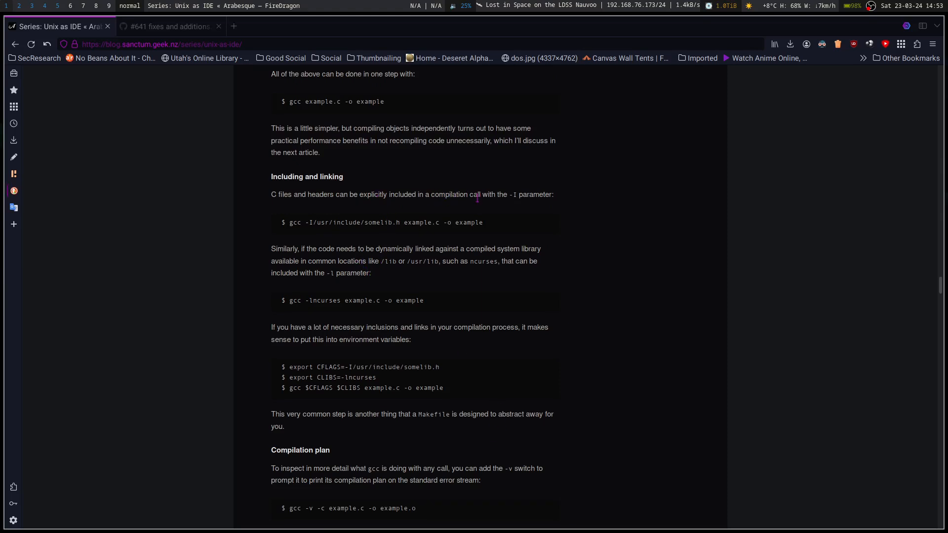
pyautogui.moveTo(340, 223)
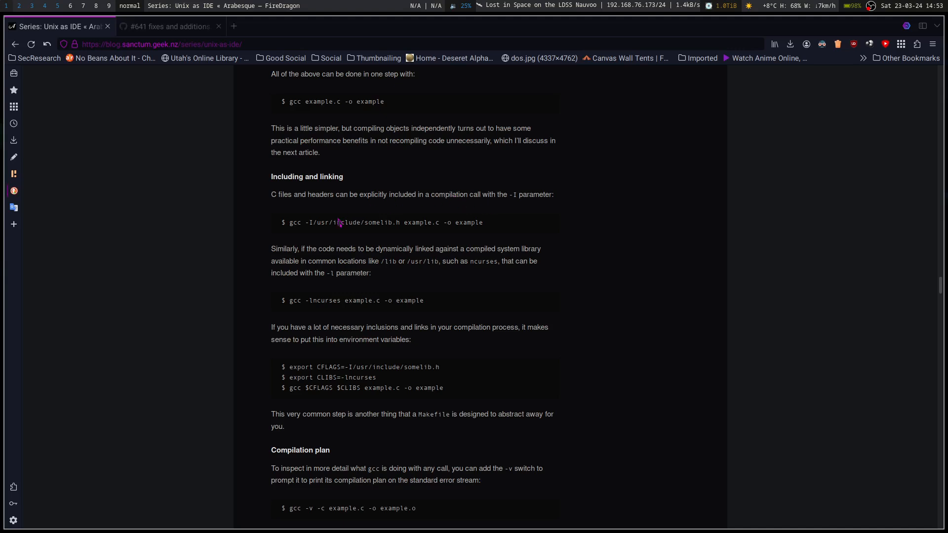
pyautogui.moveTo(328, 249)
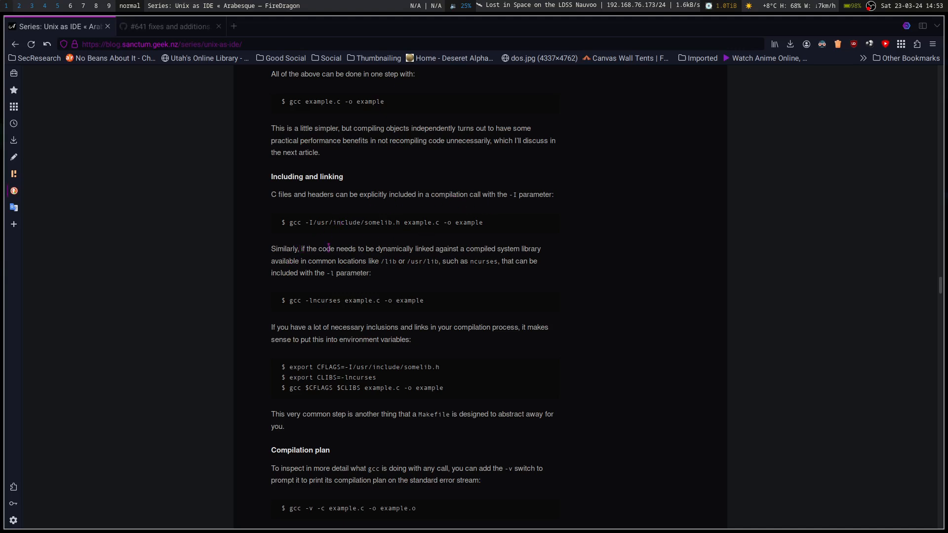
pyautogui.moveTo(505, 249)
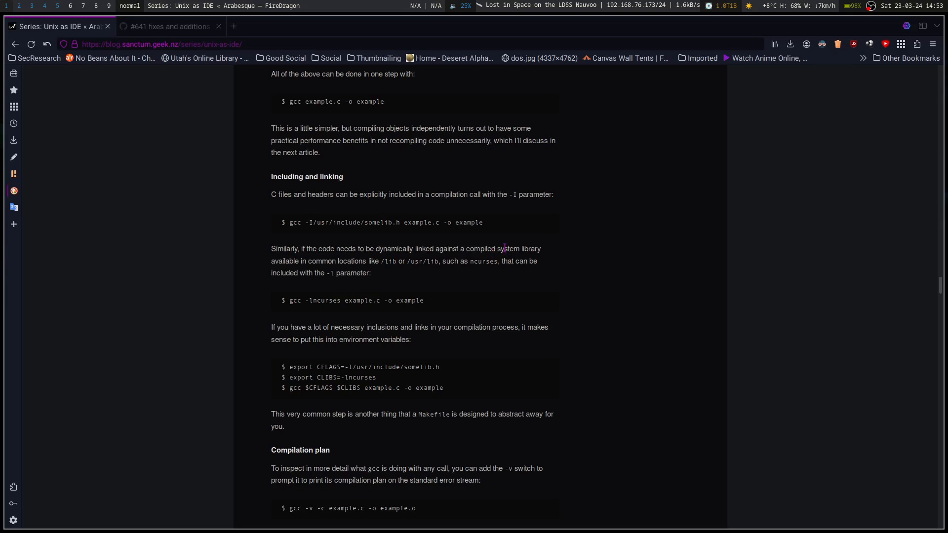
pyautogui.moveTo(477, 265)
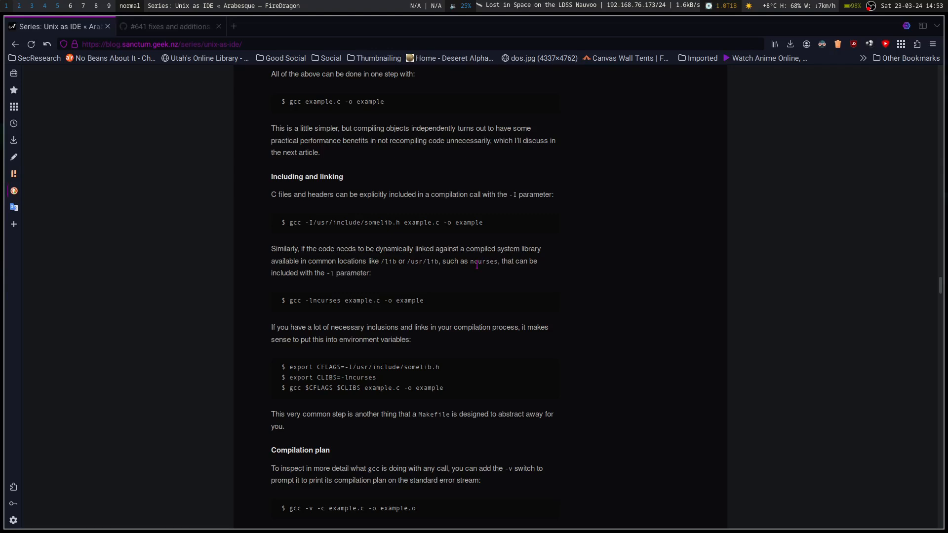
pyautogui.moveTo(355, 275)
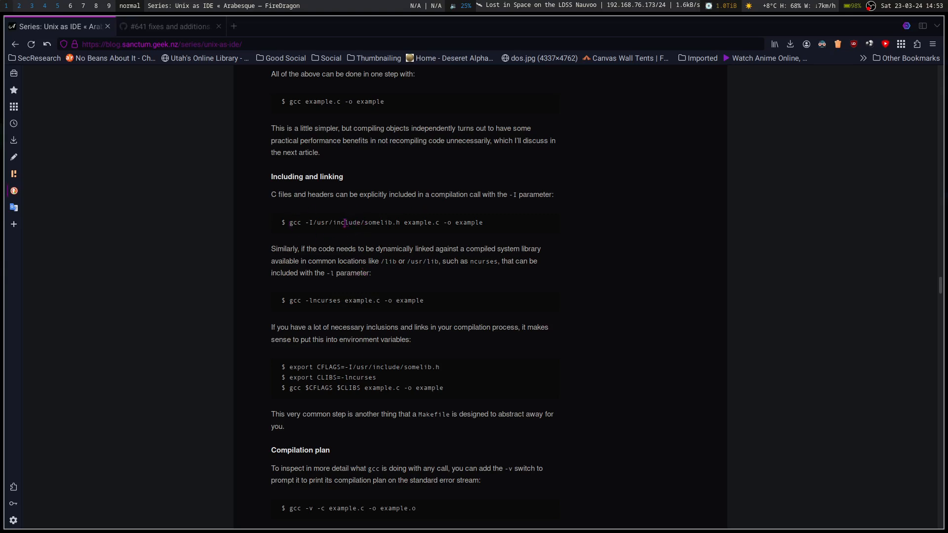
pyautogui.moveTo(345, 222); pyautogui.dragTo(401, 222)
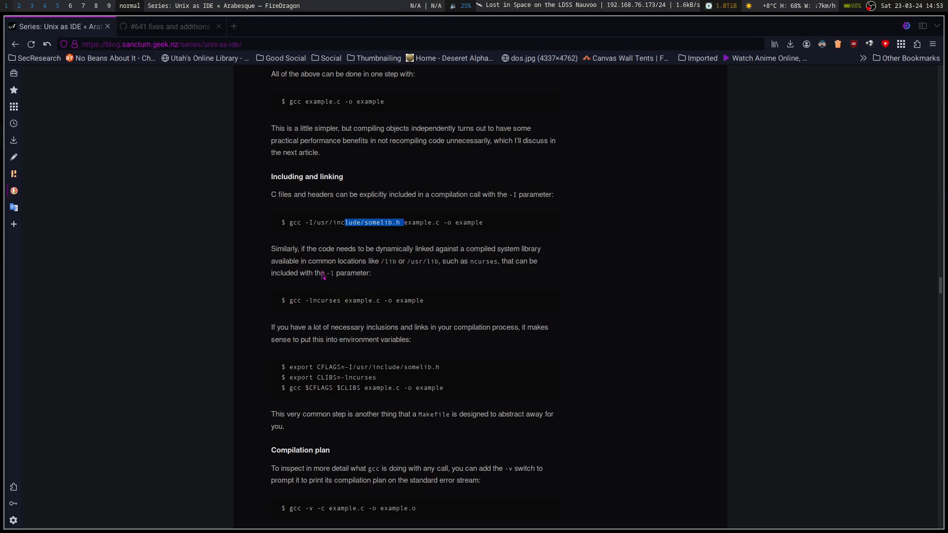
pyautogui.doubleClick(328, 301)
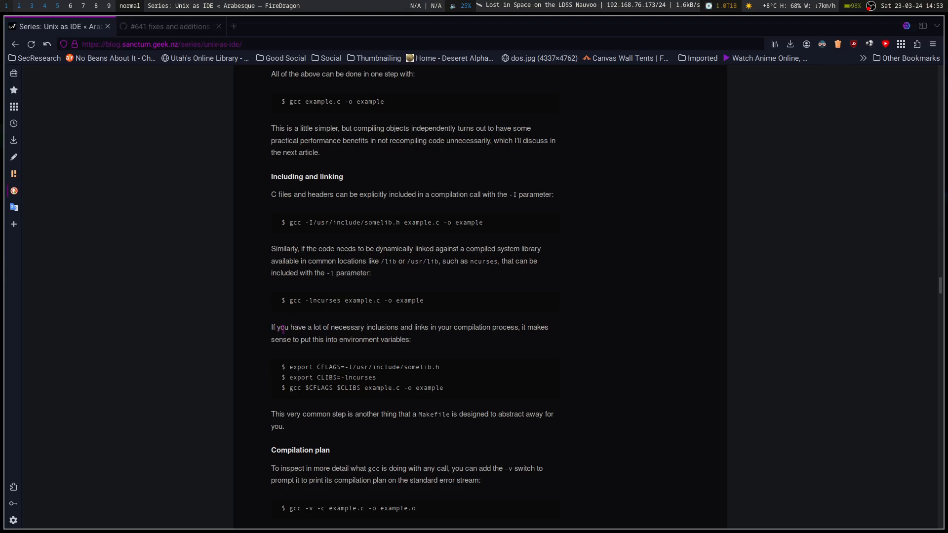
pyautogui.moveTo(457, 338)
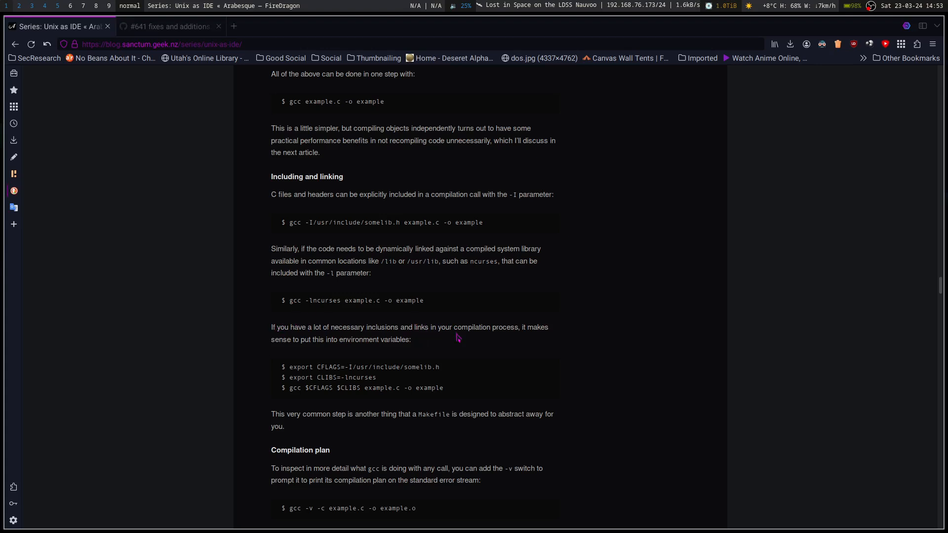
pyautogui.moveTo(312, 354)
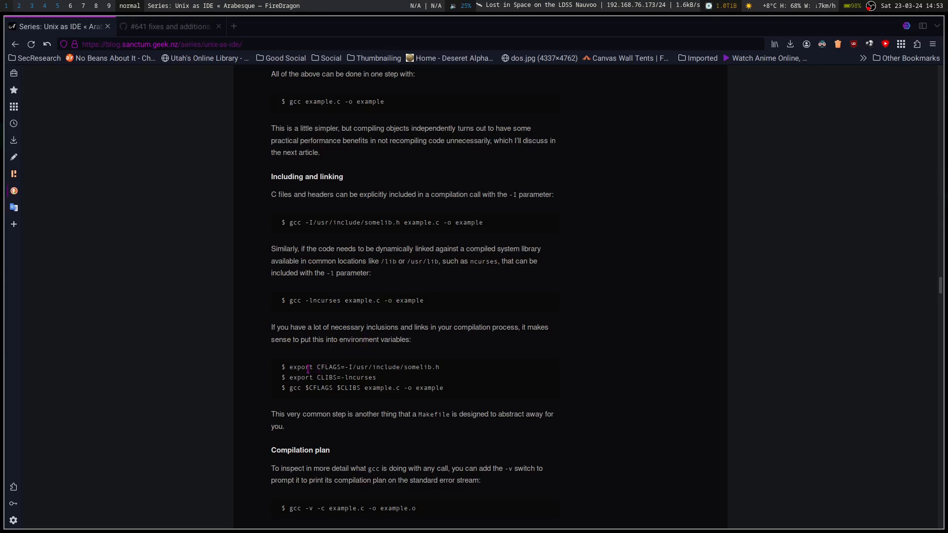
pyautogui.moveTo(324, 367); pyautogui.dragTo(425, 367)
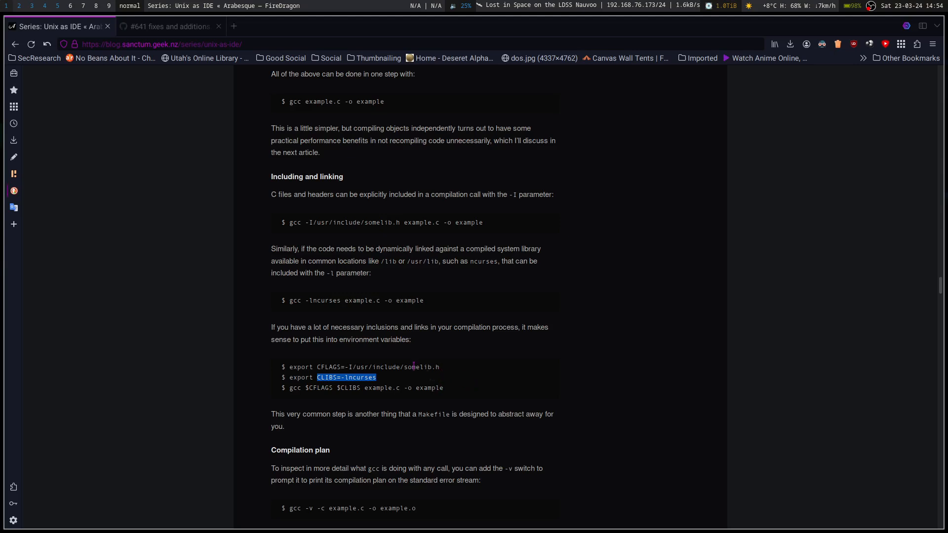
pyautogui.moveTo(333, 413)
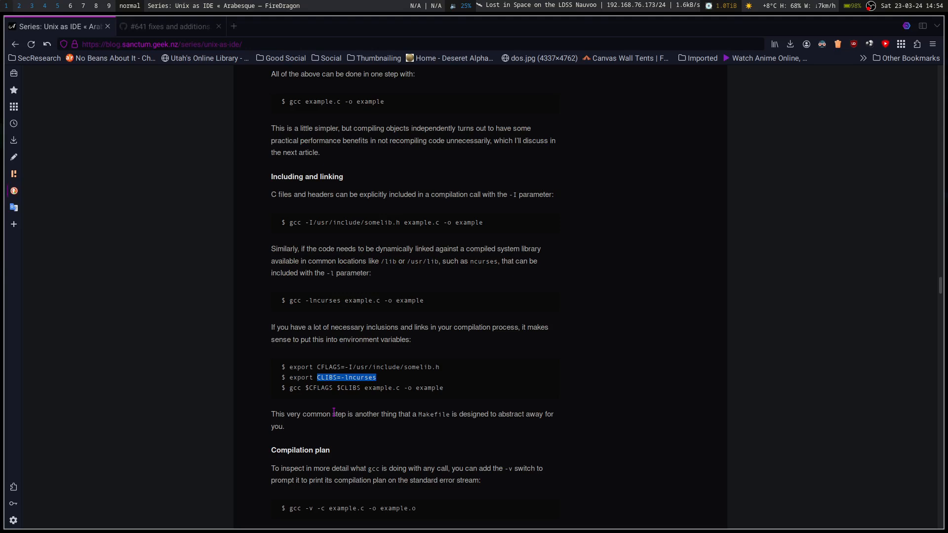
pyautogui.scroll(-3)
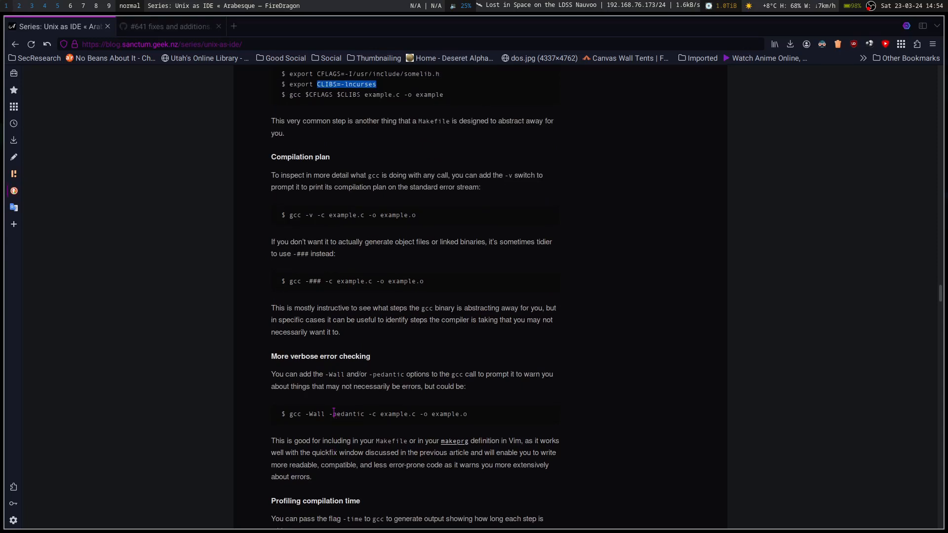
pyautogui.moveTo(338, 202)
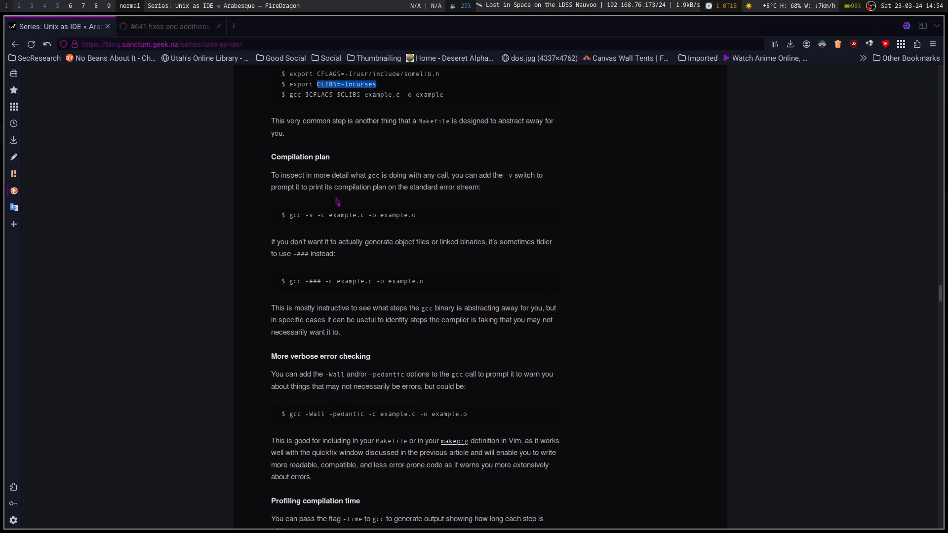
pyautogui.moveTo(445, 178)
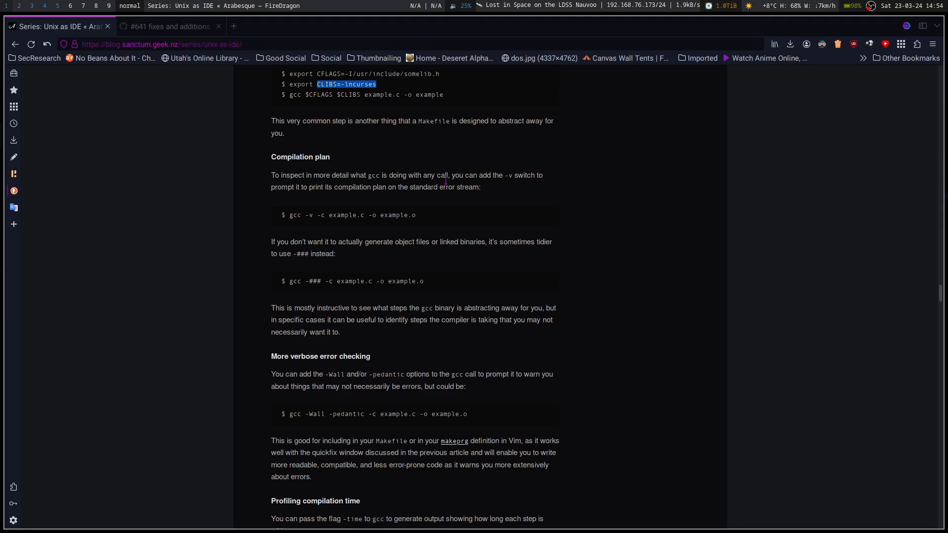
pyautogui.moveTo(528, 154)
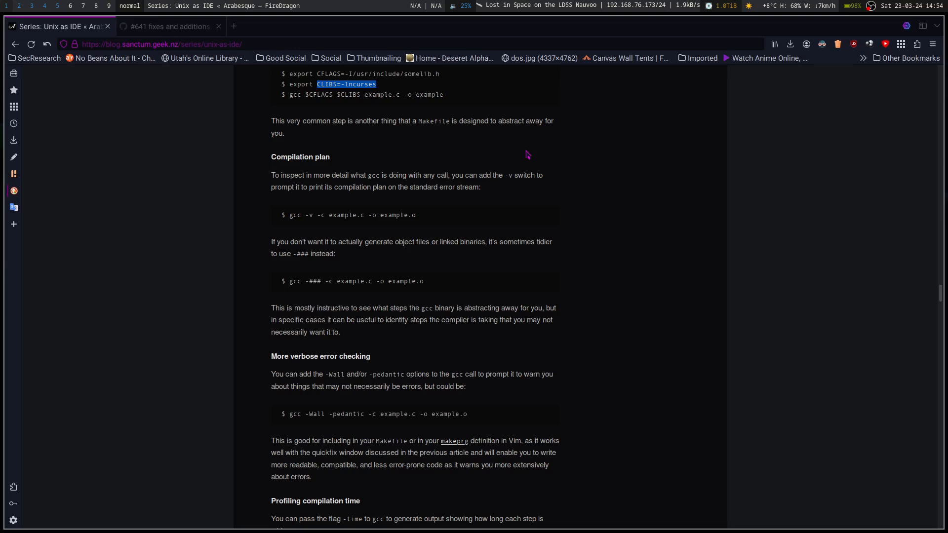
pyautogui.moveTo(435, 173)
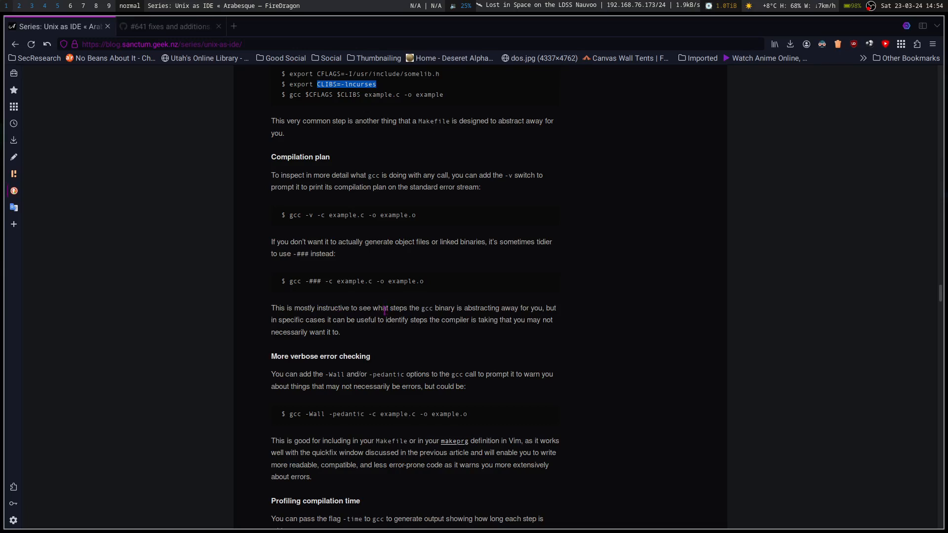
pyautogui.moveTo(368, 309)
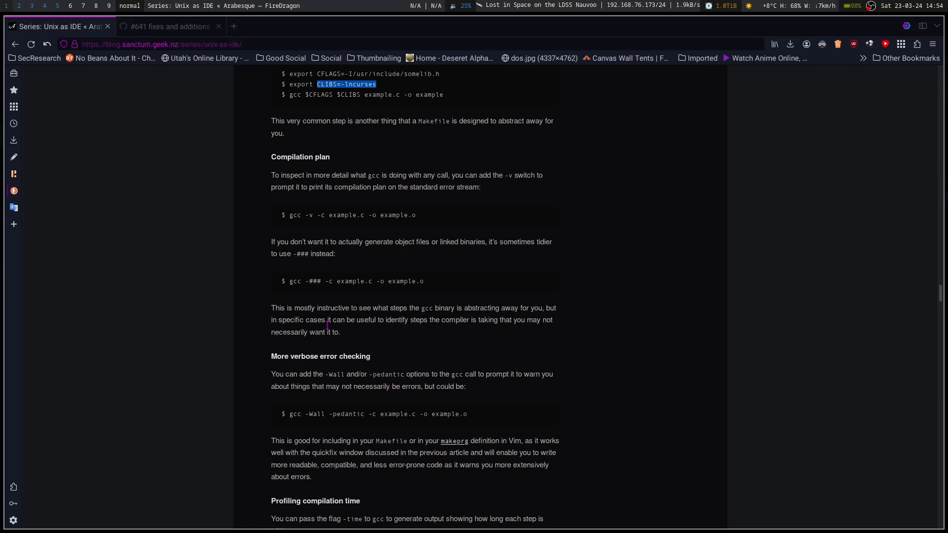
# Scroll past Profiling compilation time to the Interpreters section's inline Perl examples
pyautogui.scroll(-3)
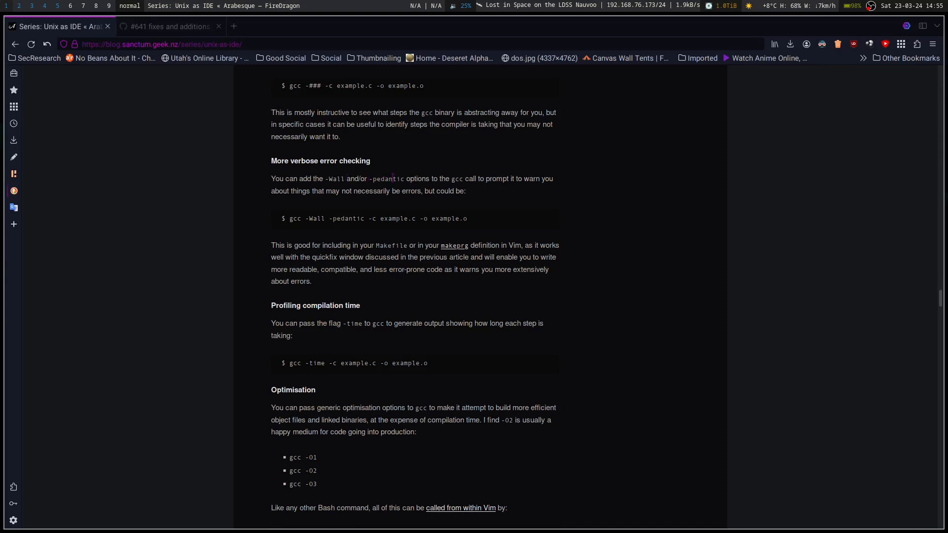
pyautogui.moveTo(473, 192)
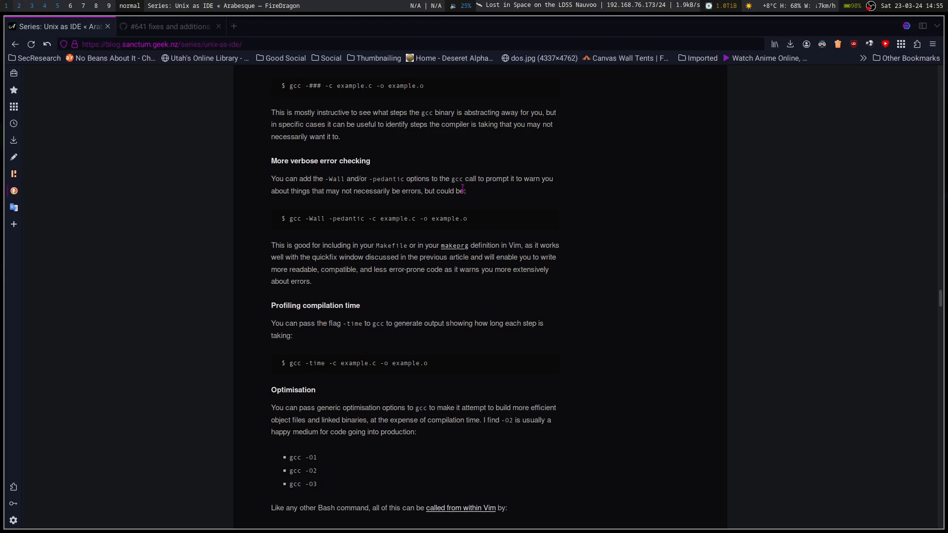
pyautogui.moveTo(356, 248)
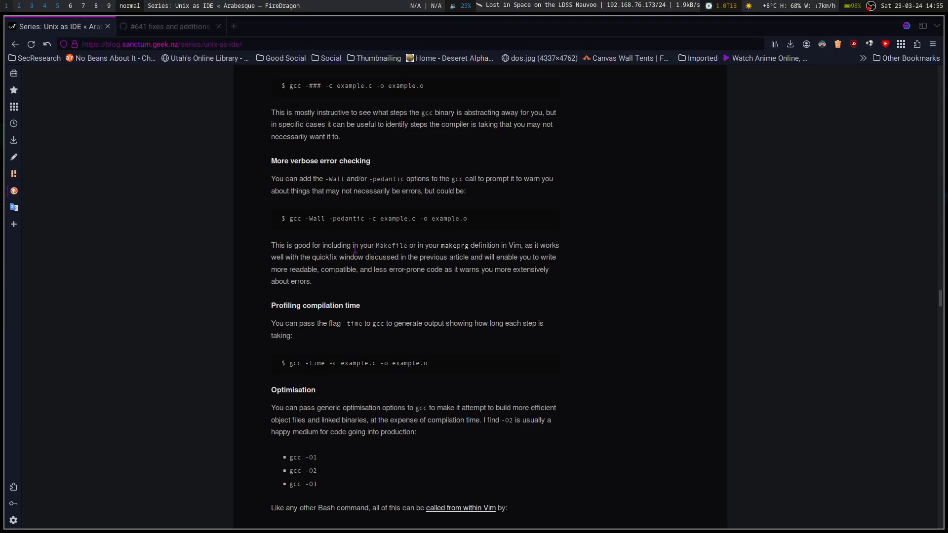
pyautogui.moveTo(583, 245)
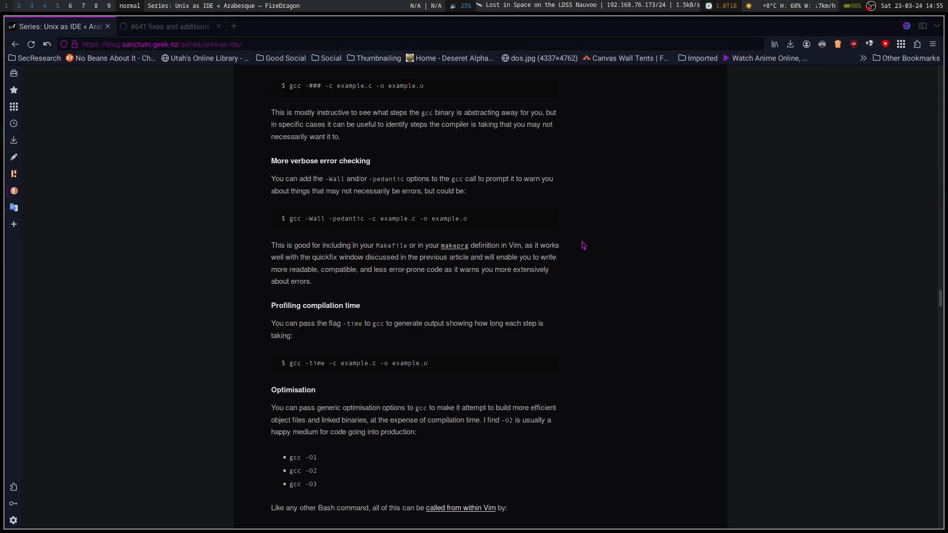
pyautogui.moveTo(571, 250)
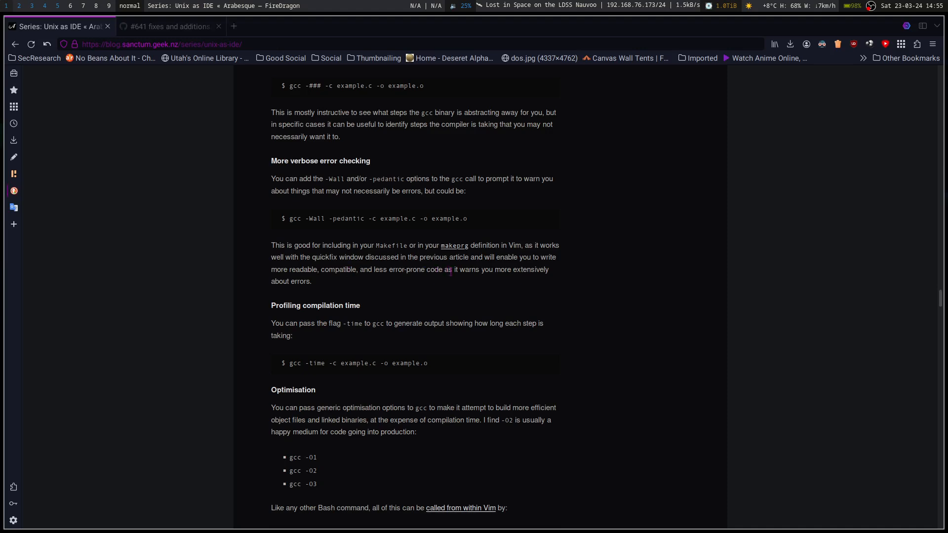
pyautogui.moveTo(490, 288)
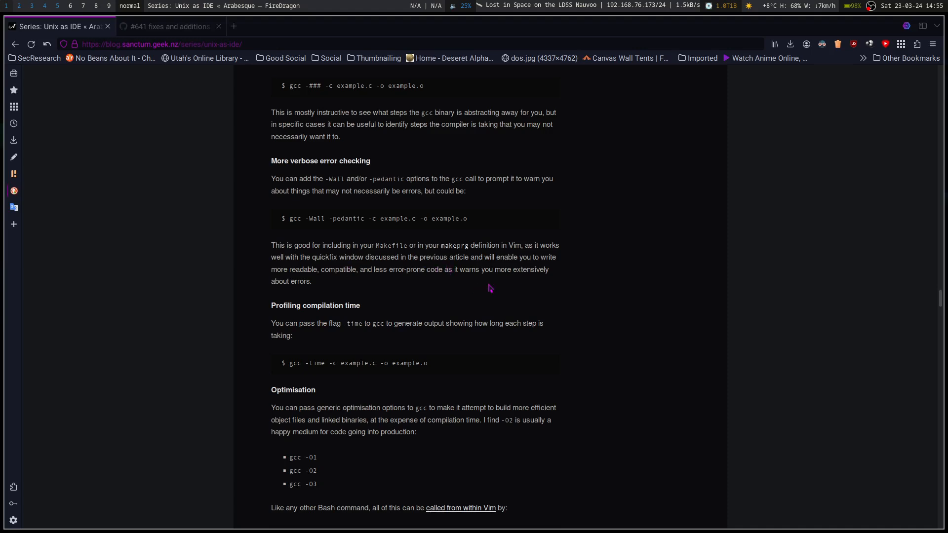
pyautogui.moveTo(290, 269)
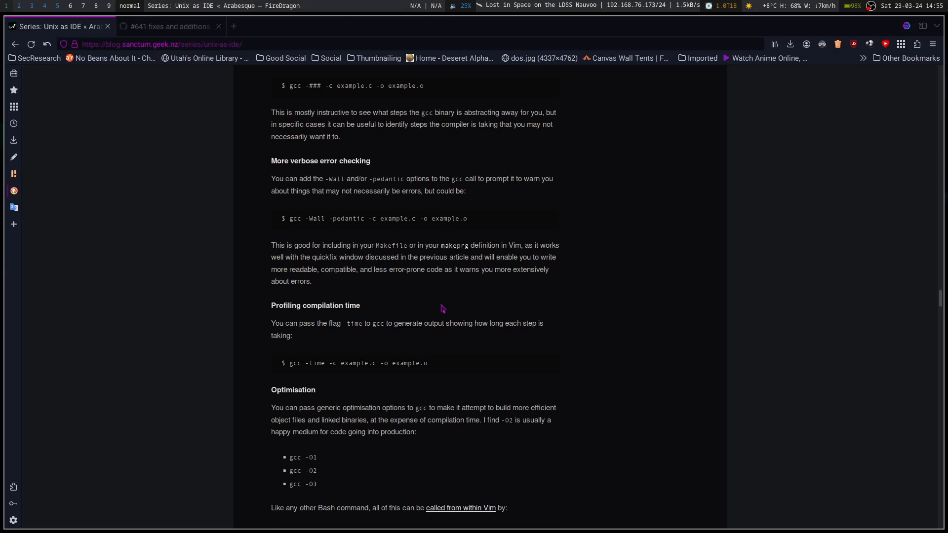
pyautogui.moveTo(415, 315)
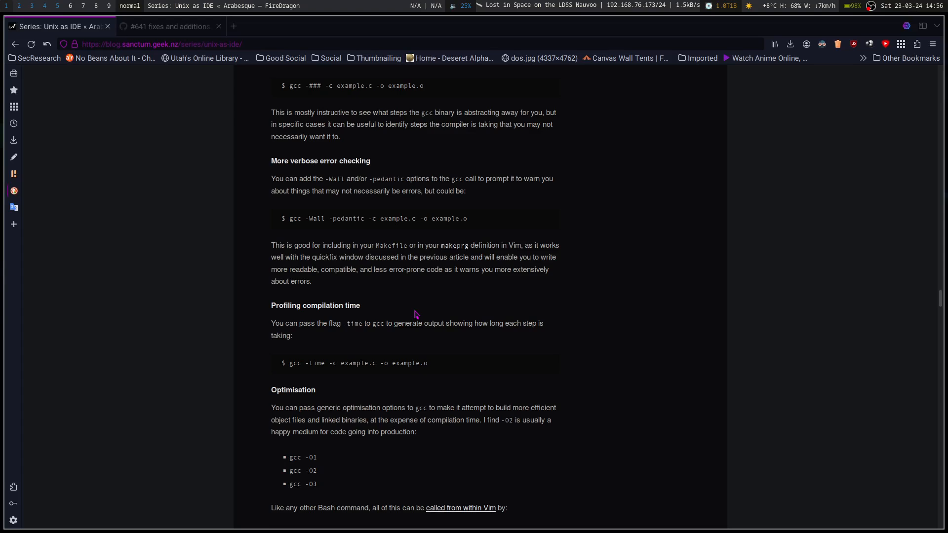
pyautogui.moveTo(588, 295)
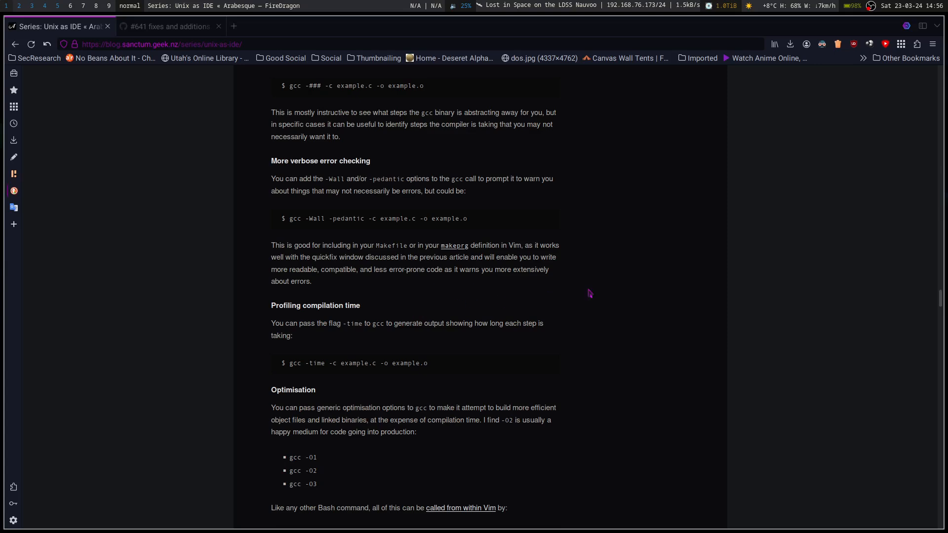
pyautogui.moveTo(605, 316)
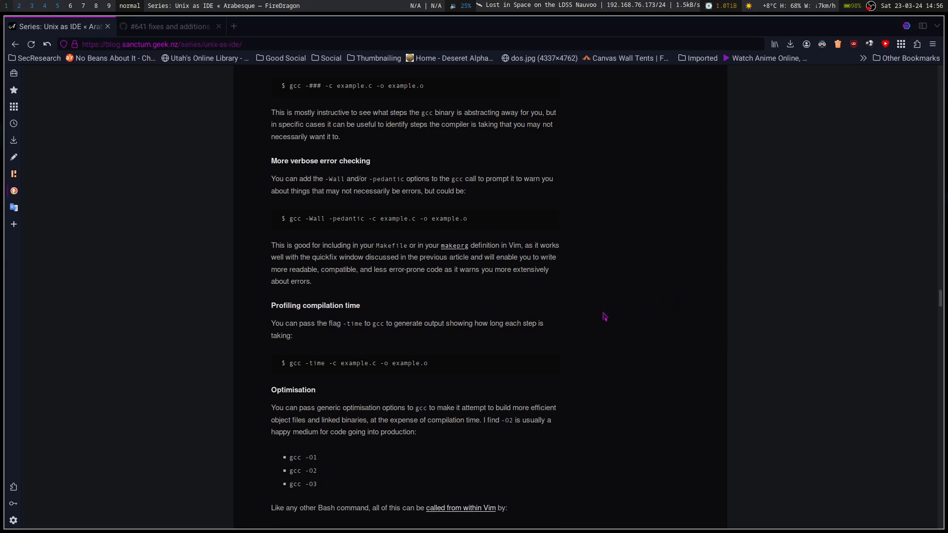
pyautogui.moveTo(598, 320)
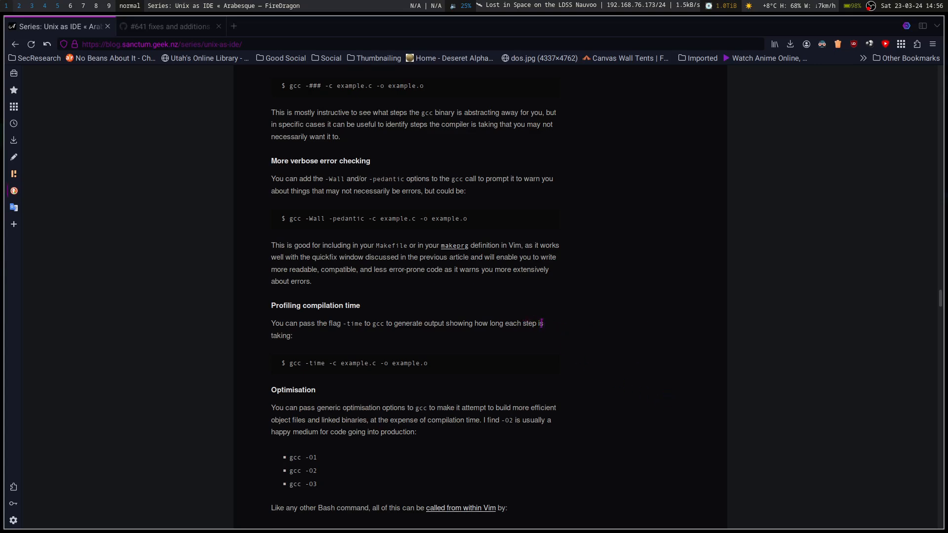
pyautogui.moveTo(605, 320)
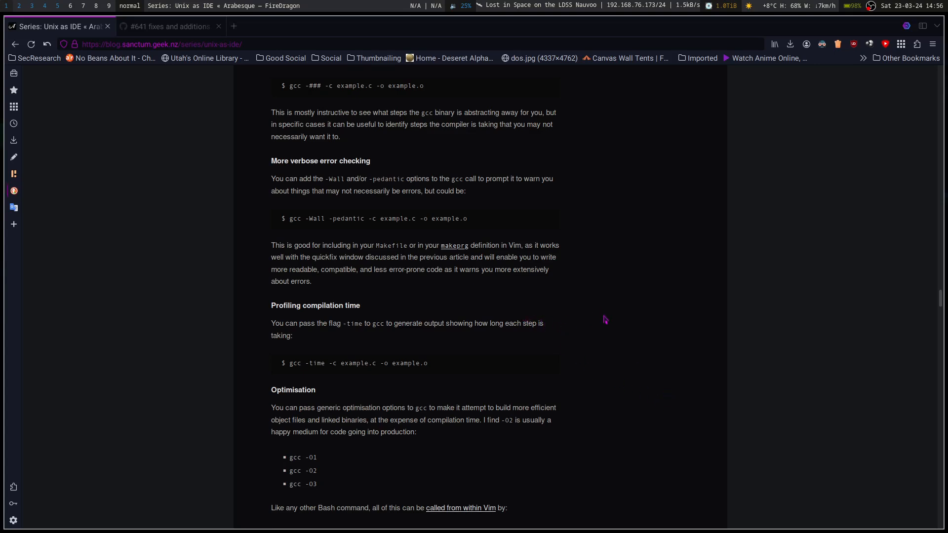
pyautogui.moveTo(459, 344)
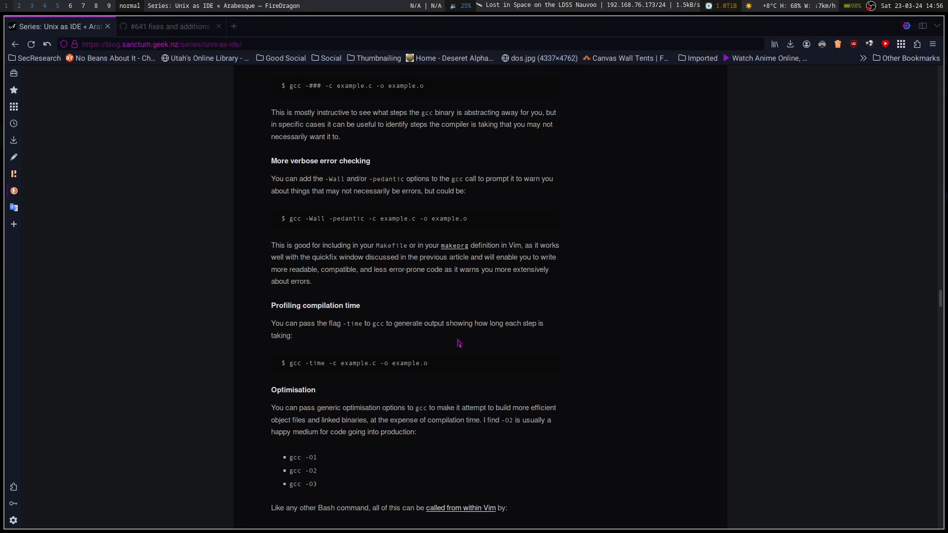
pyautogui.moveTo(308, 346)
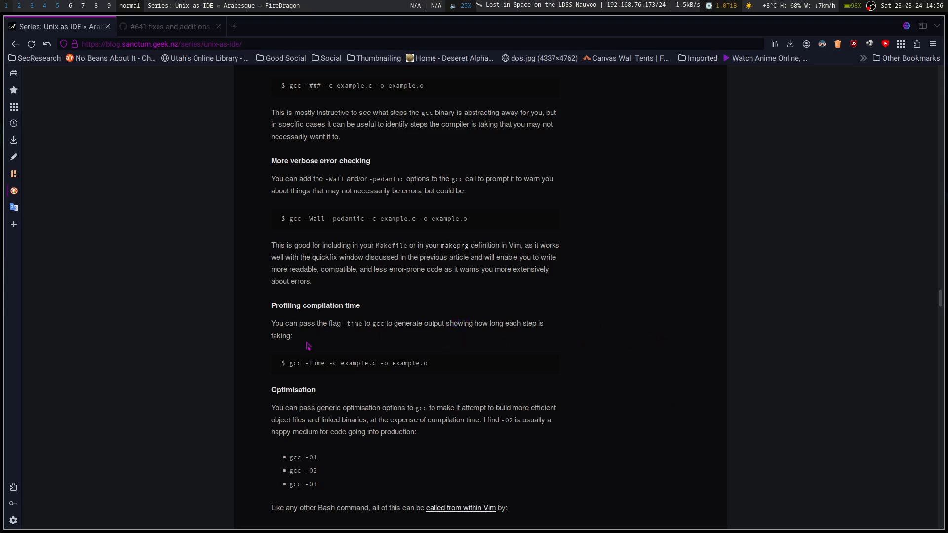
pyautogui.scroll(-3)
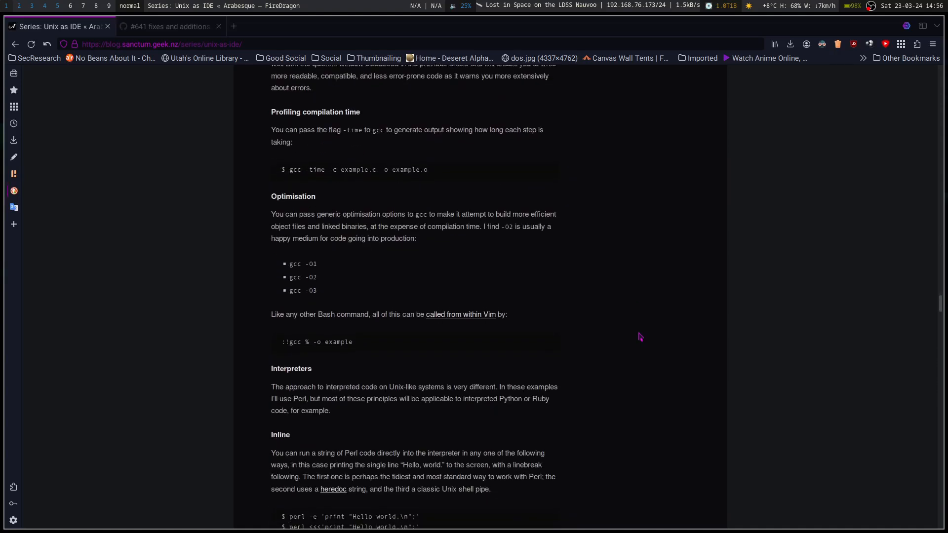
pyautogui.scroll(-3)
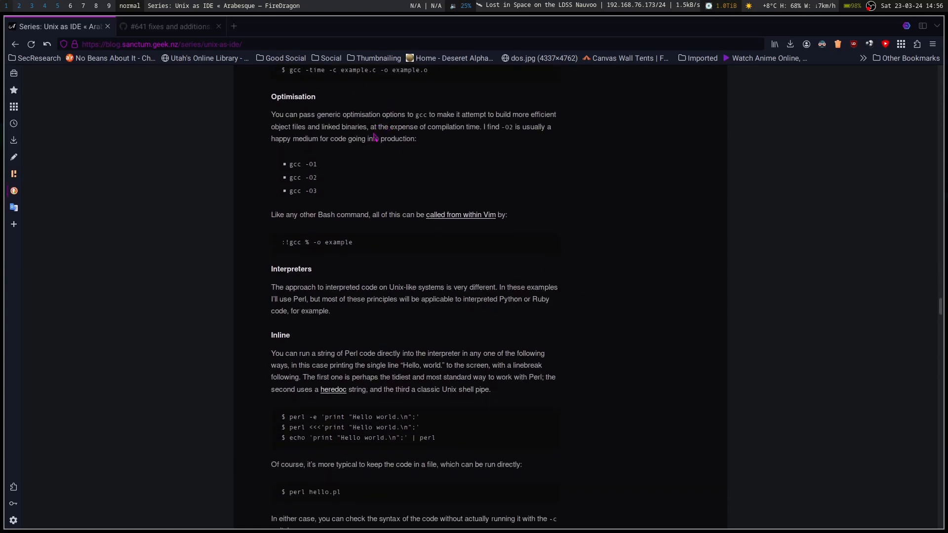
pyautogui.moveTo(373, 143)
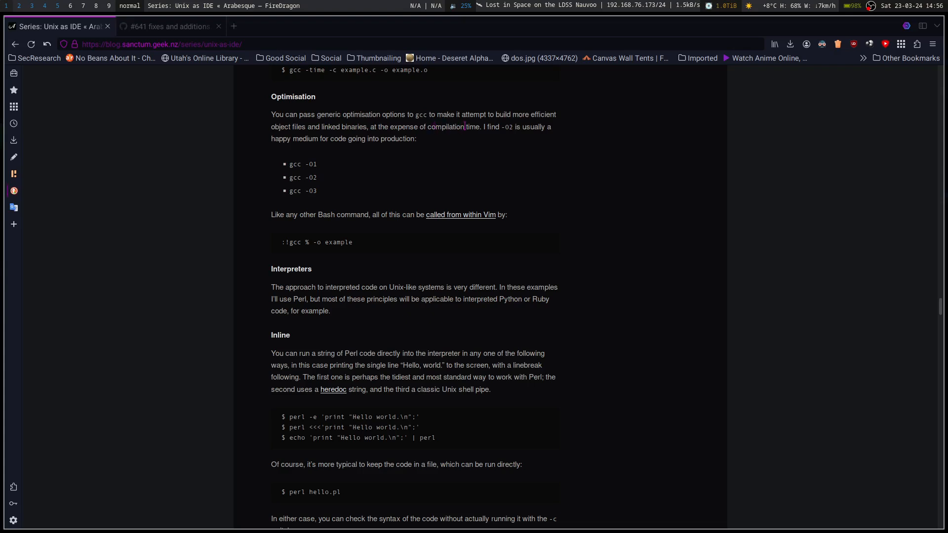
pyautogui.moveTo(491, 138)
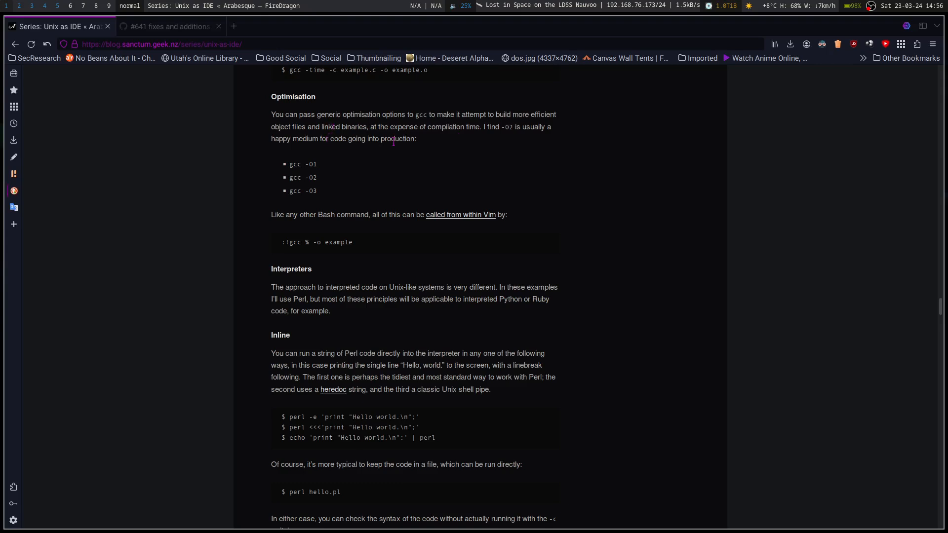
pyautogui.moveTo(438, 225)
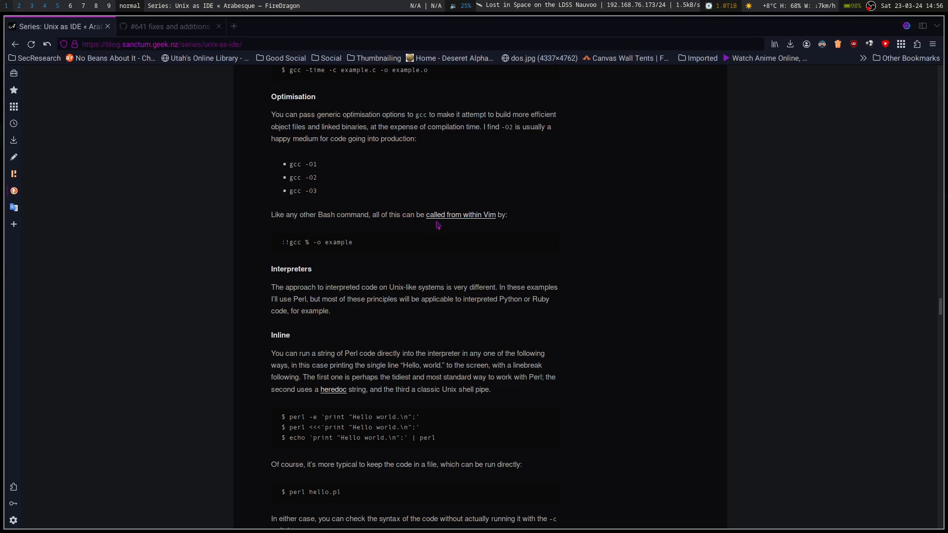
pyautogui.moveTo(460, 215)
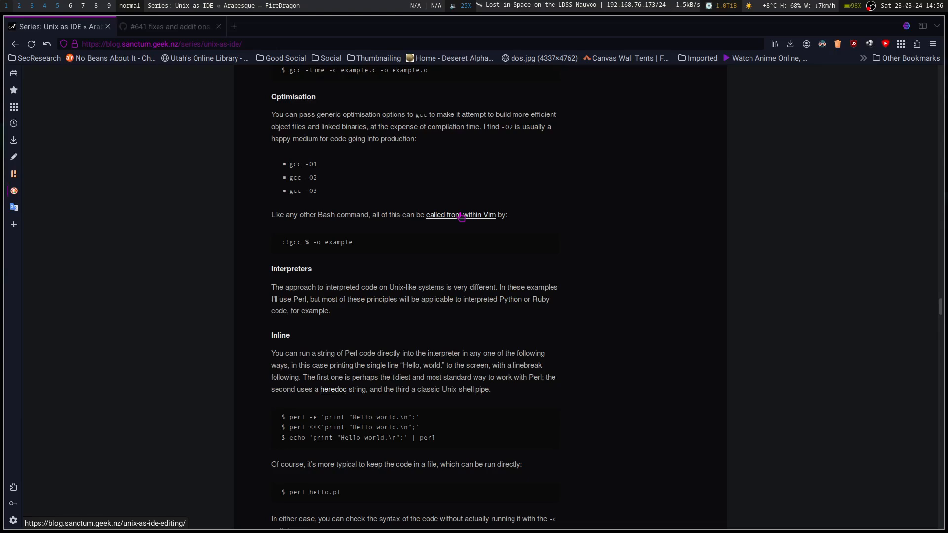
pyautogui.moveTo(334, 284)
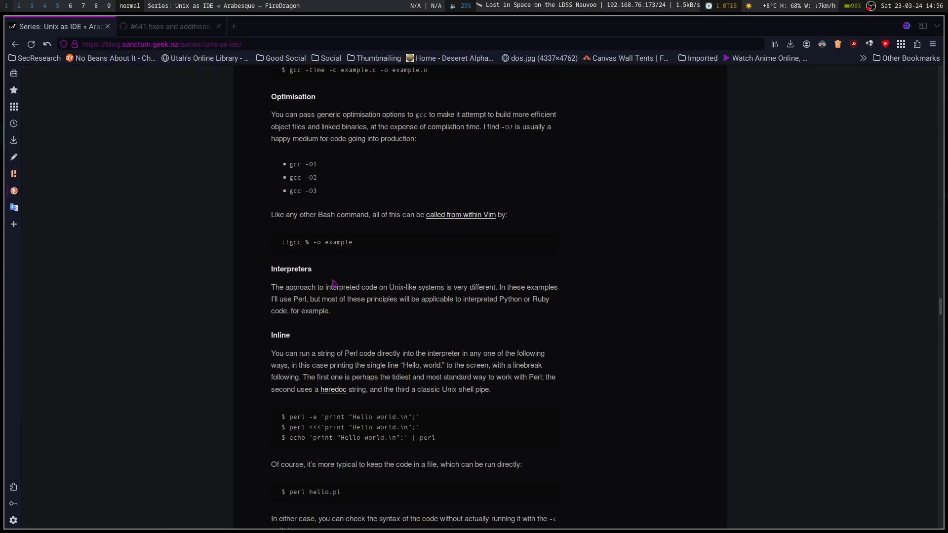
pyautogui.scroll(-3)
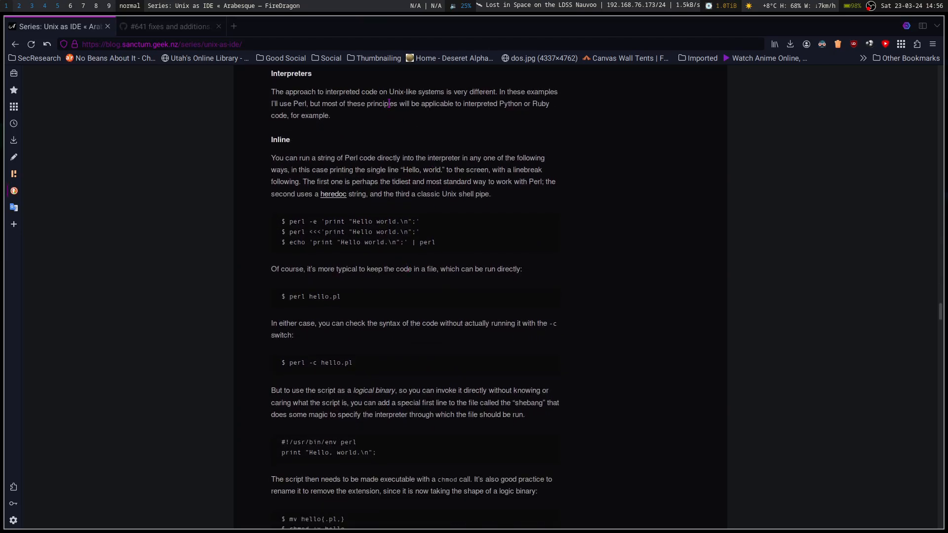
pyautogui.moveTo(440, 98)
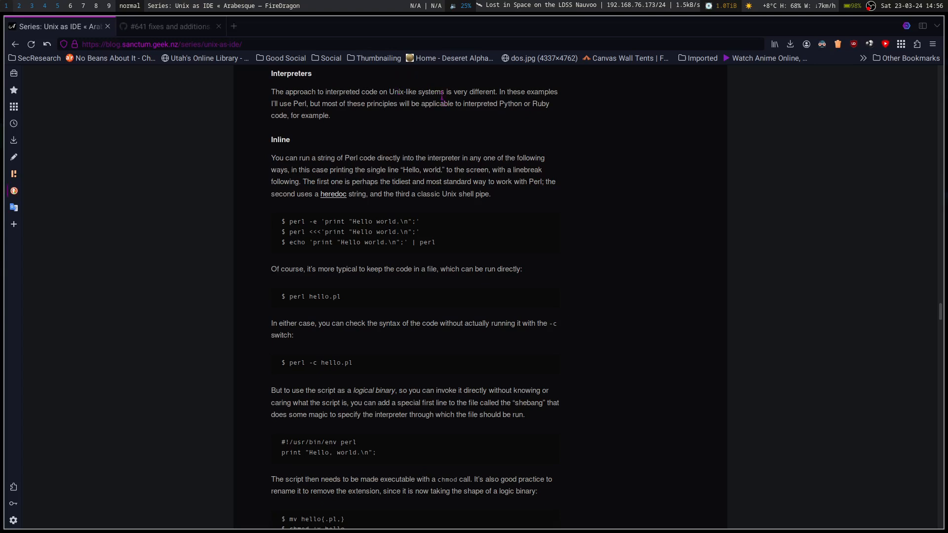
pyautogui.moveTo(403, 121)
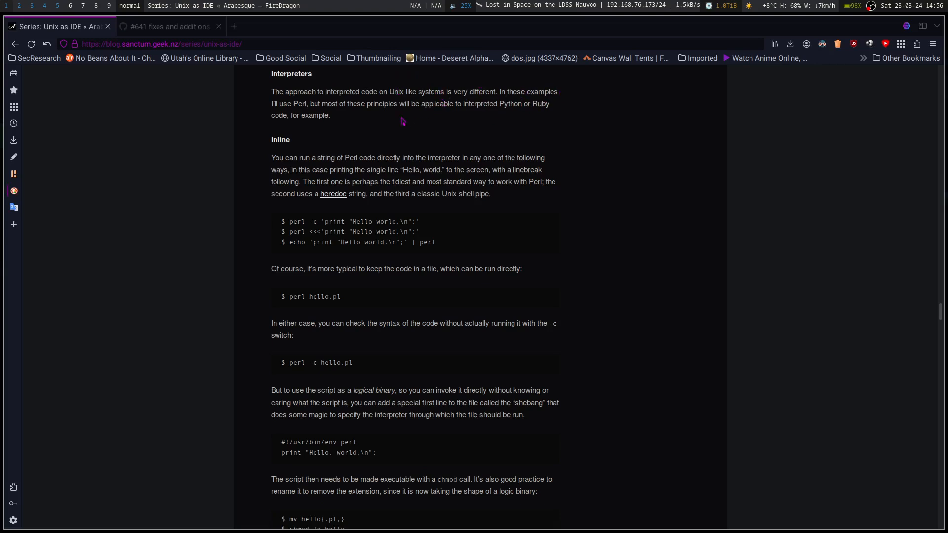
pyautogui.moveTo(401, 107)
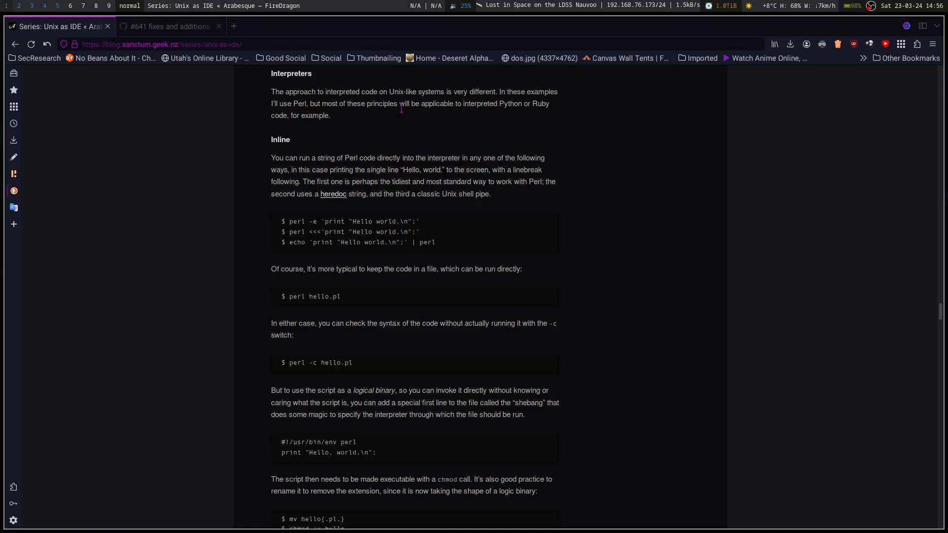
pyautogui.moveTo(513, 104)
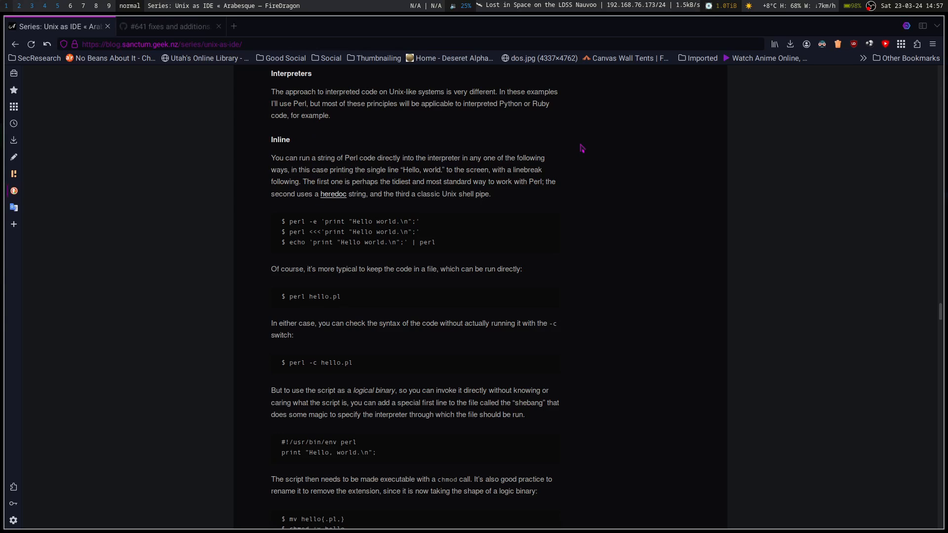
pyautogui.moveTo(590, 146)
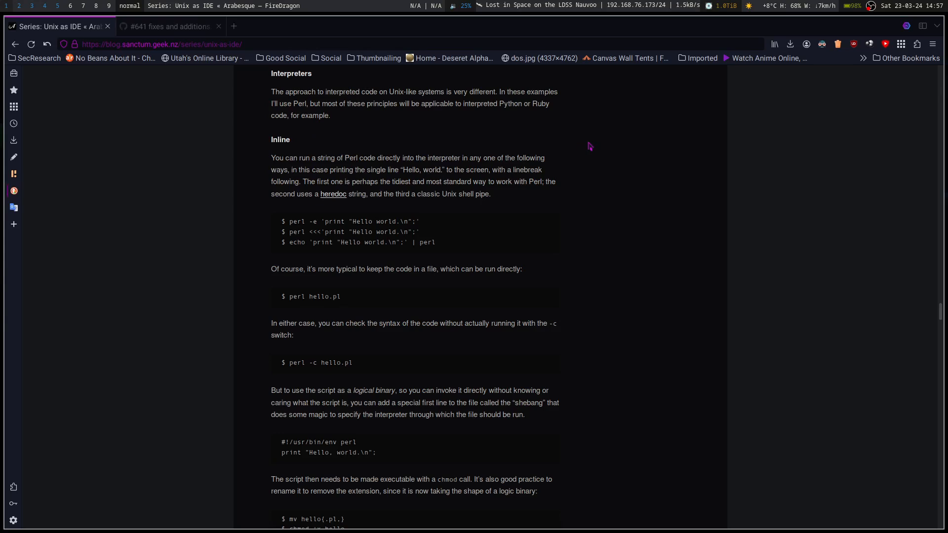
pyautogui.moveTo(614, 148)
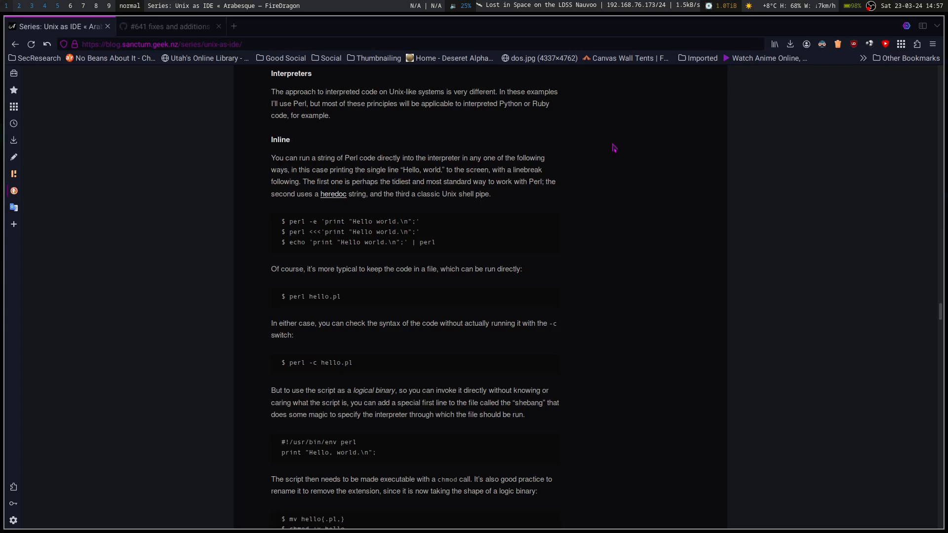
pyautogui.moveTo(569, 179)
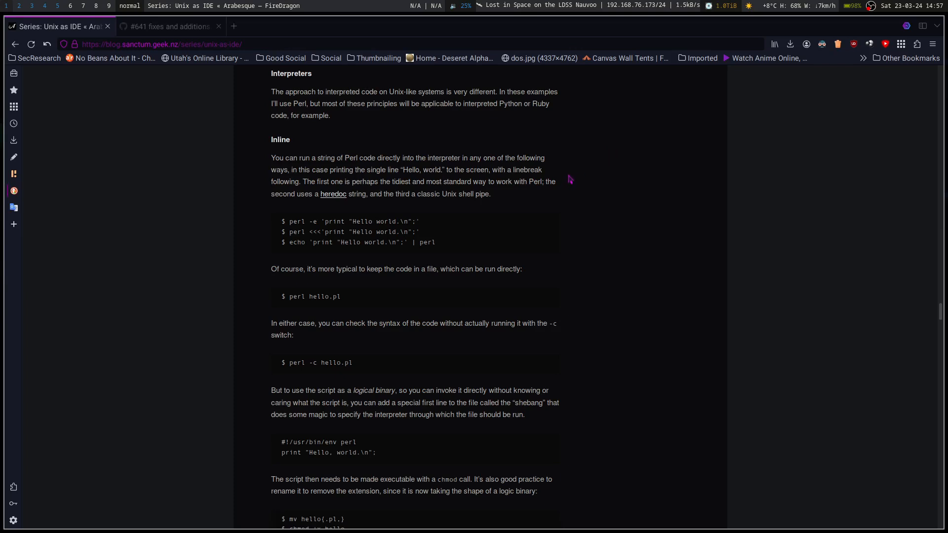
pyautogui.moveTo(344, 182)
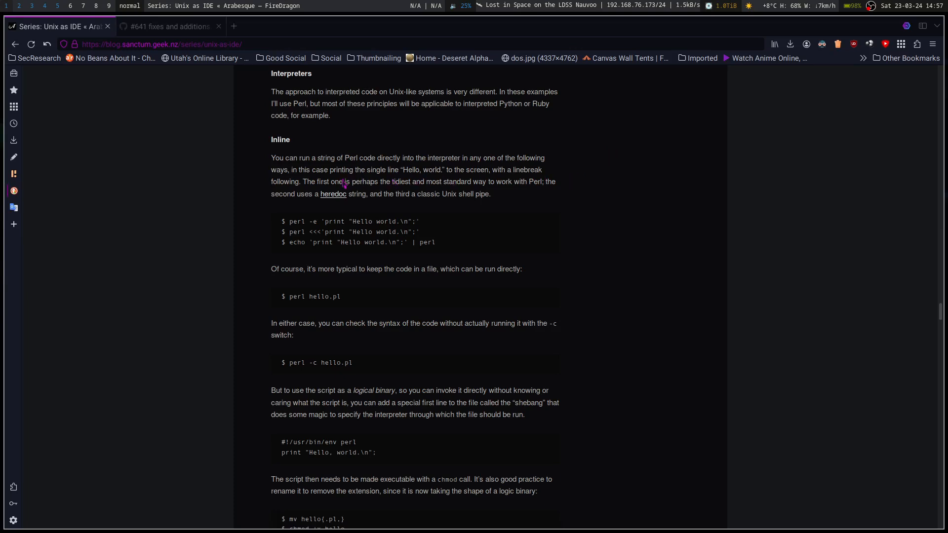
pyautogui.moveTo(382, 182)
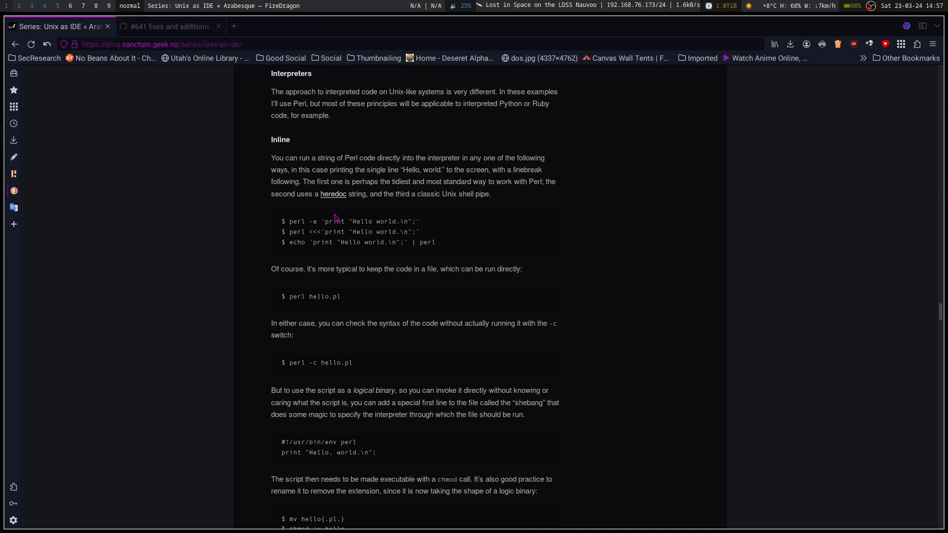
pyautogui.doubleClick(298, 222)
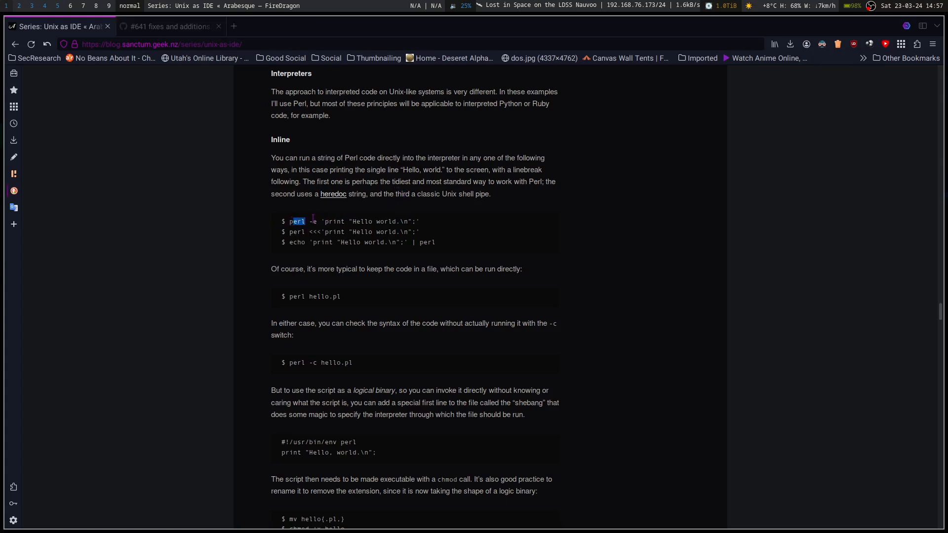
pyautogui.moveTo(425, 229)
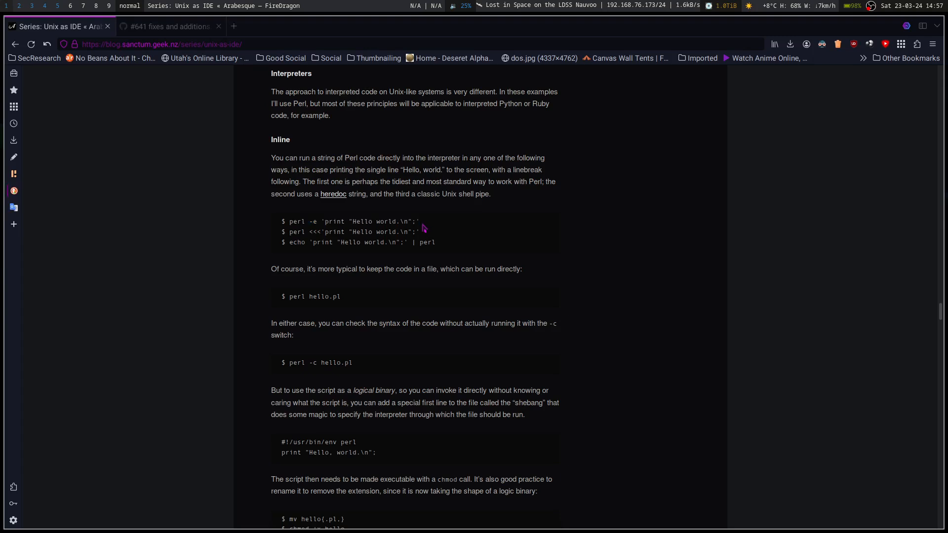
pyautogui.moveTo(293, 231); pyautogui.dragTo(411, 231)
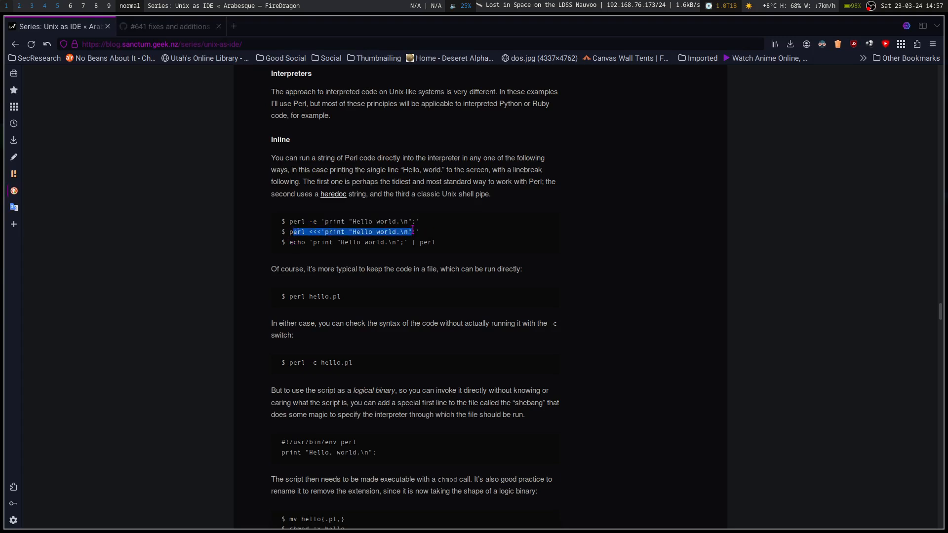
pyautogui.click(431, 235)
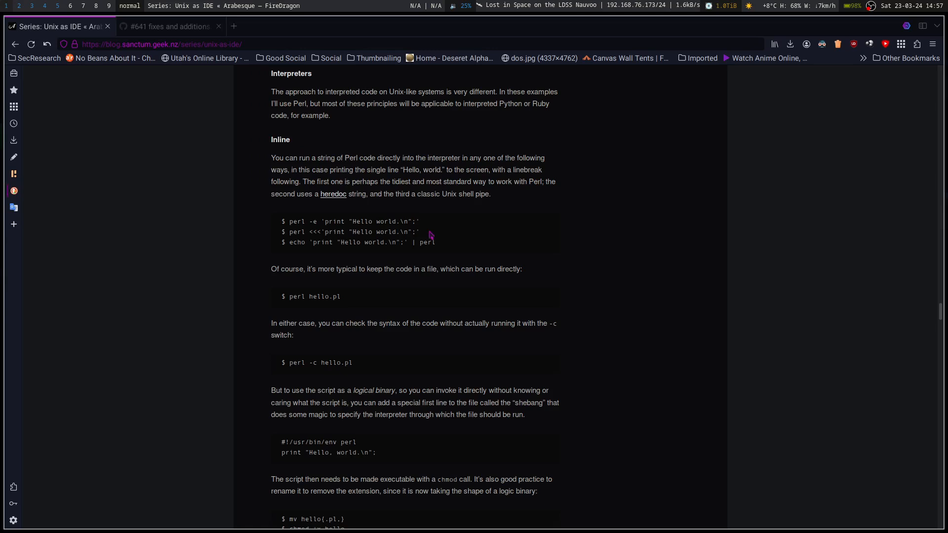
pyautogui.moveTo(293, 241); pyautogui.dragTo(433, 242)
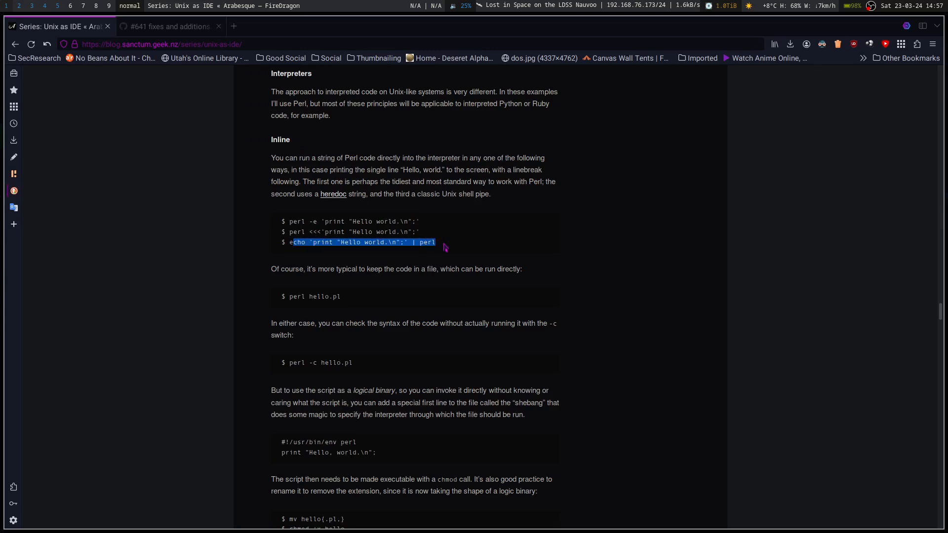
pyautogui.moveTo(453, 256)
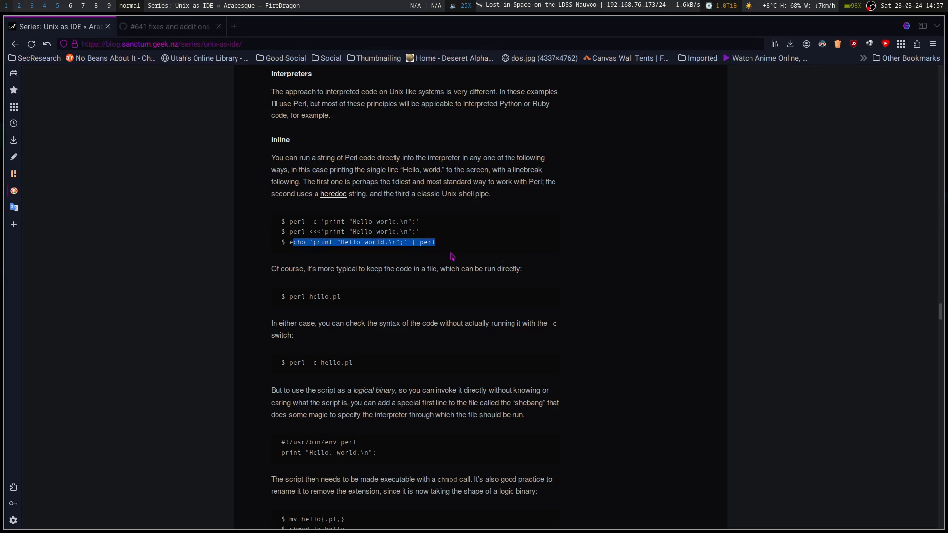
pyautogui.moveTo(502, 237)
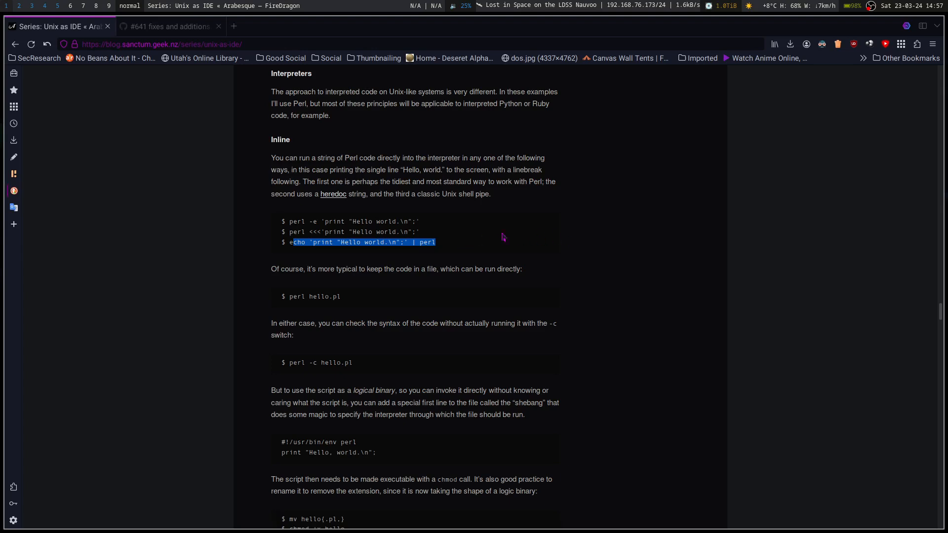
pyautogui.moveTo(445, 245)
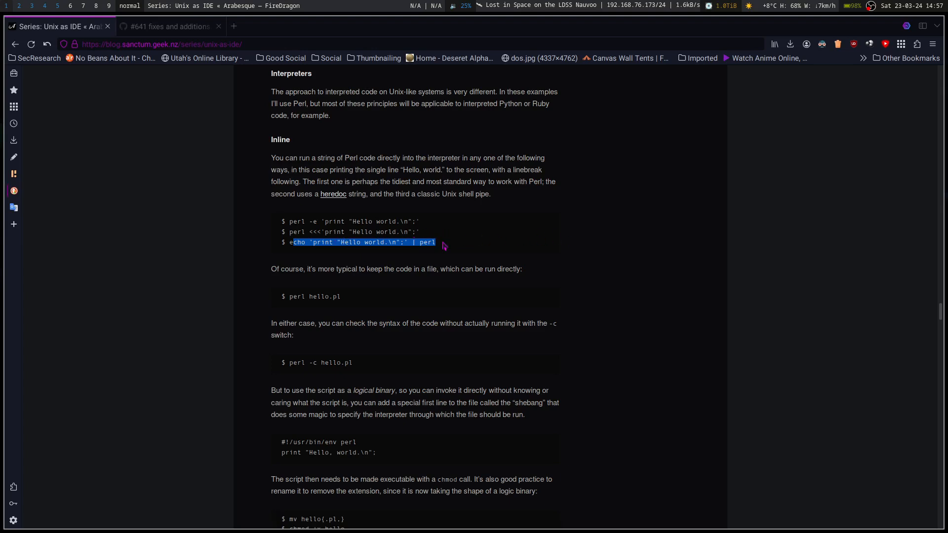
pyautogui.moveTo(364, 242)
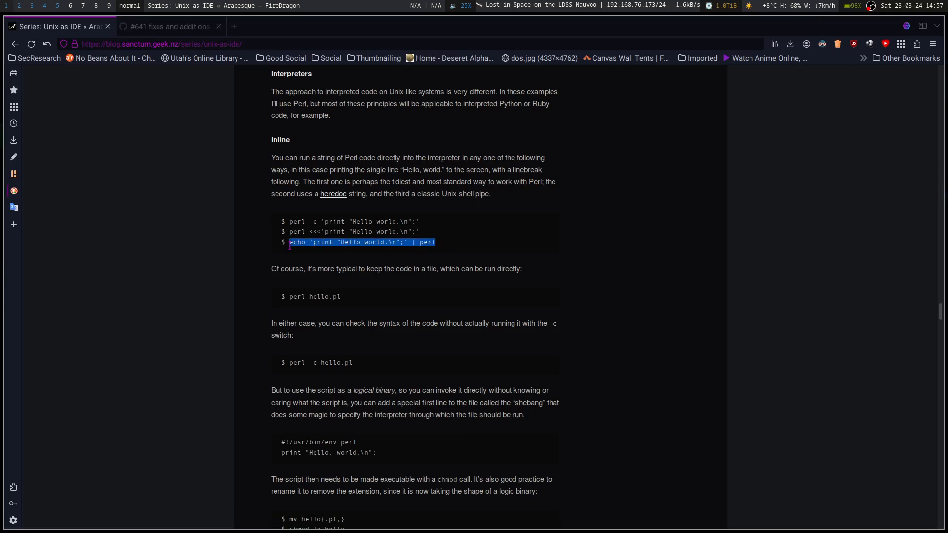
pyautogui.click(444, 248)
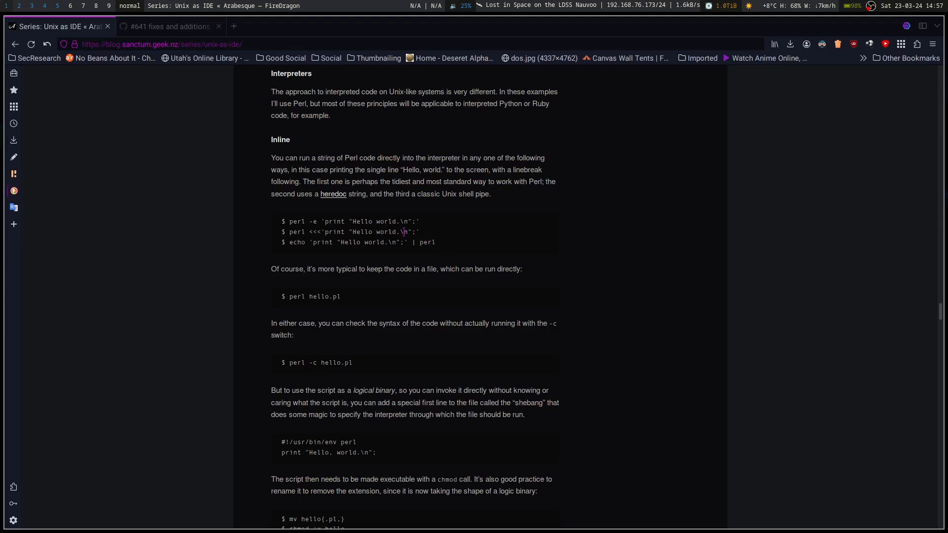
pyautogui.moveTo(297, 242); pyautogui.dragTo(435, 242)
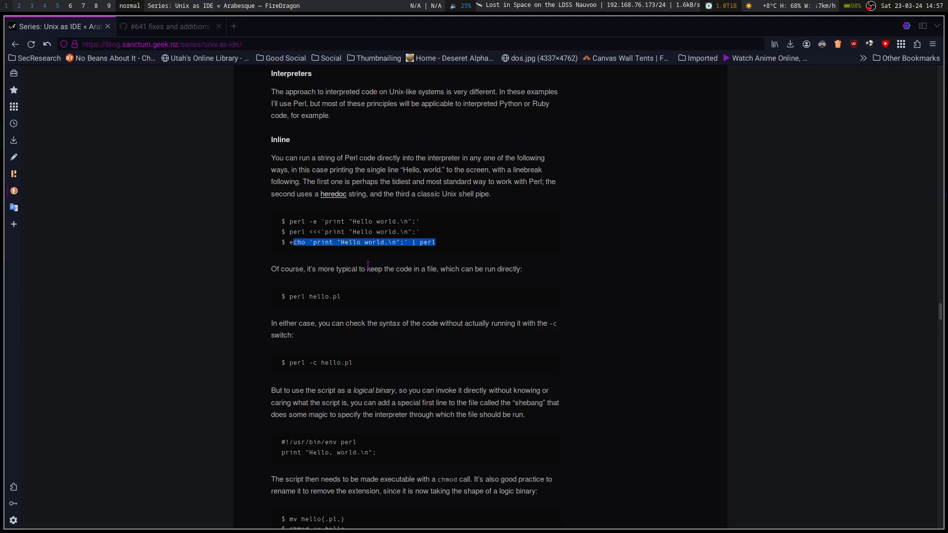
pyautogui.moveTo(495, 270)
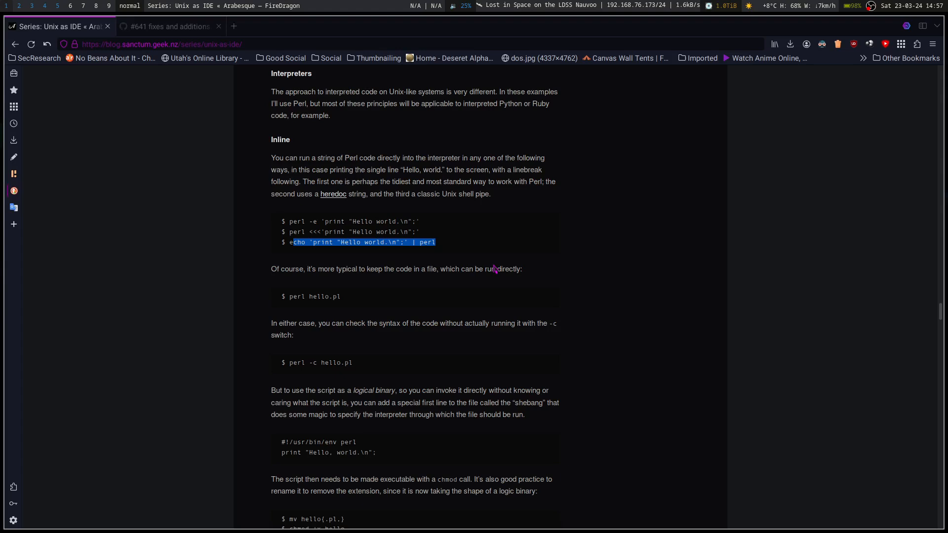
pyautogui.moveTo(386, 344)
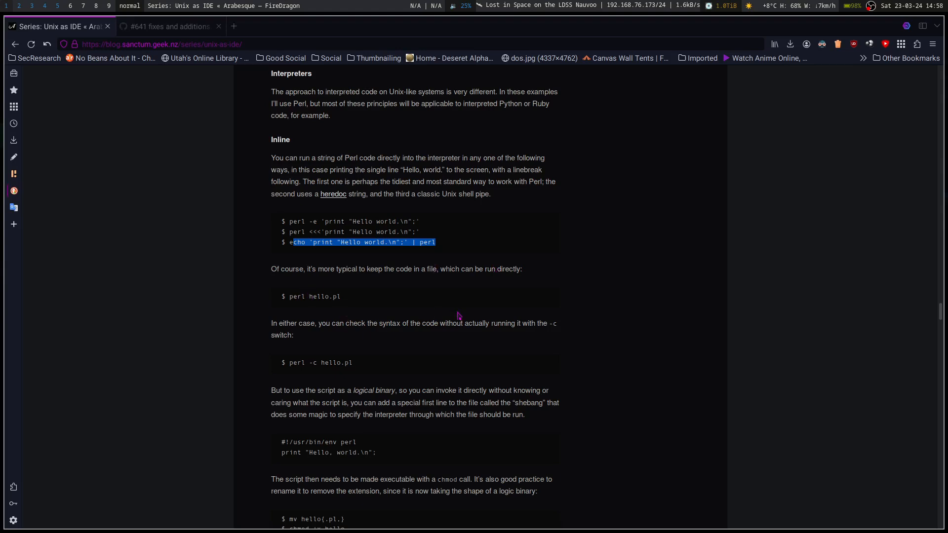
pyautogui.moveTo(445, 349)
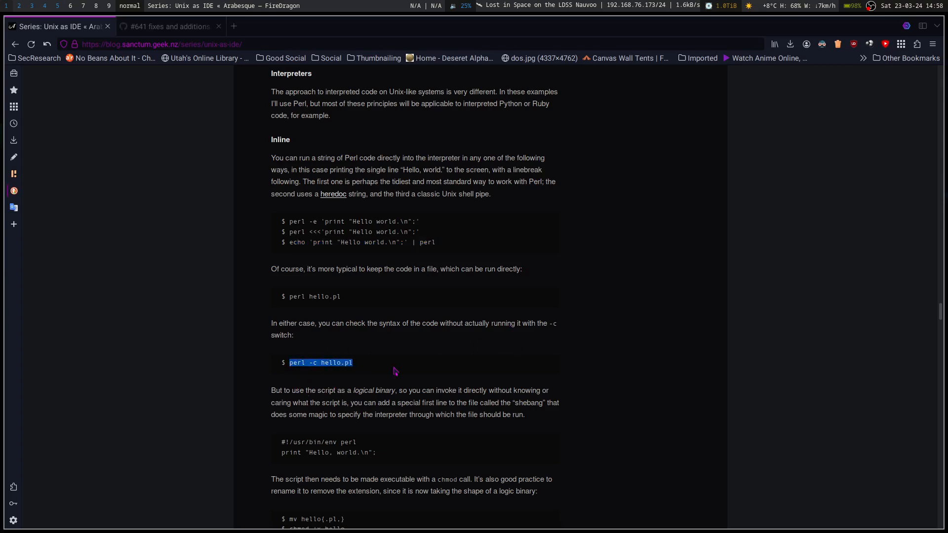
# Highlight the echoed Perl code before the pipe, then move on to the shebang and chmod snippets
pyautogui.scroll(-3)
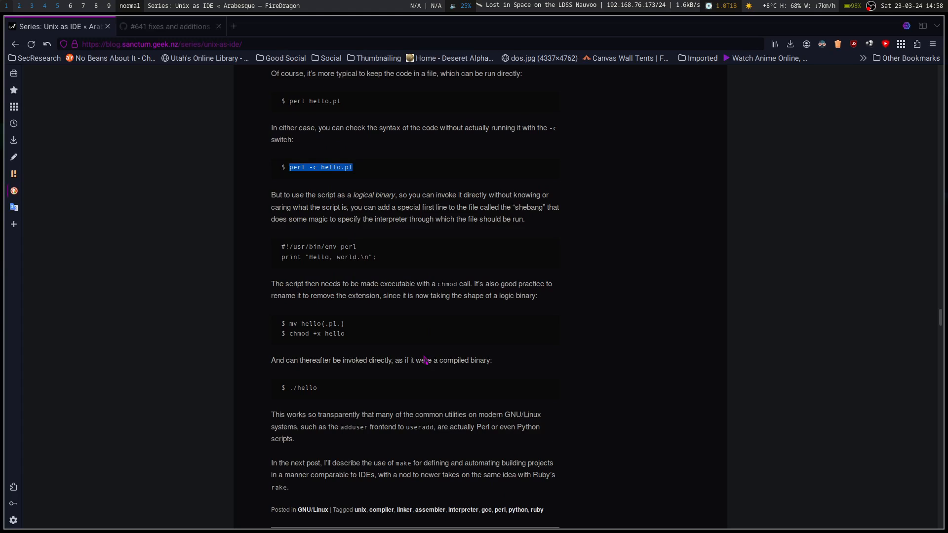
pyautogui.moveTo(364, 170)
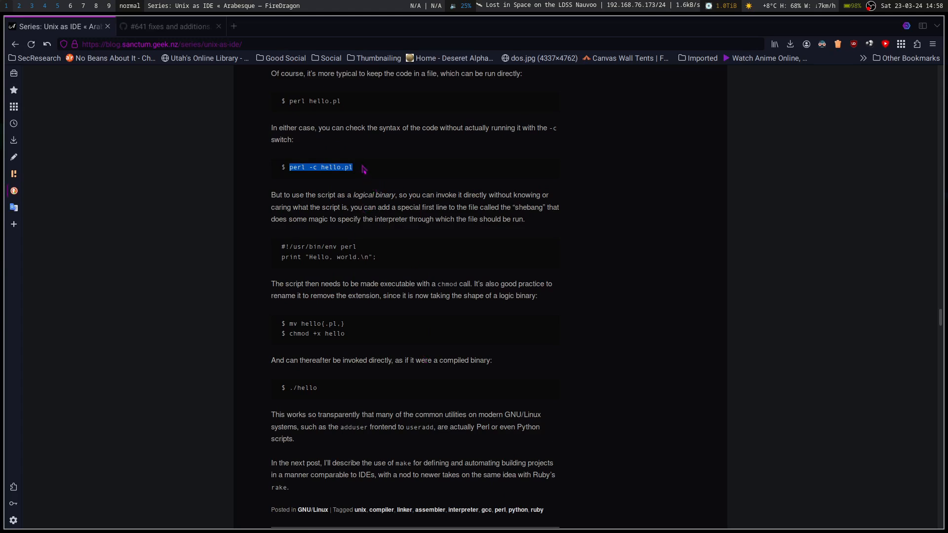
pyautogui.click(306, 167)
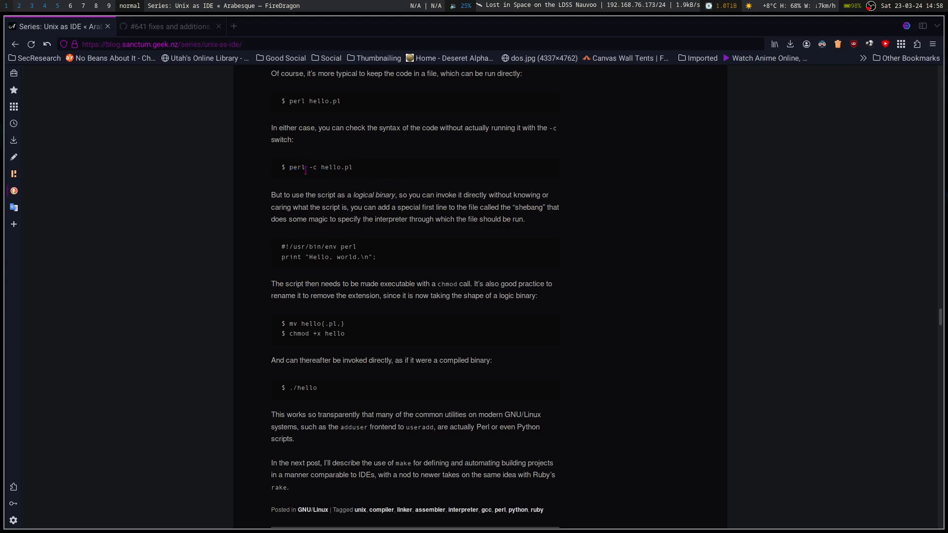
pyautogui.scroll(3)
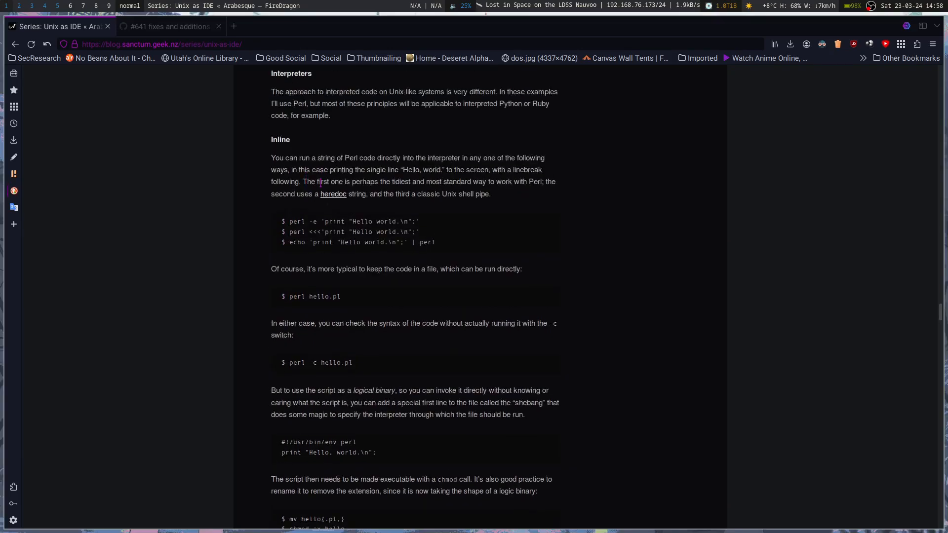
pyautogui.moveTo(292, 243); pyautogui.dragTo(410, 243)
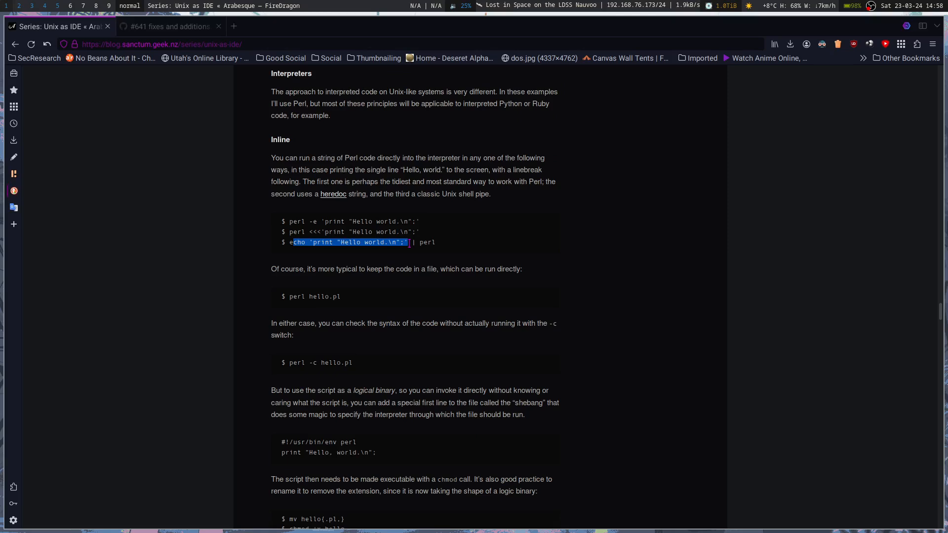
pyautogui.moveTo(409, 243); pyautogui.dragTo(441, 243)
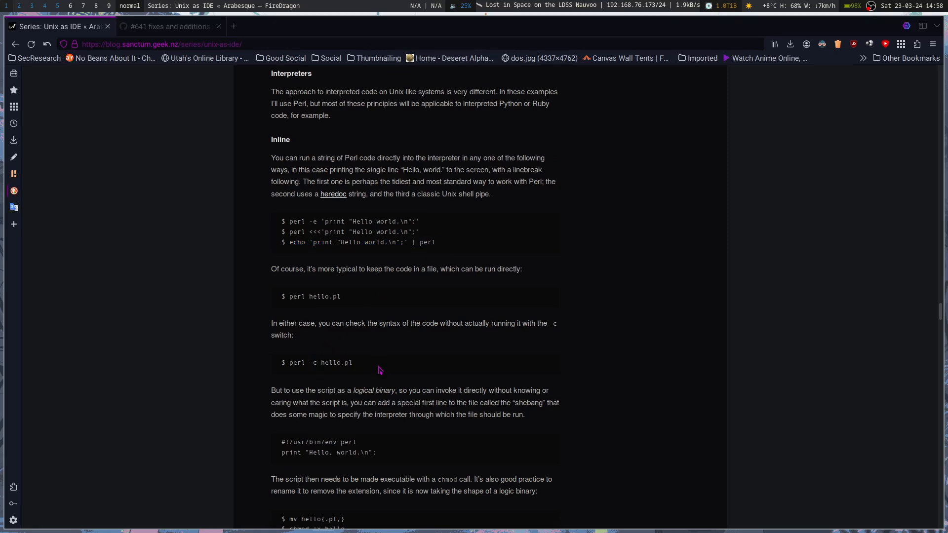
pyautogui.moveTo(397, 367)
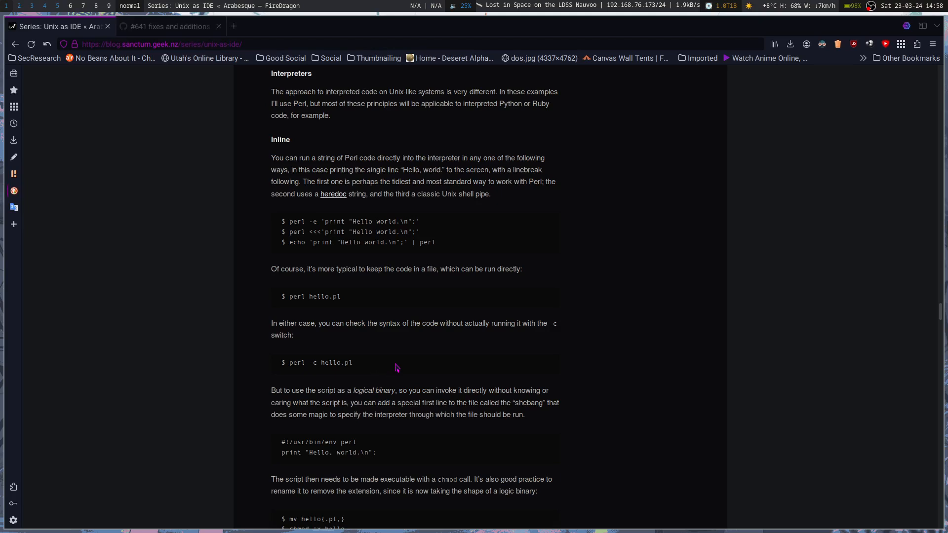
pyautogui.moveTo(425, 364)
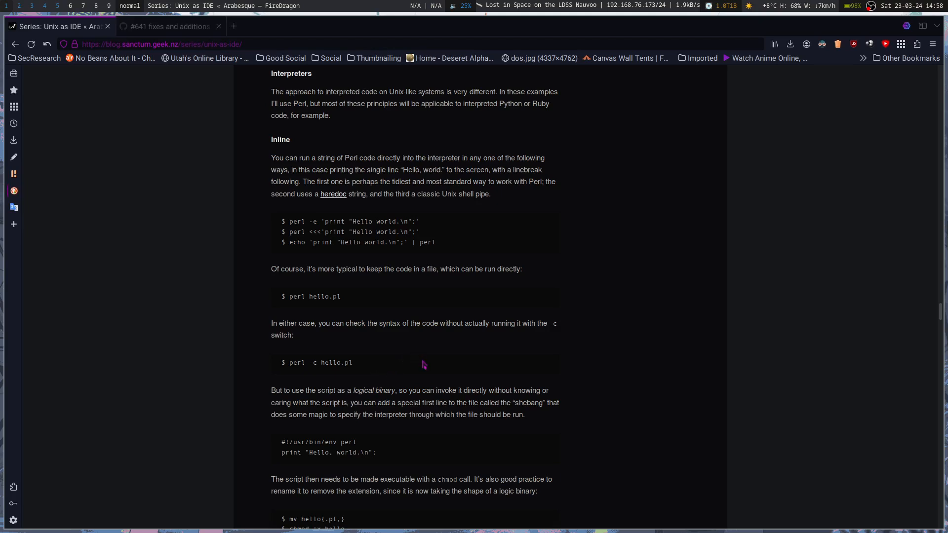
pyautogui.moveTo(337, 243)
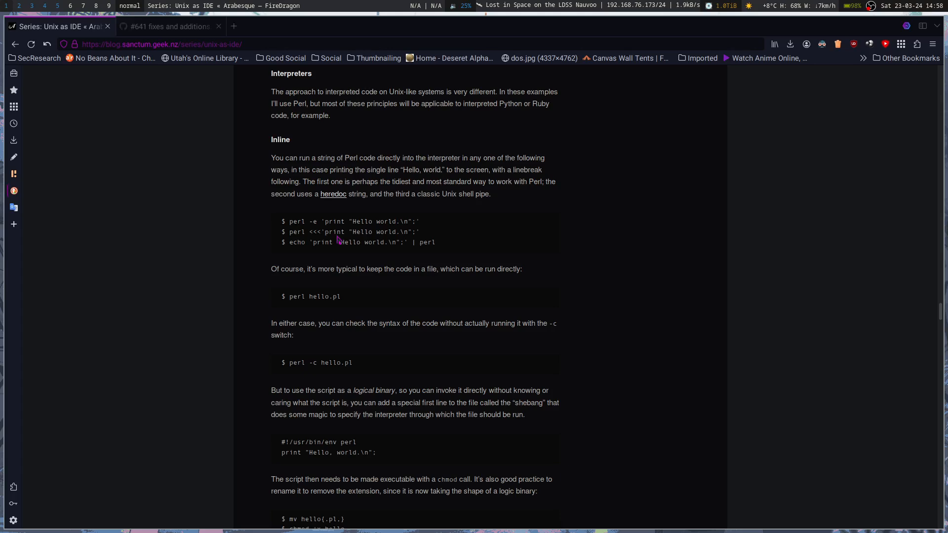
pyautogui.moveTo(338, 363)
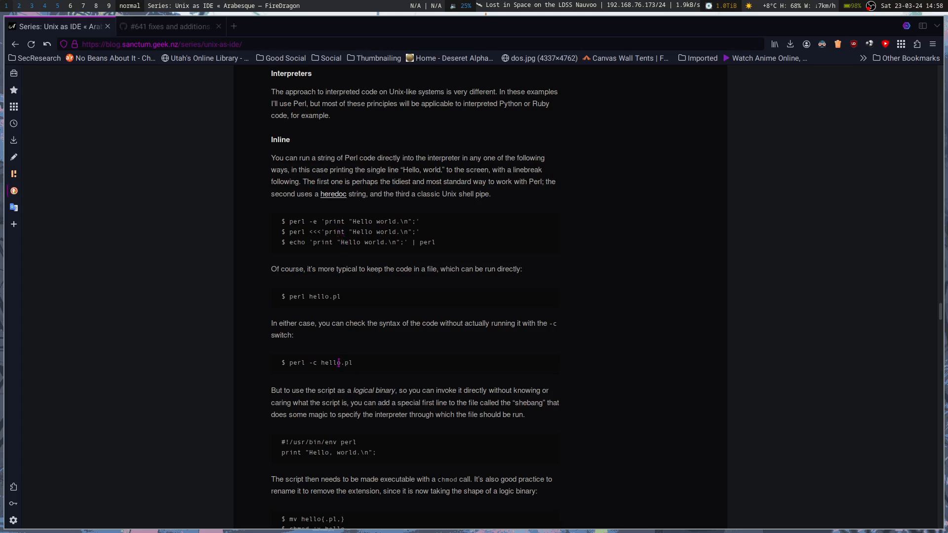
pyautogui.moveTo(347, 414)
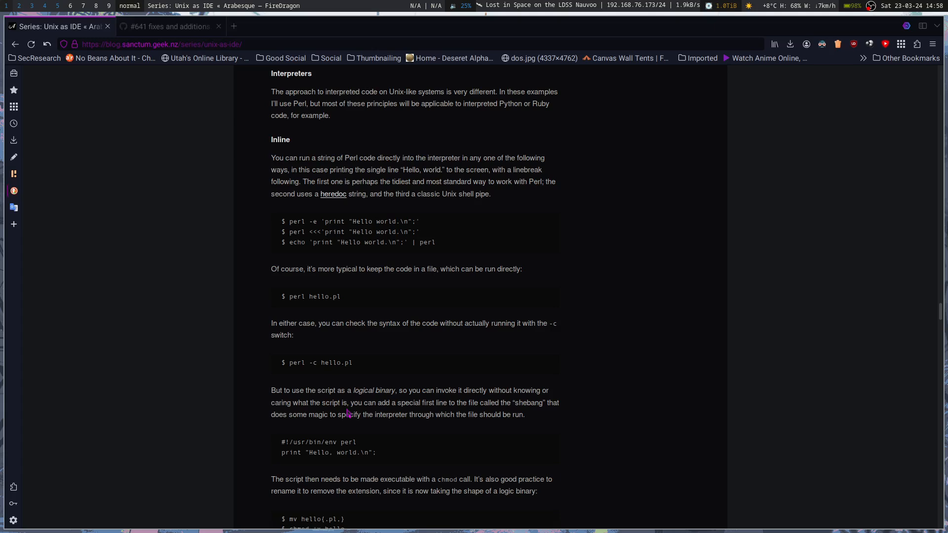
pyautogui.scroll(-3)
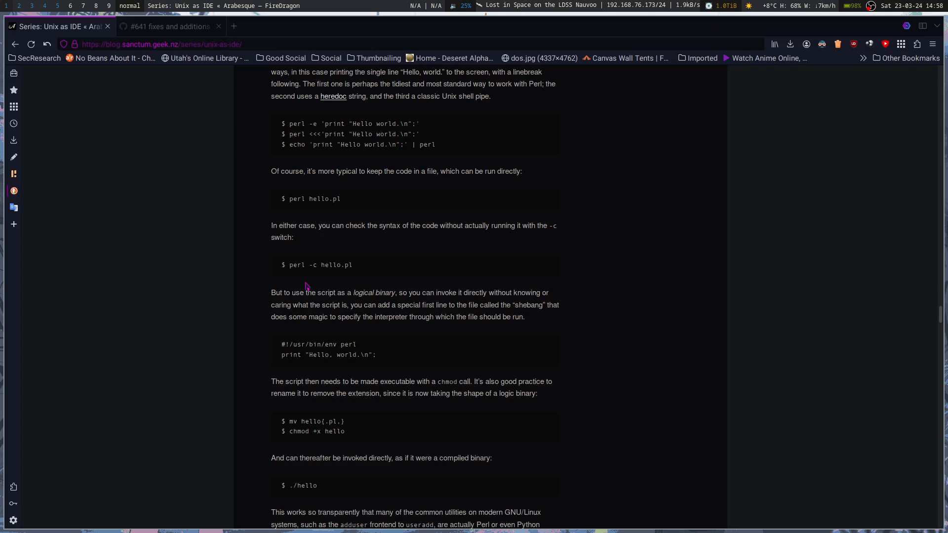
pyautogui.moveTo(438, 296)
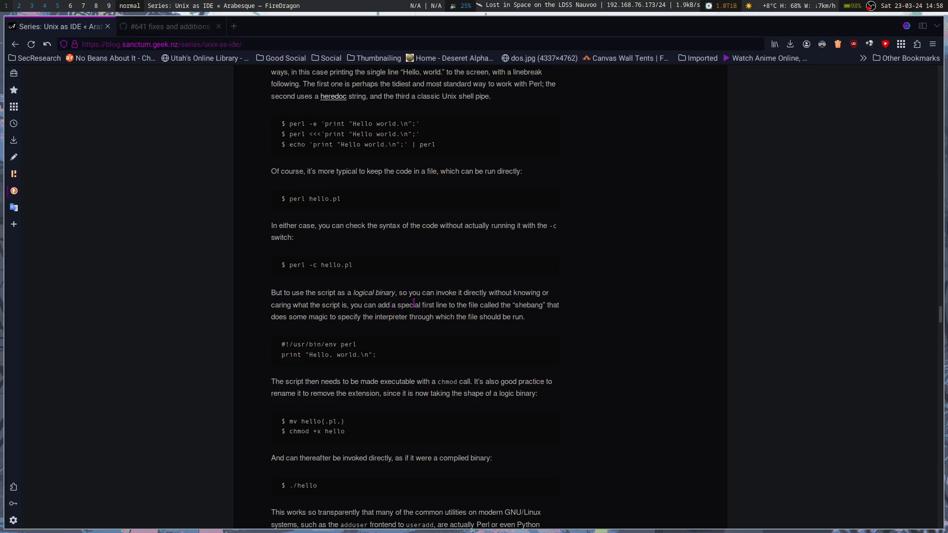
pyautogui.moveTo(324, 329)
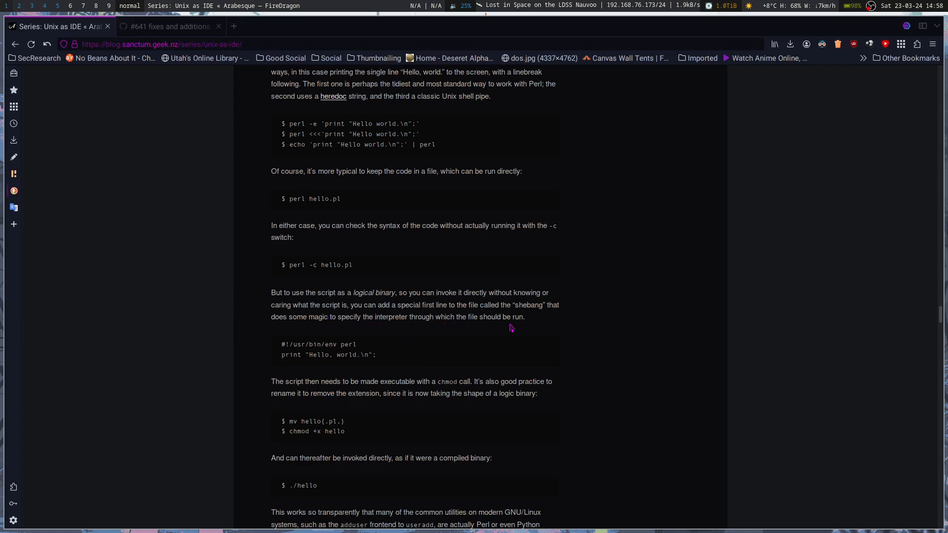
pyautogui.moveTo(505, 336)
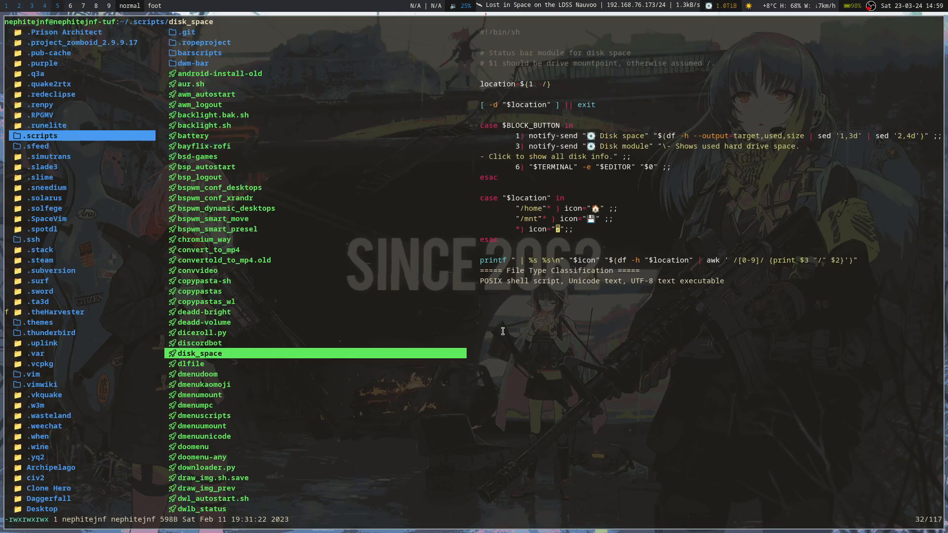
# Move down the ~/.scripts listing from disk_space to the fishies script
pyautogui.click(196, 405)
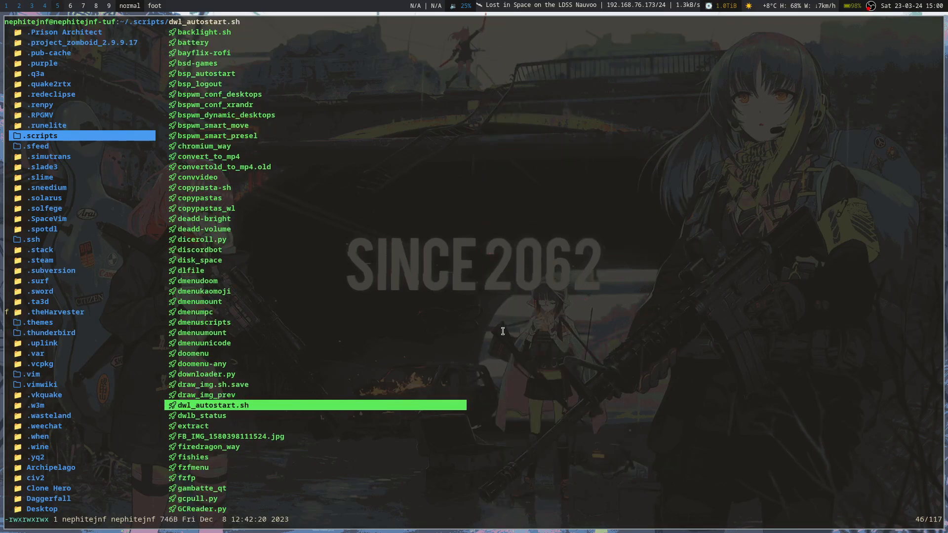
pyautogui.click(194, 405)
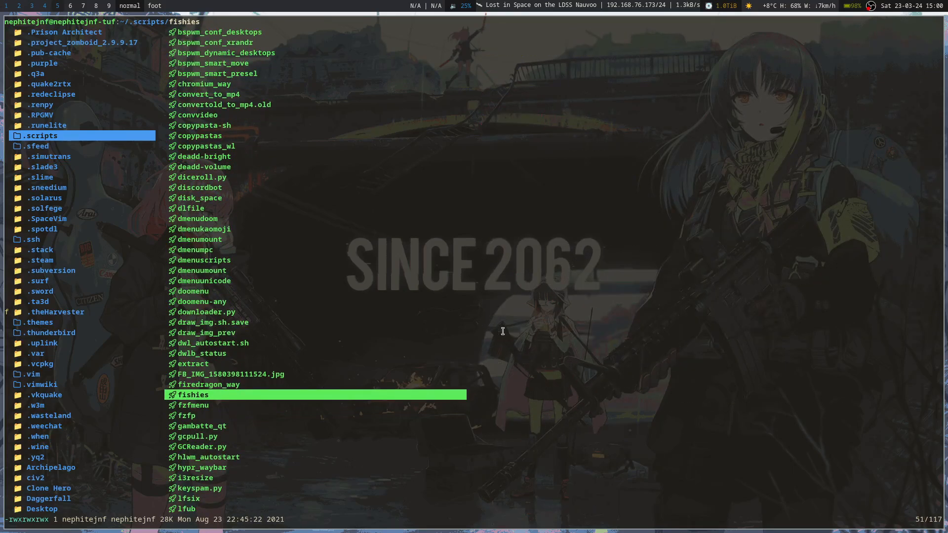
# Preview fishies to show its #!/usr/bin/env perl header, then move down to vifmrun
pyautogui.click(193, 395)
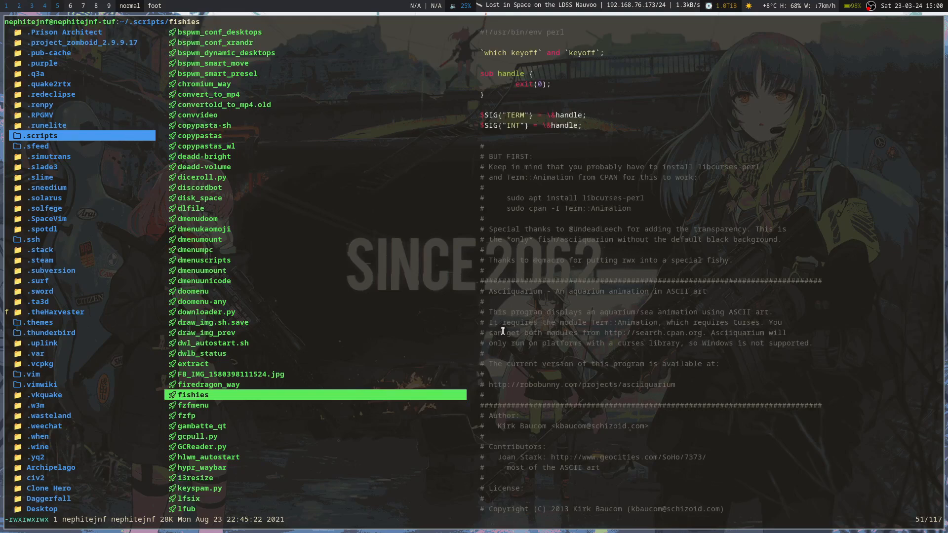
pyautogui.press('Return')
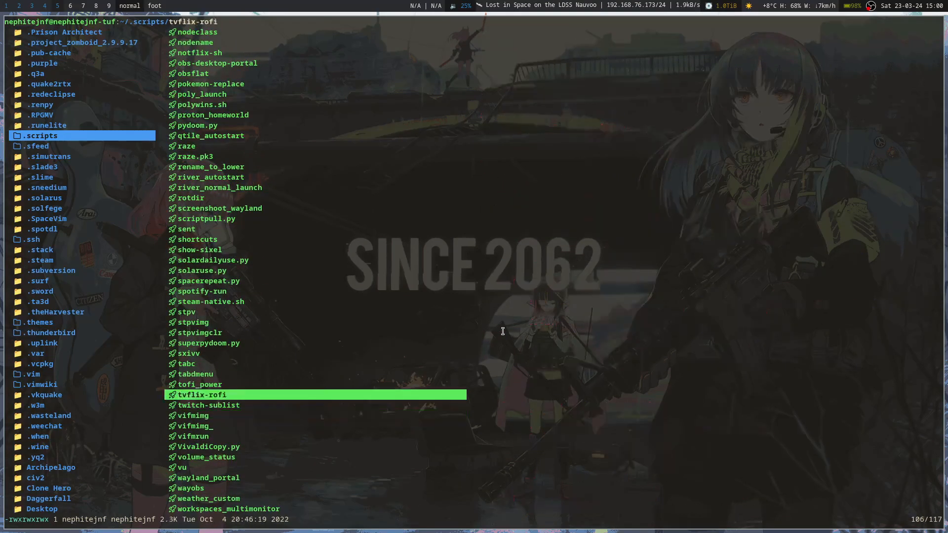
pyautogui.click(186, 364)
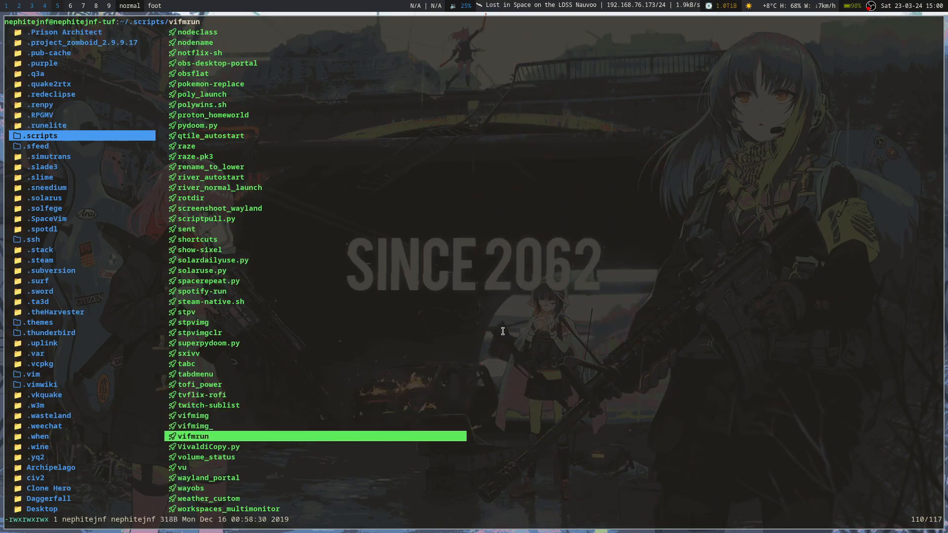
pyautogui.click(206, 458)
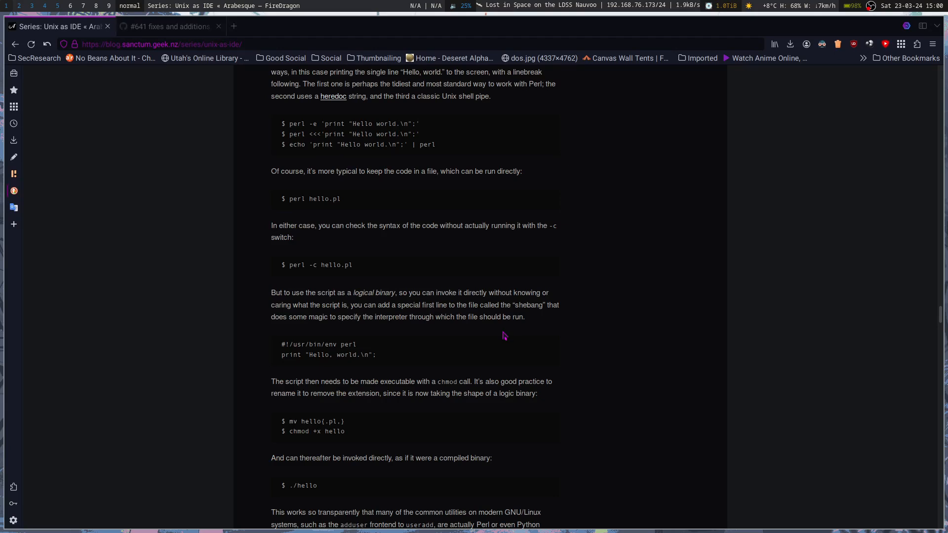
pyautogui.moveTo(406, 270)
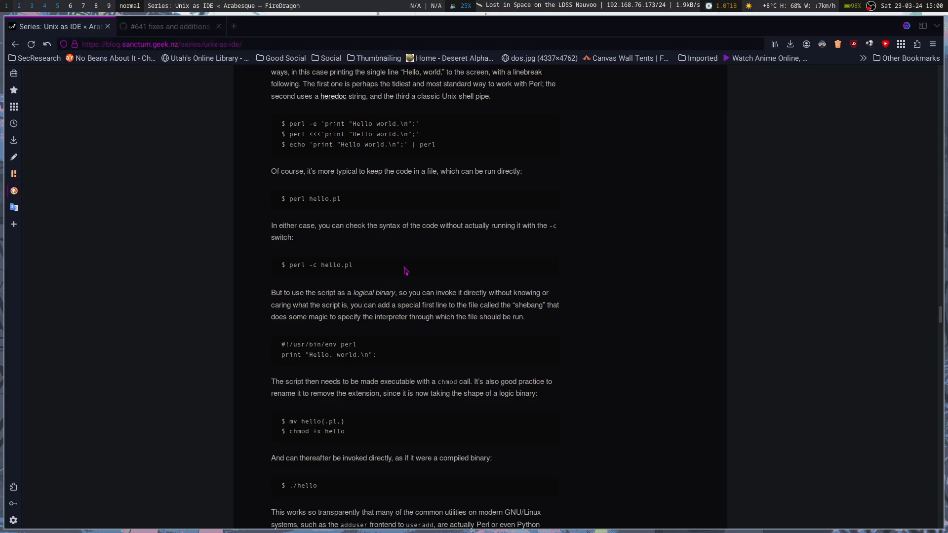
pyautogui.moveTo(374, 335)
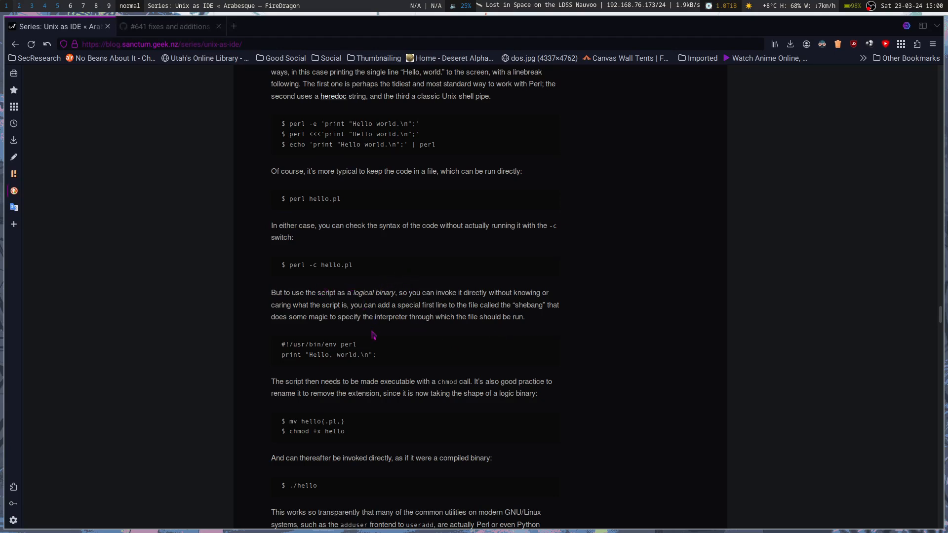
pyautogui.moveTo(418, 394)
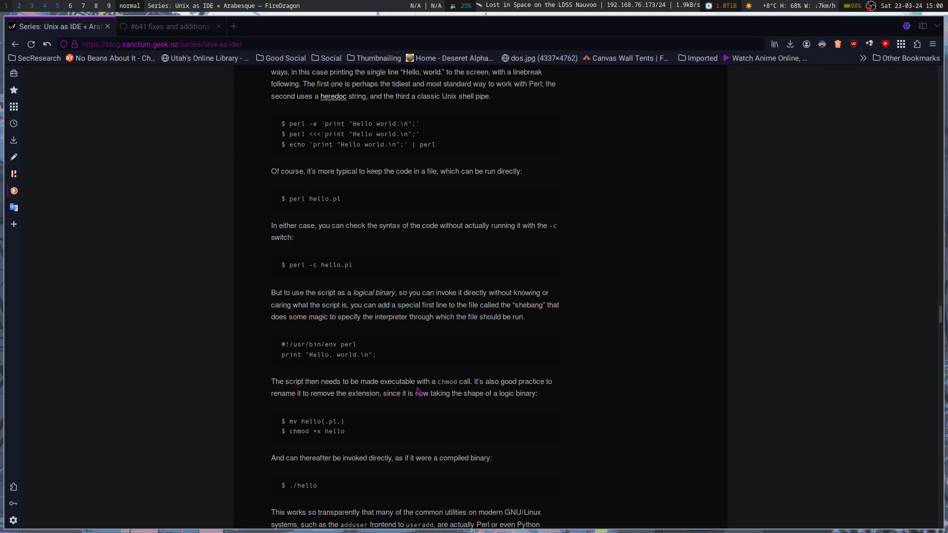
pyautogui.moveTo(332, 445)
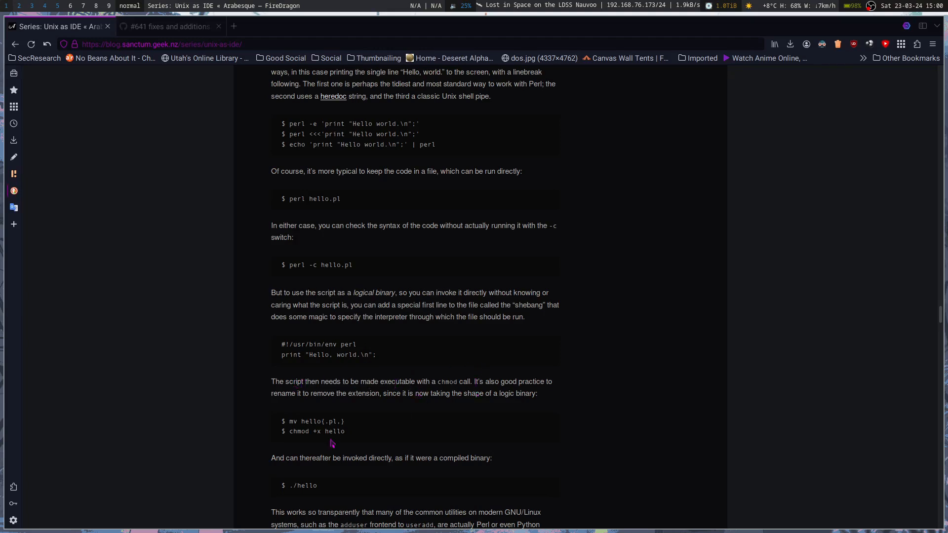
pyautogui.moveTo(497, 381)
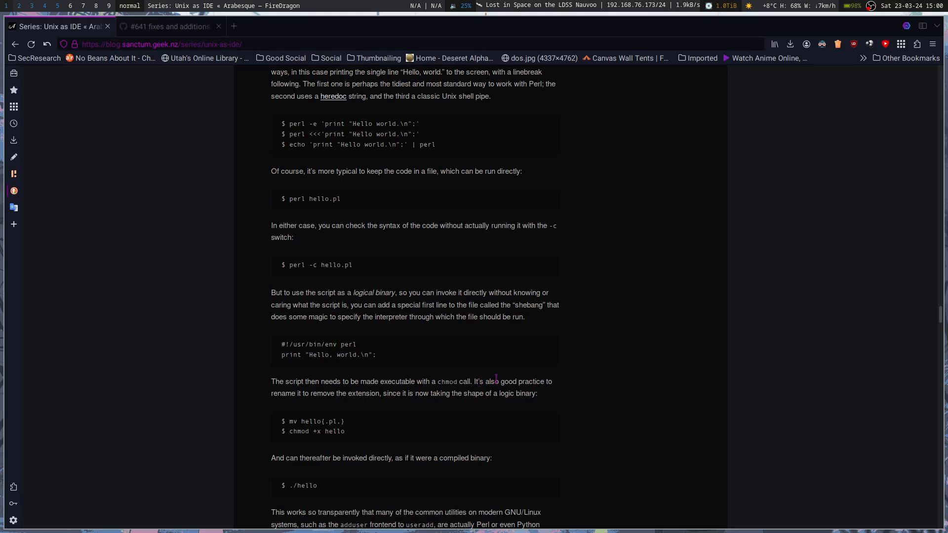
pyautogui.moveTo(492, 411)
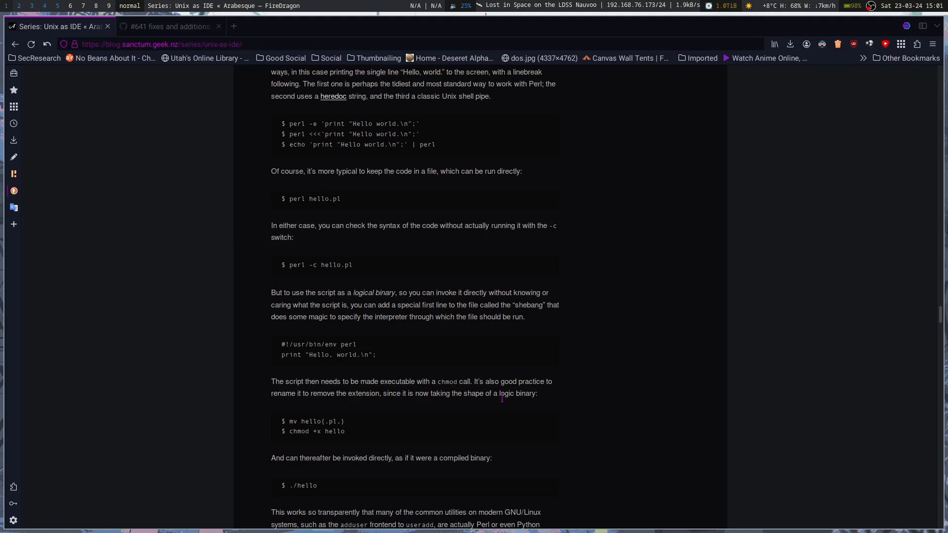
# Scroll to the end of the Interpreters section with its closing make teaser and tags
pyautogui.scroll(-3)
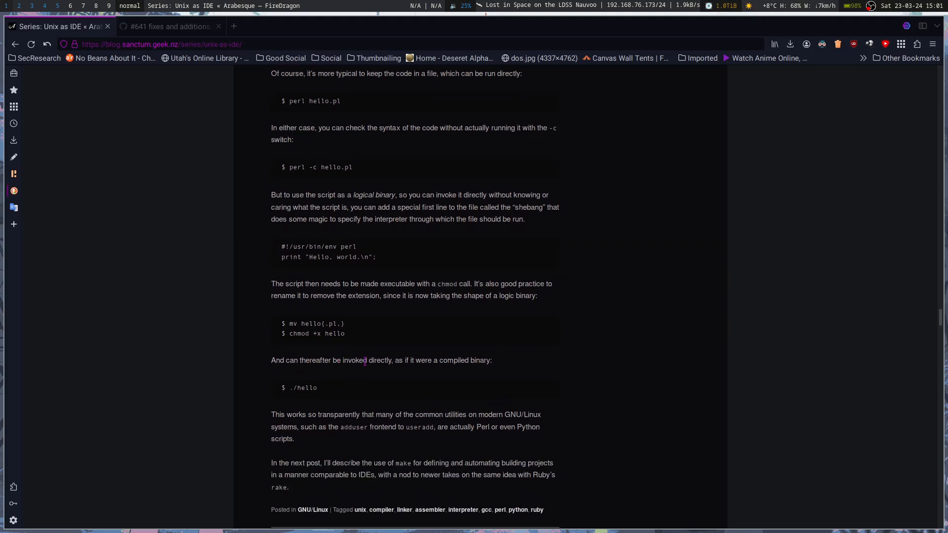
pyautogui.moveTo(532, 363)
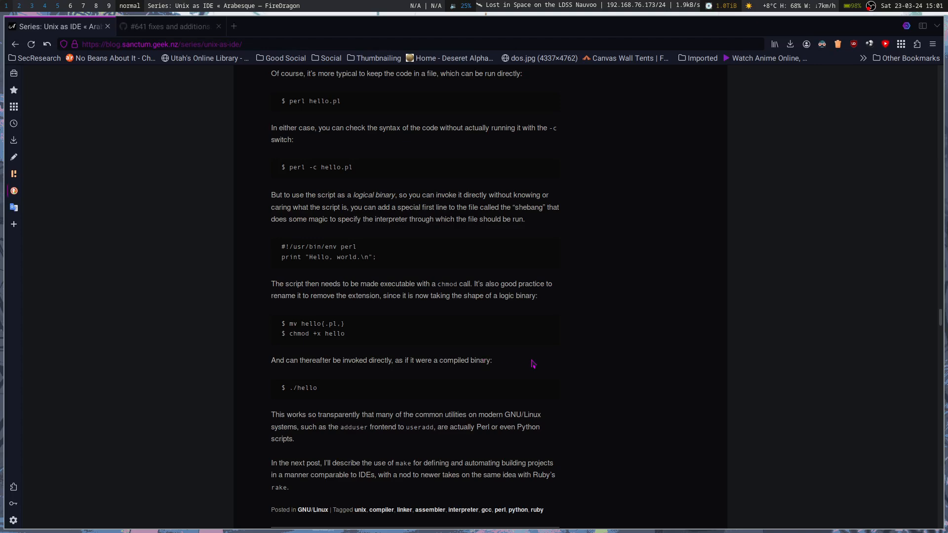
pyautogui.scroll(-3)
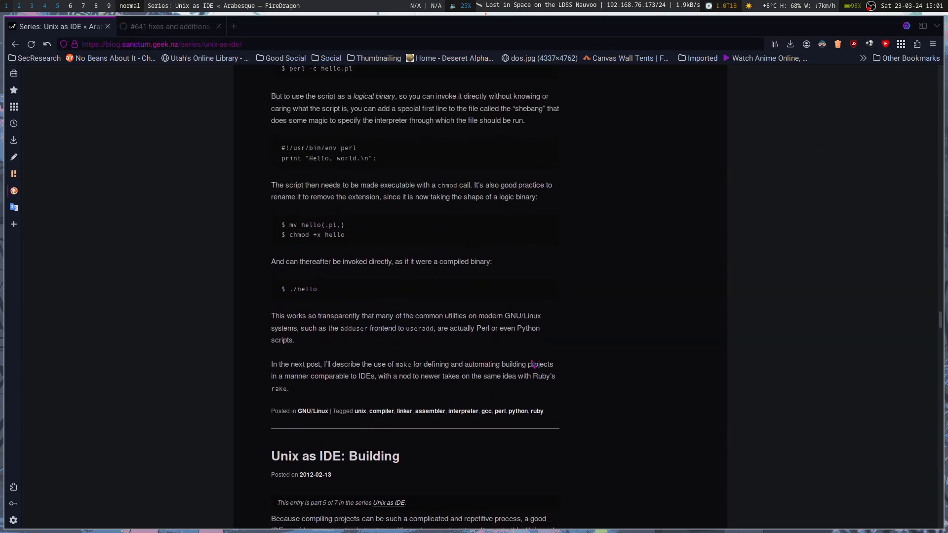
pyautogui.scroll(3)
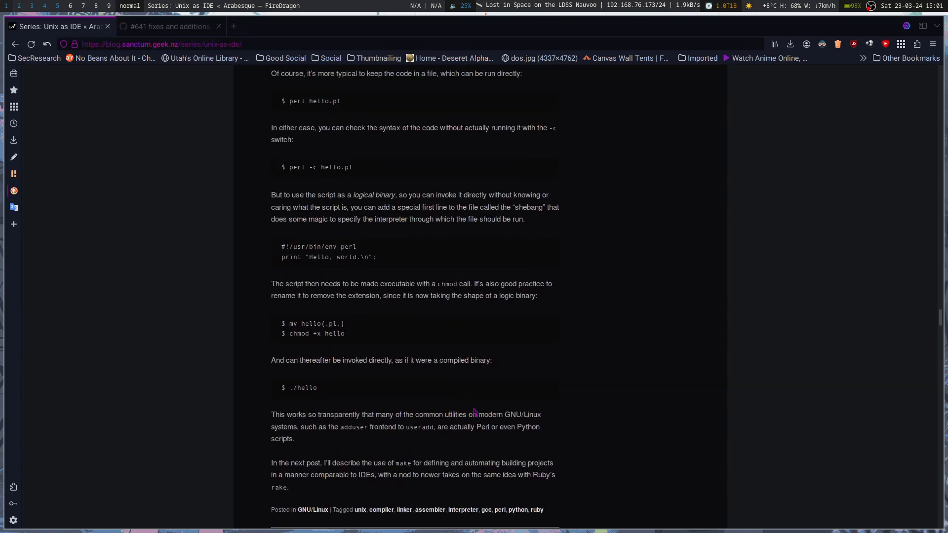
pyautogui.moveTo(552, 410)
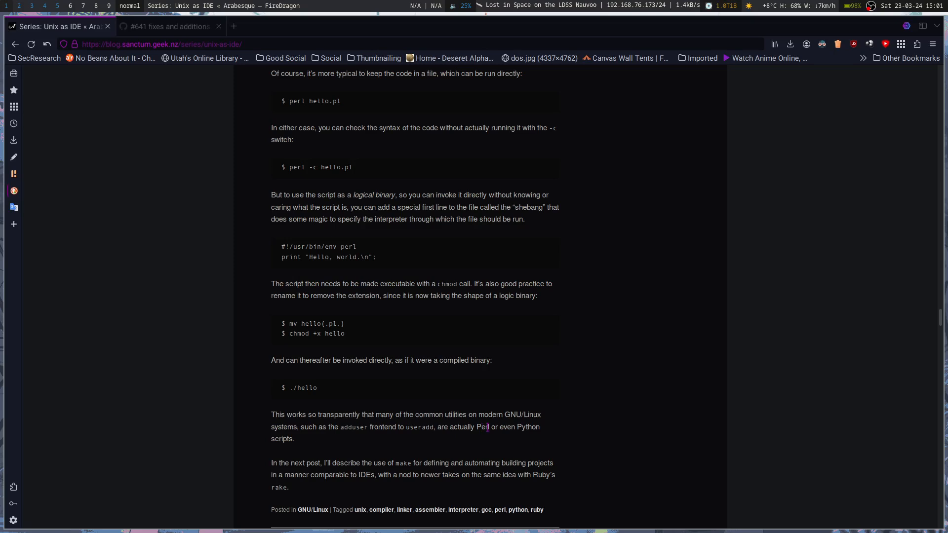
pyautogui.moveTo(577, 461)
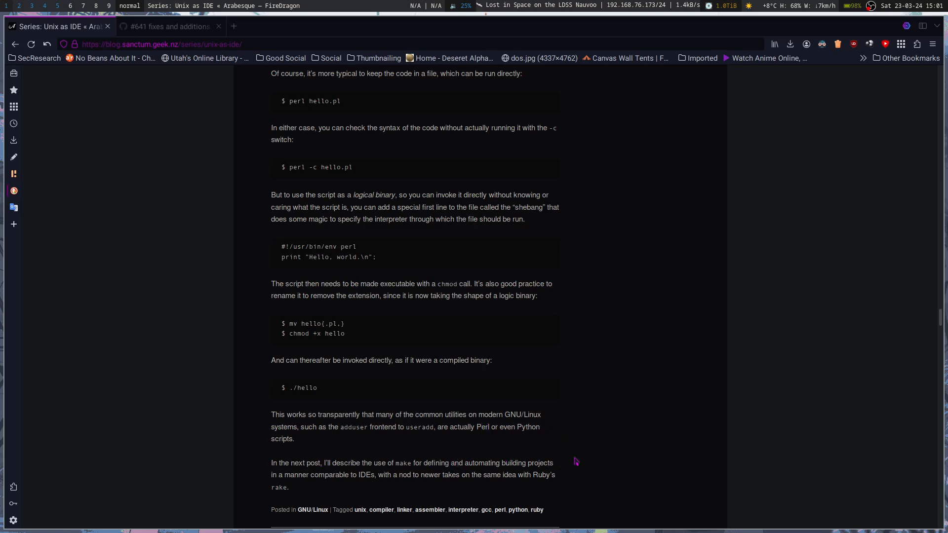
pyautogui.moveTo(610, 363)
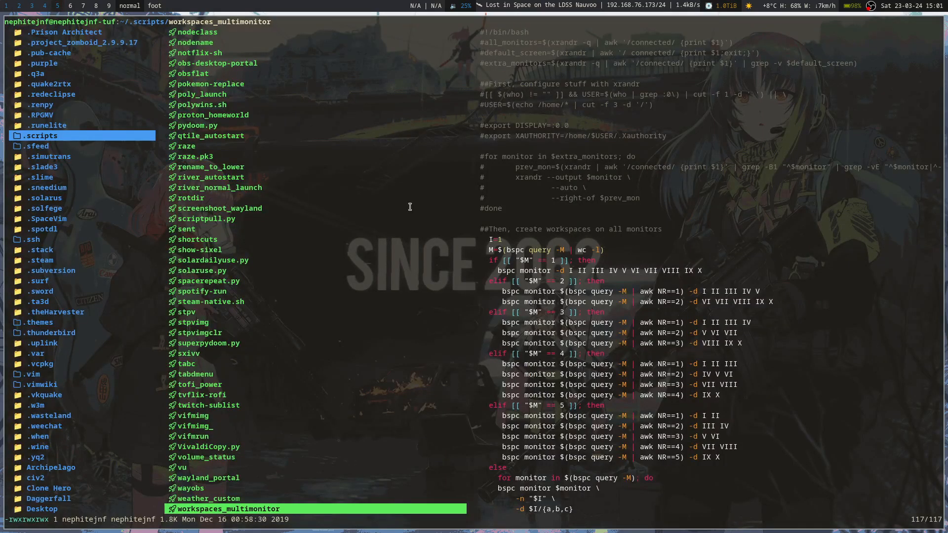
pyautogui.moveTo(411, 207)
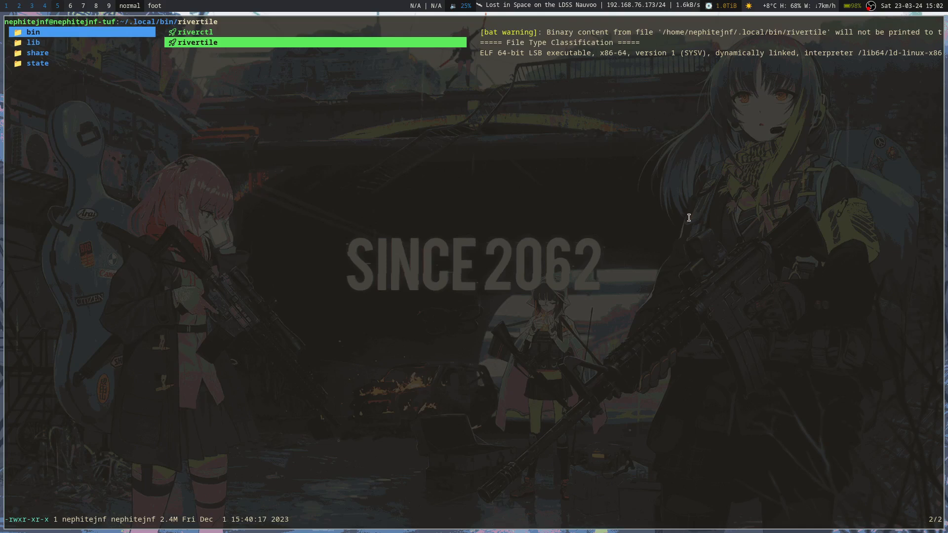
pyautogui.moveTo(752, 197)
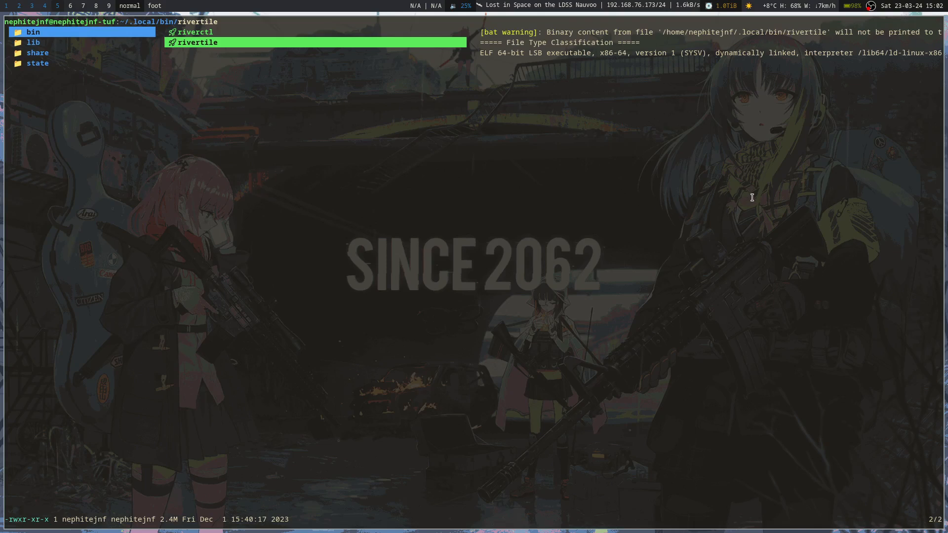